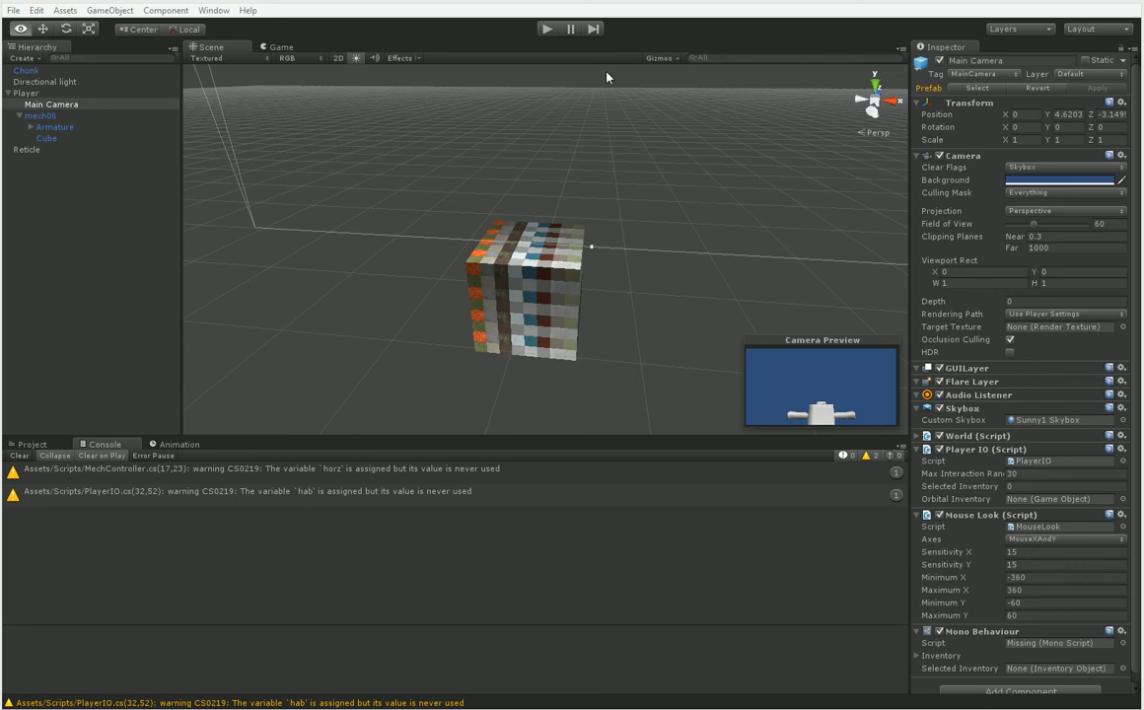
# Step: Start play mode so the voxel terrain generates around the player
pyautogui.click(547, 27)
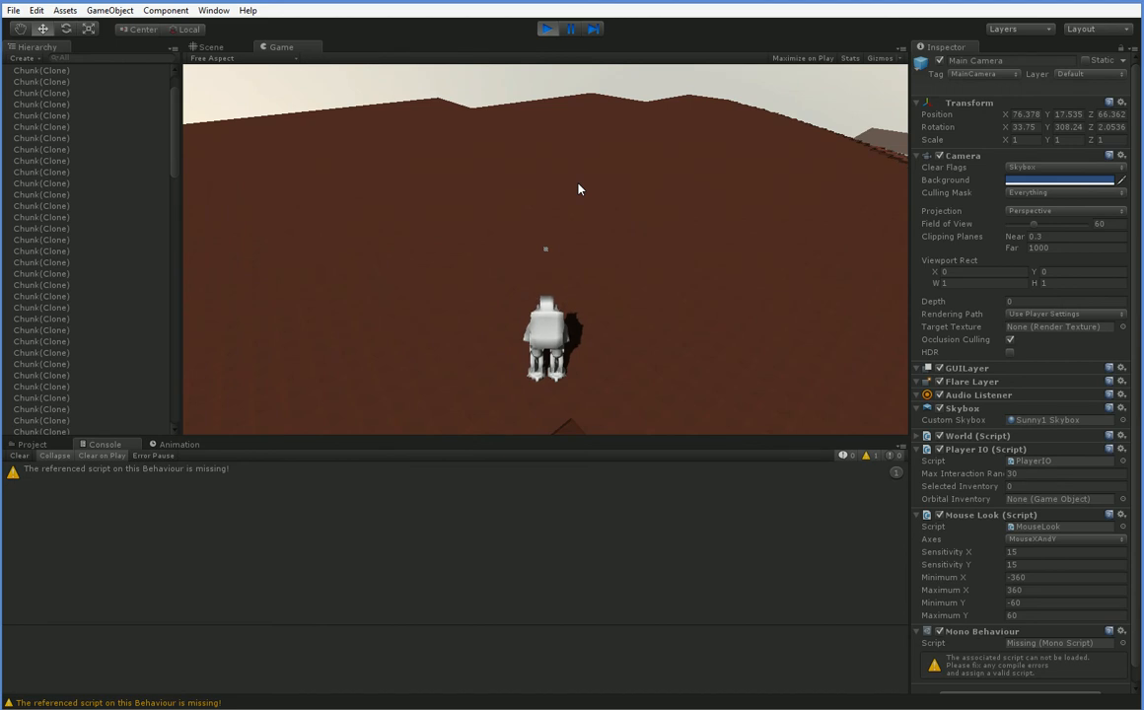
pyautogui.moveTo(750, 180)
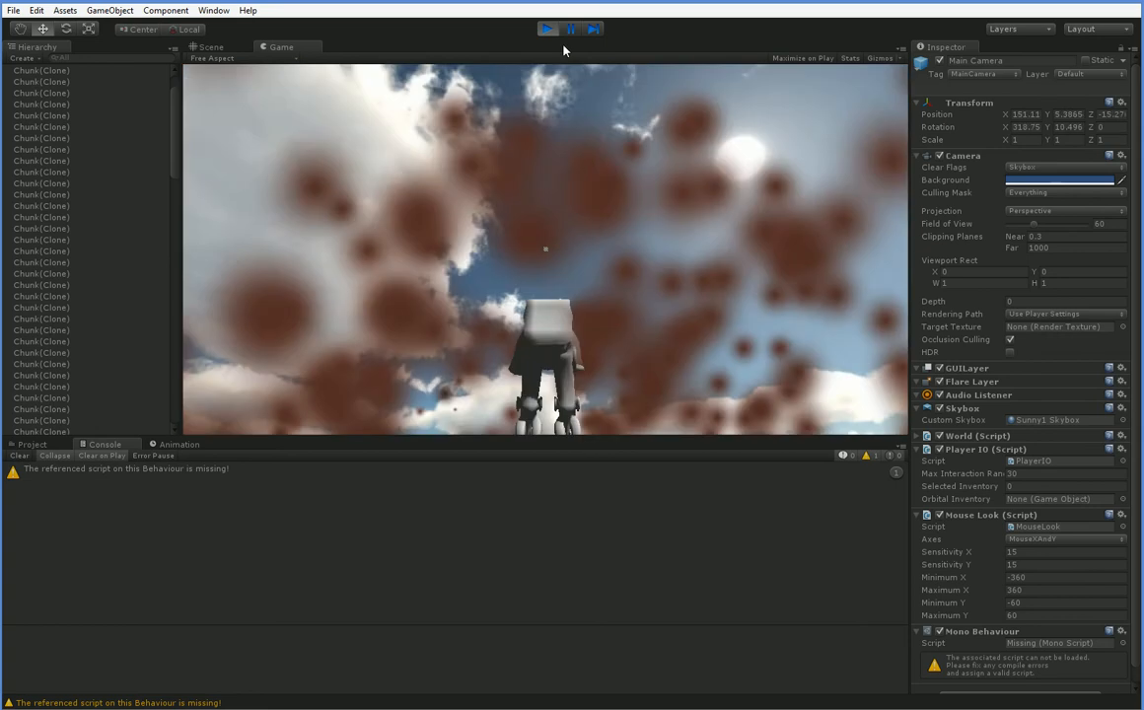
# Step: Stop play mode and return to the editor with the Scripts folder listed
pyautogui.click(547, 27)
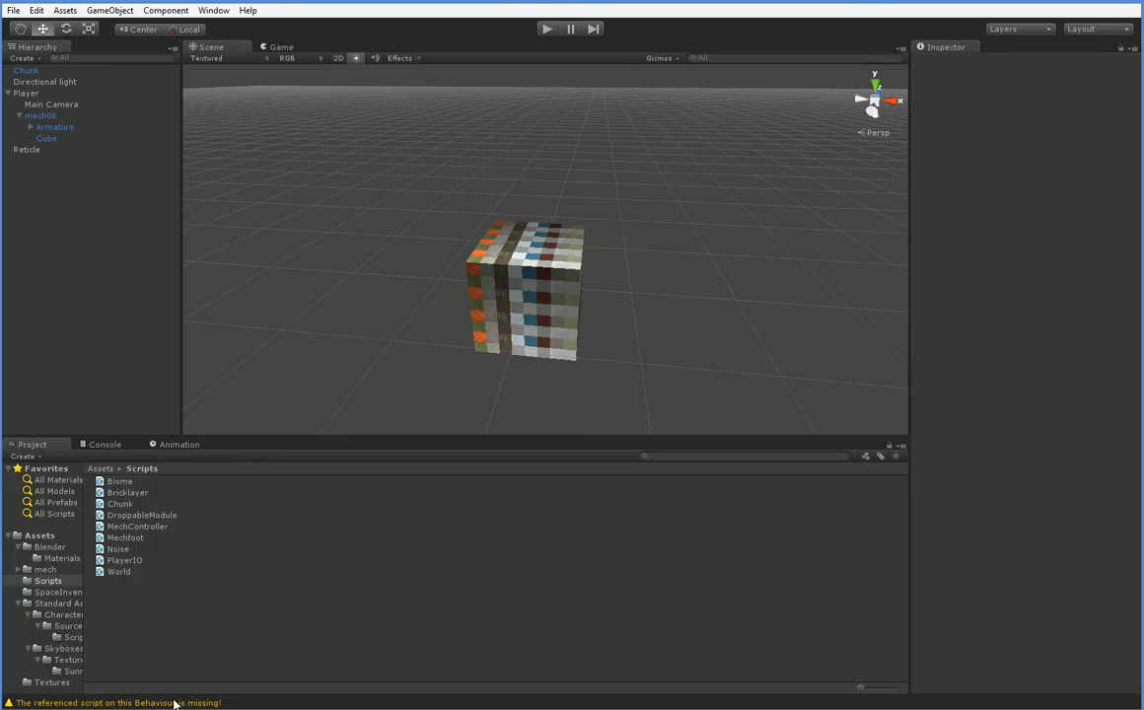
# Step: Create two C# scripts named Inventory and InventoryObject in the Scripts folder
pyautogui.click(52, 103)
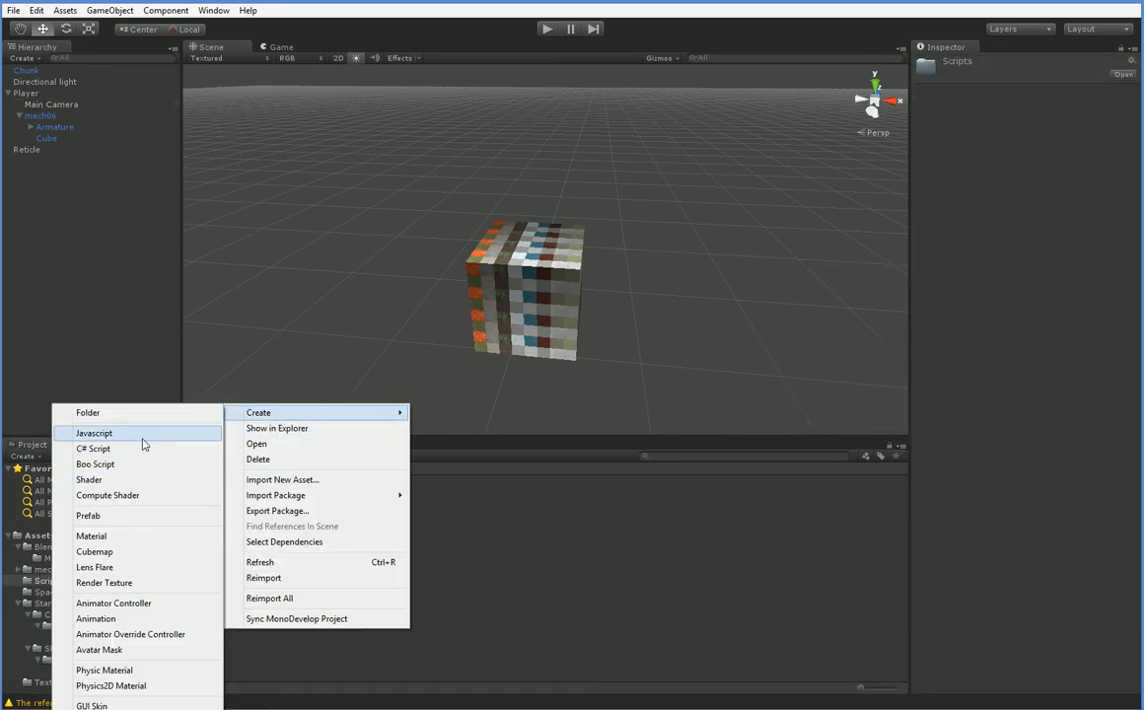
pyautogui.click(93, 449)
pyautogui.write('Inventory')
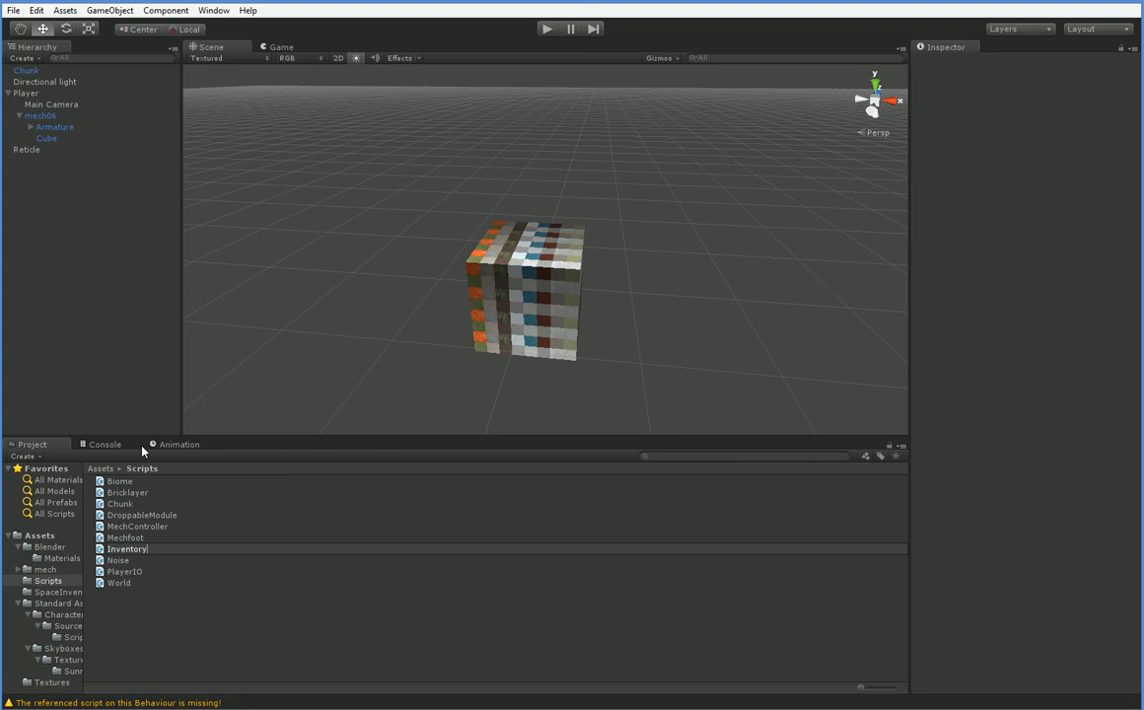
pyautogui.rightClick(127, 549)
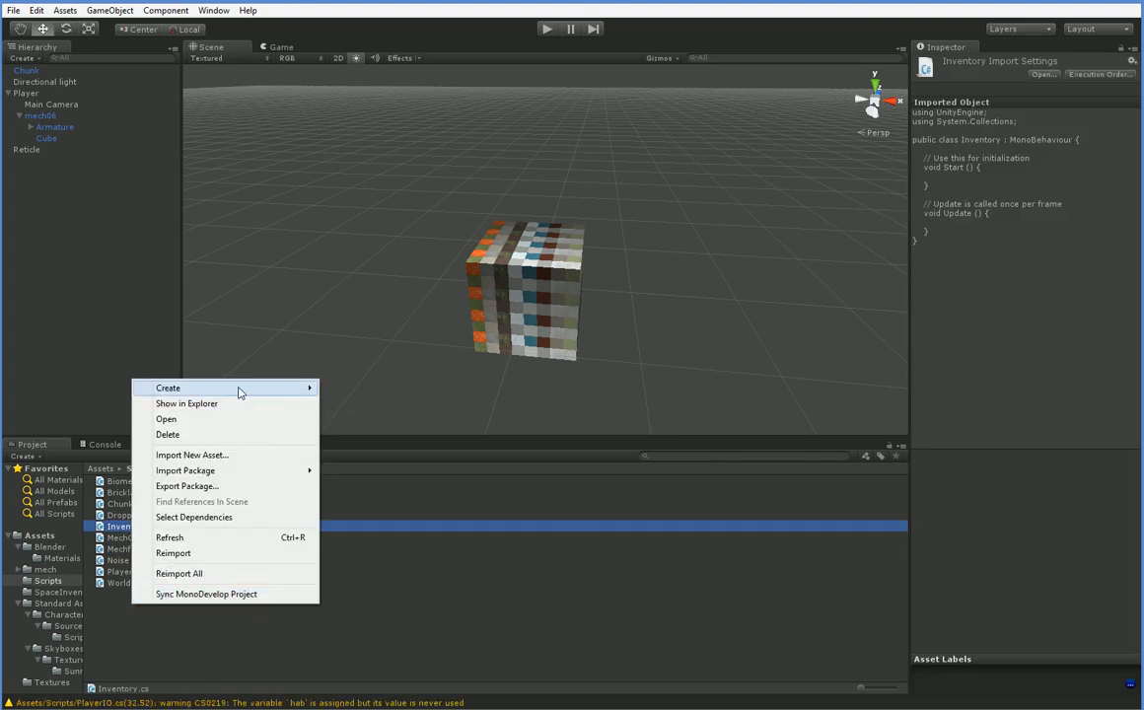
pyautogui.click(81, 426)
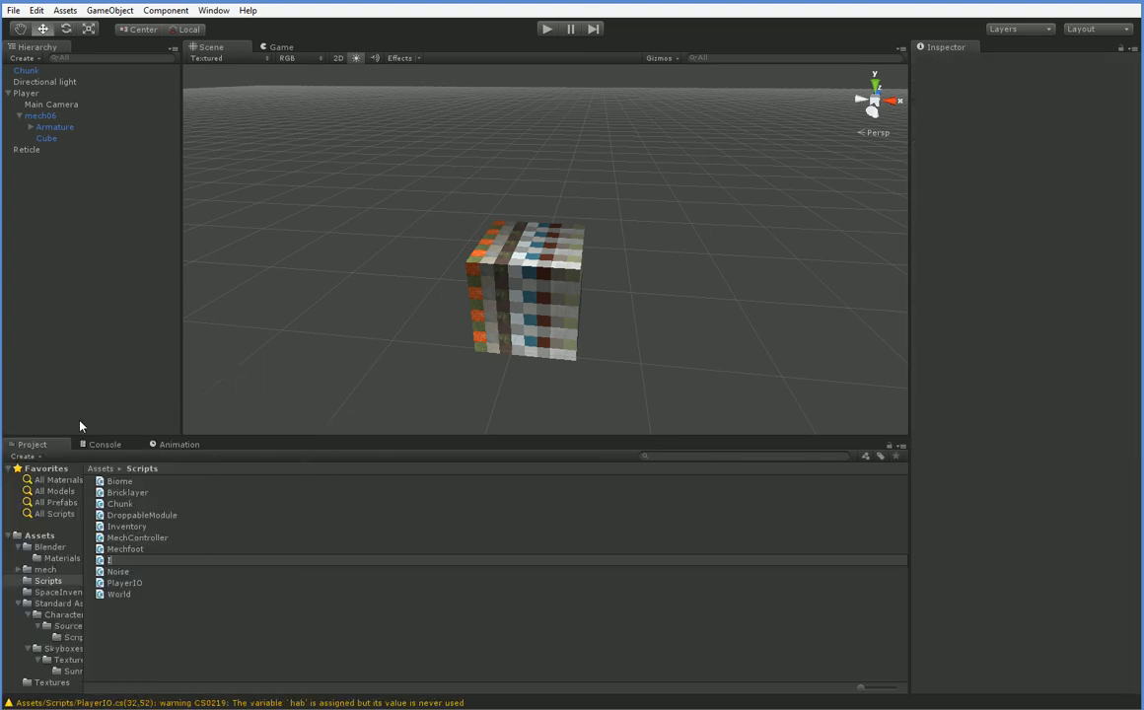
pyautogui.write('InventoryObject')
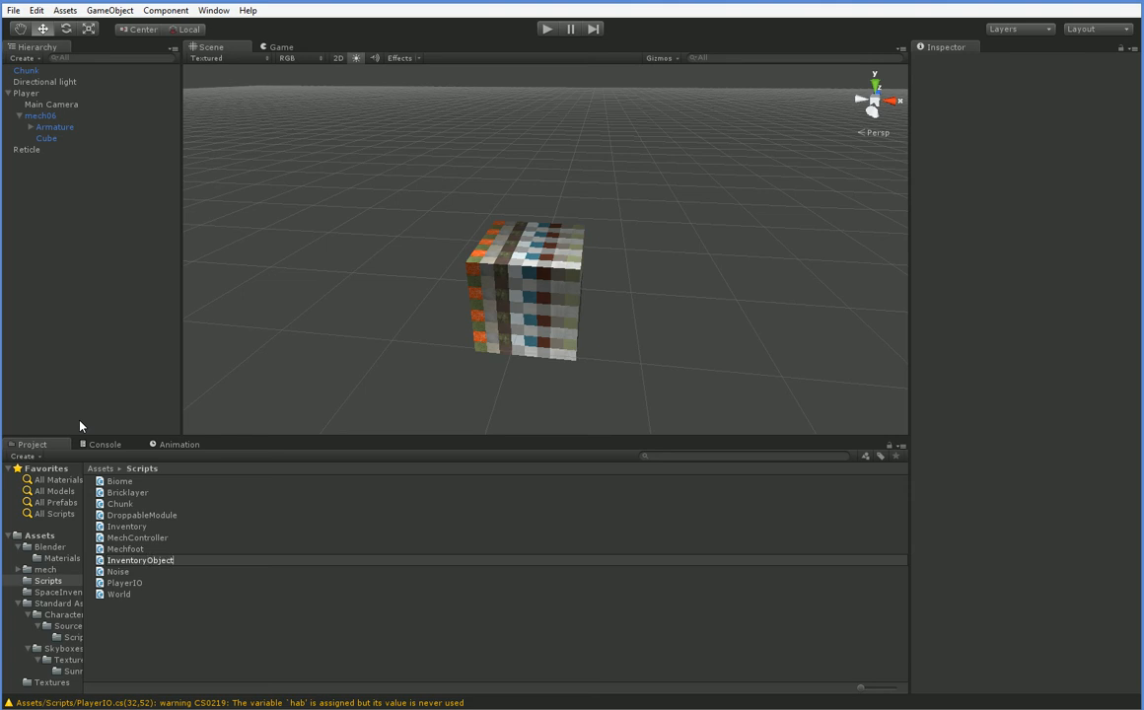
pyautogui.click(138, 537)
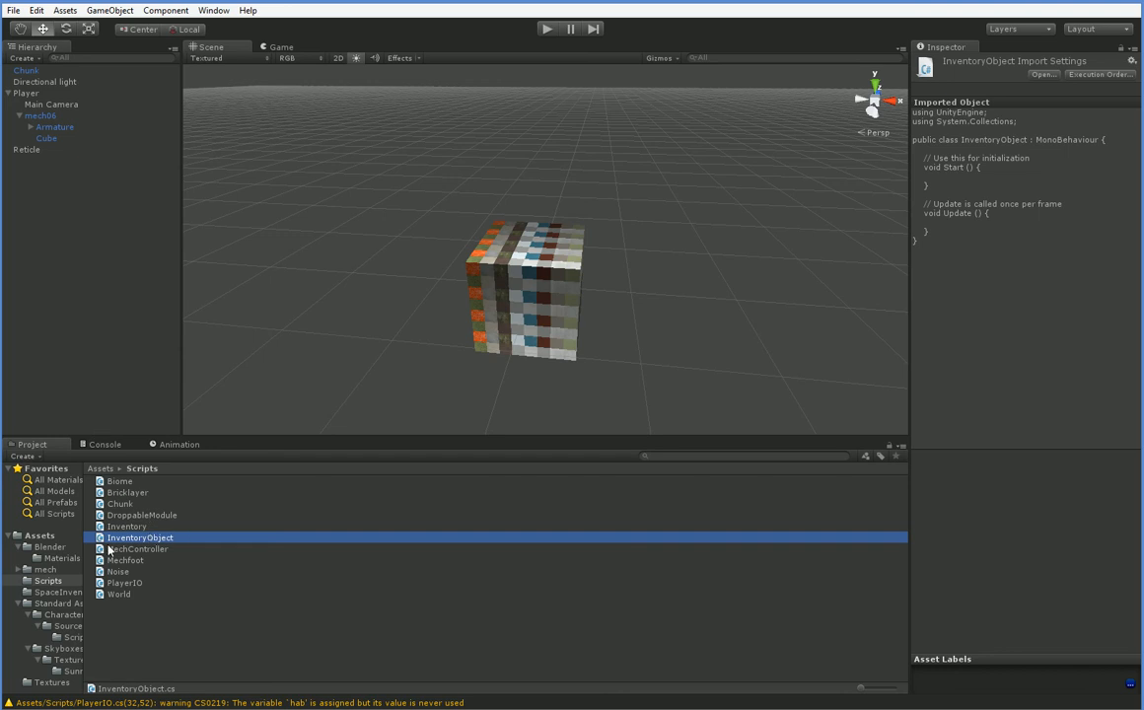
pyautogui.moveTo(115, 551)
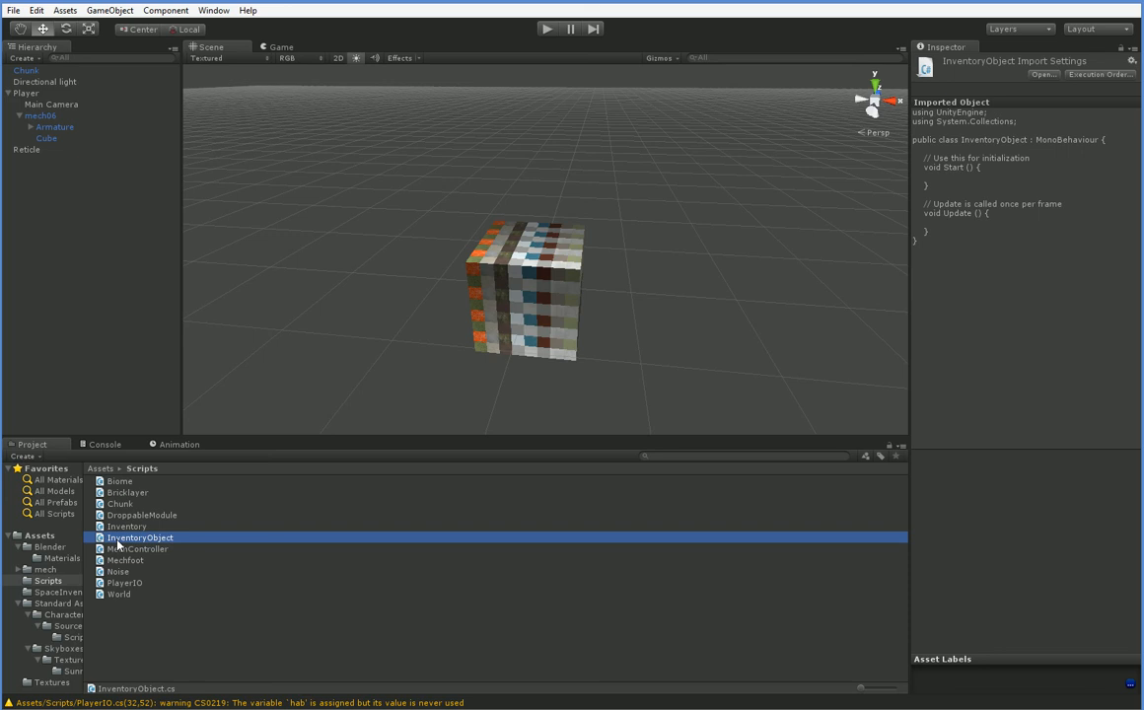
pyautogui.moveTo(119, 543)
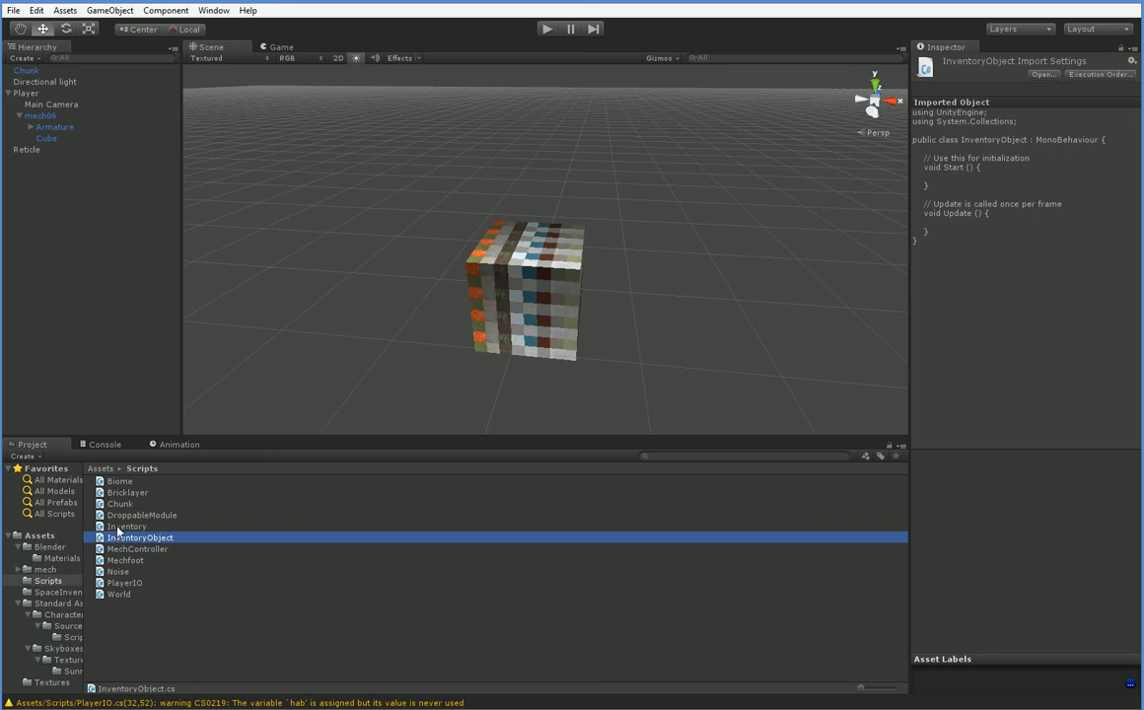
# Step: Declare public List<InventoryObject> items = new List<InventoryObject>(); in Inventory.cs and begin a public static field
pyautogui.click(126, 525)
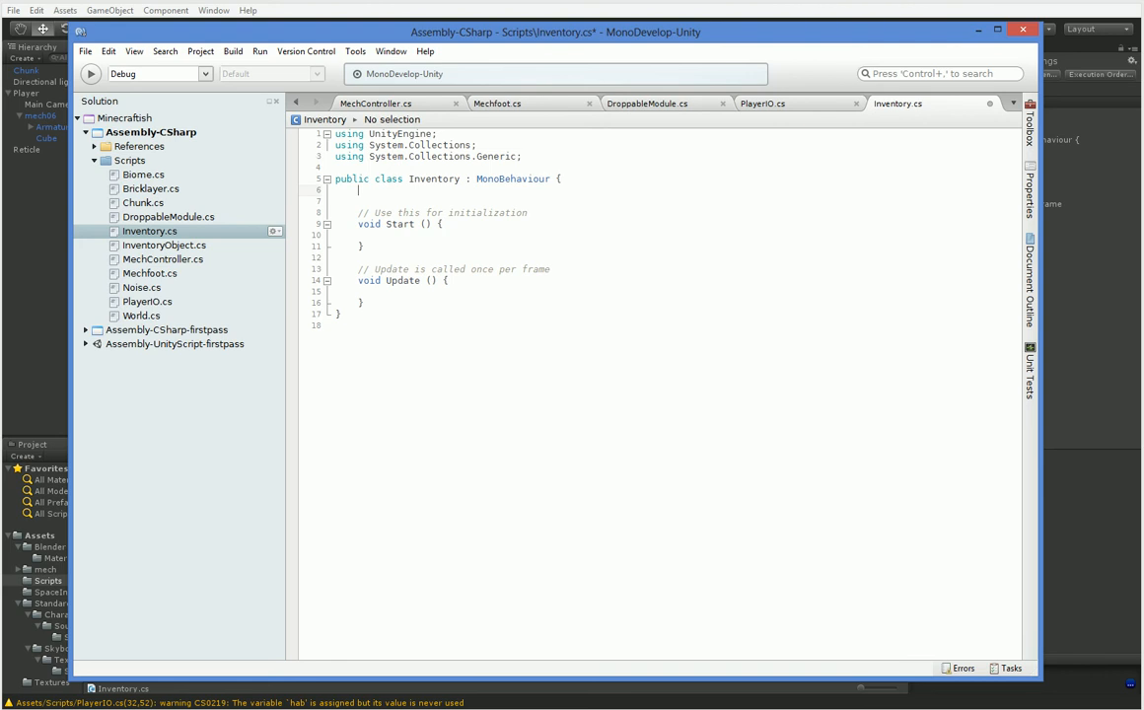
pyautogui.write('public')
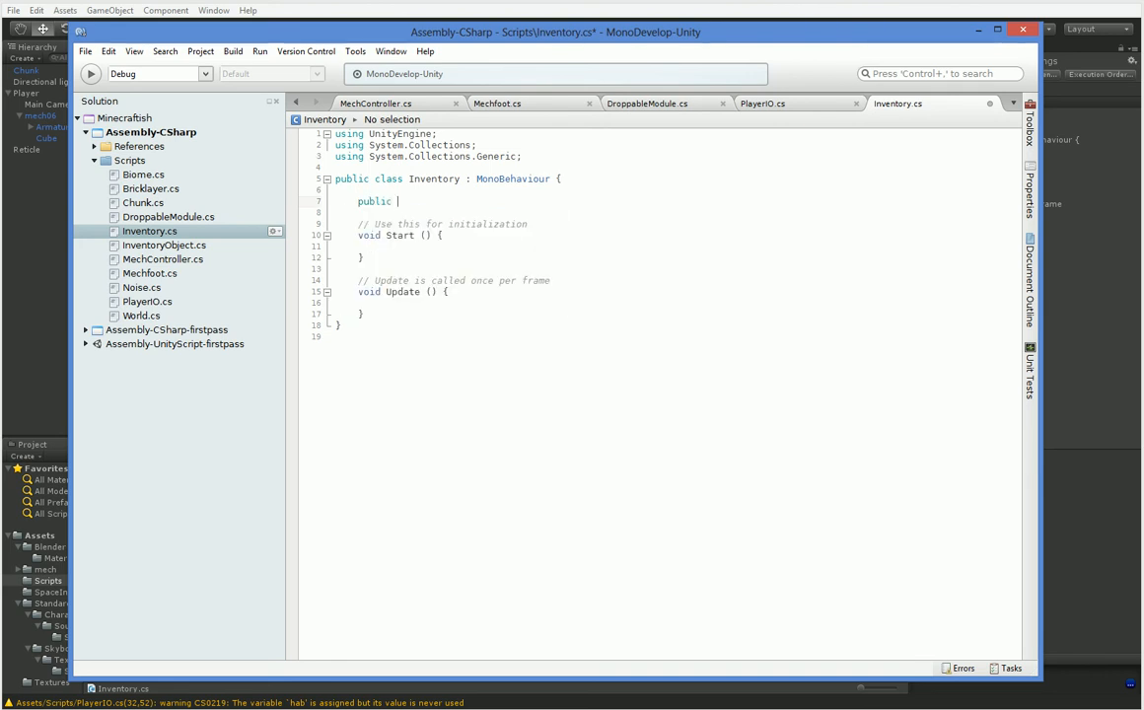
pyautogui.write('List<InventoryObject>')
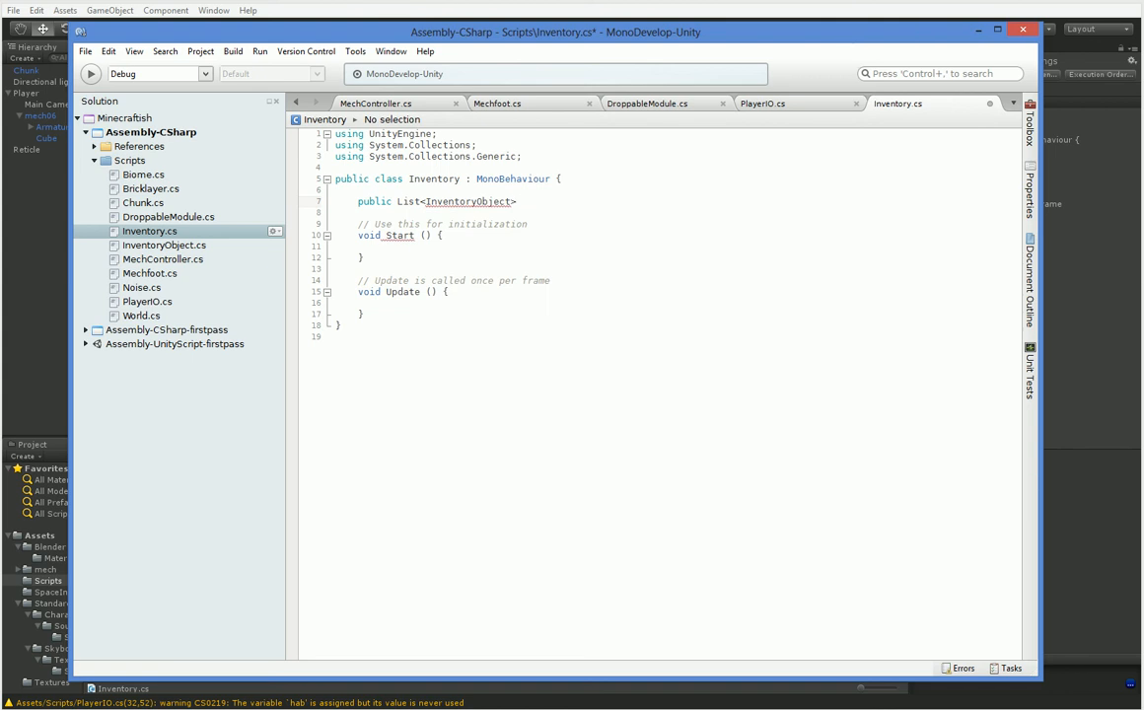
pyautogui.write('items = new List<InventoryObject>')
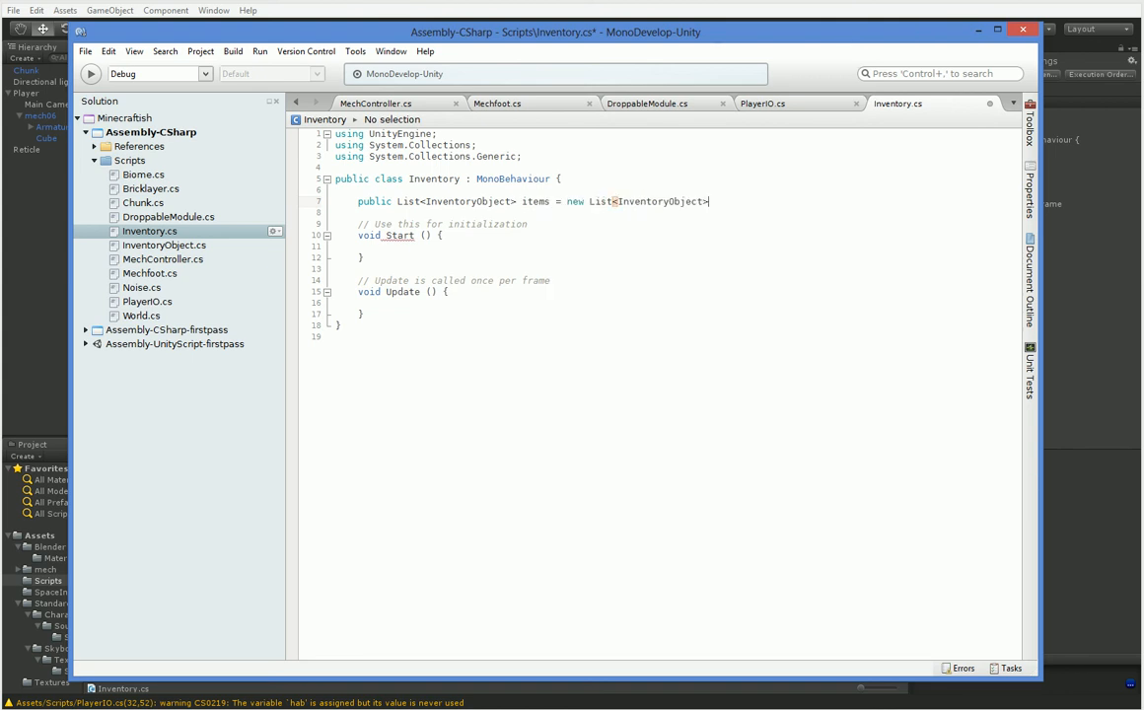
pyautogui.write('();')
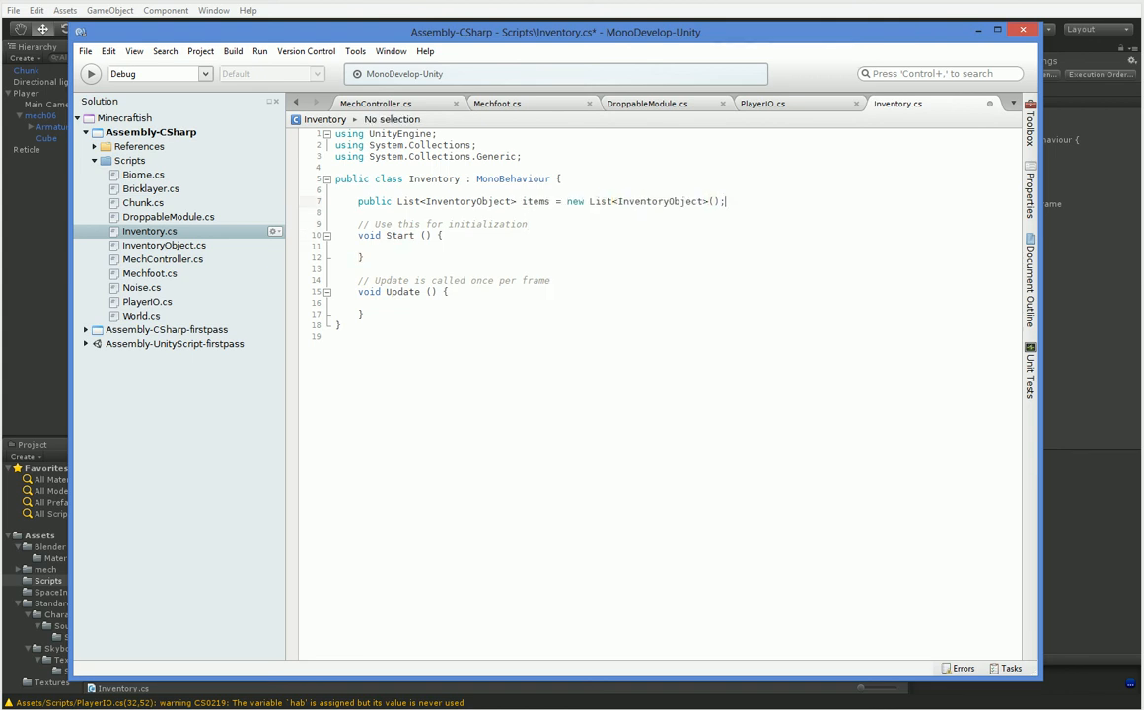
pyautogui.write('public')
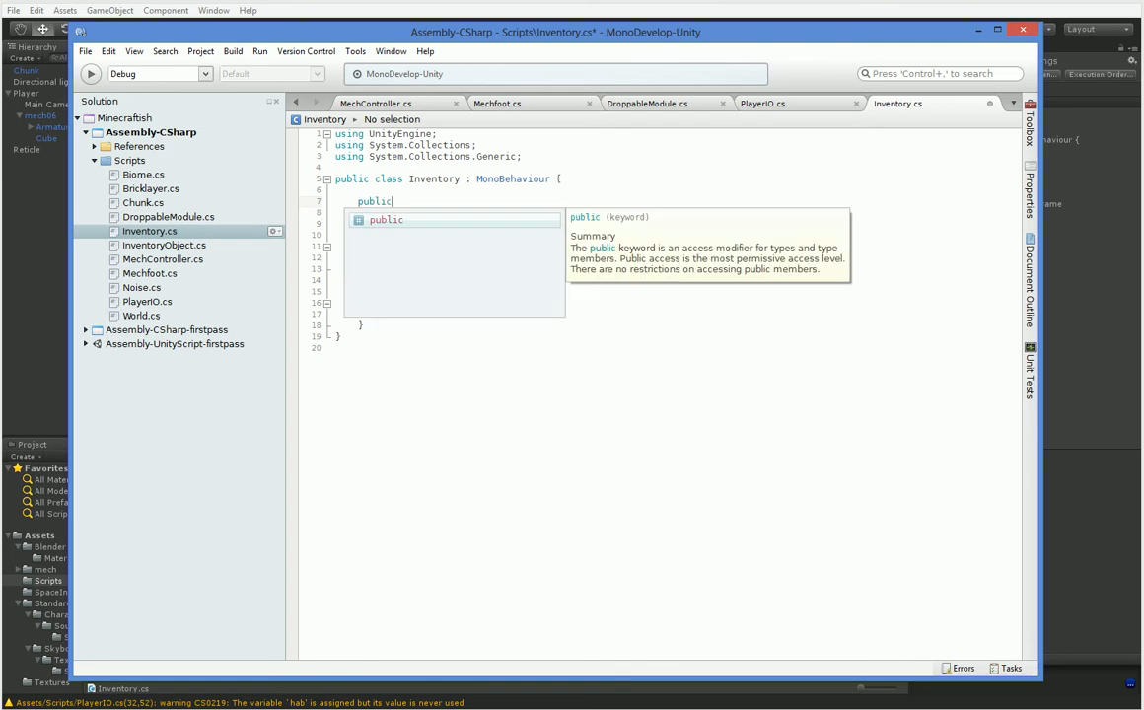
pyautogui.write('static Inventory')
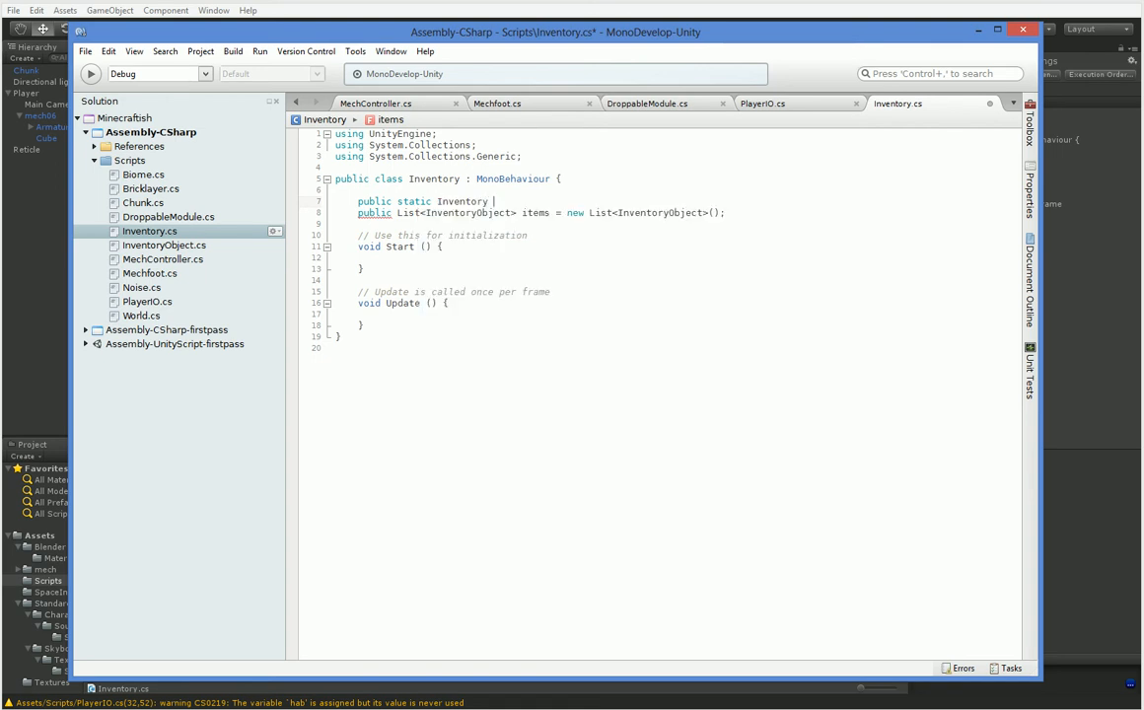
# Step: Declare static activeInventory and a public InventoryObject selectedItem field
pyautogui.write('activeInventor')
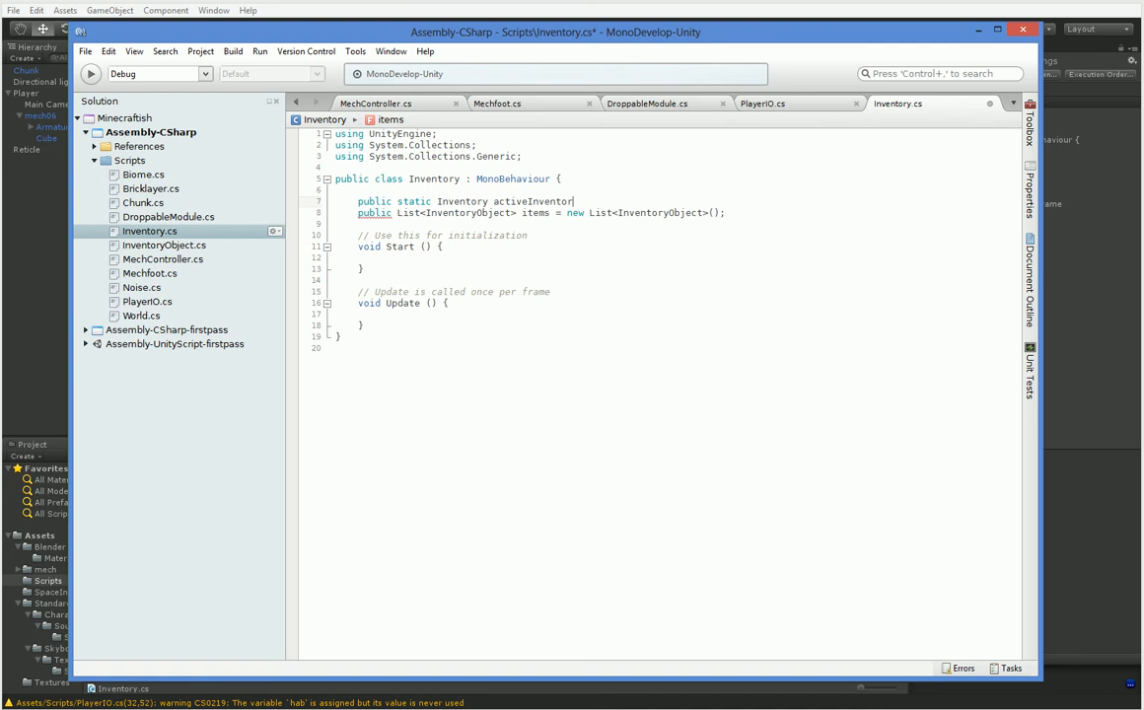
pyautogui.write('public')
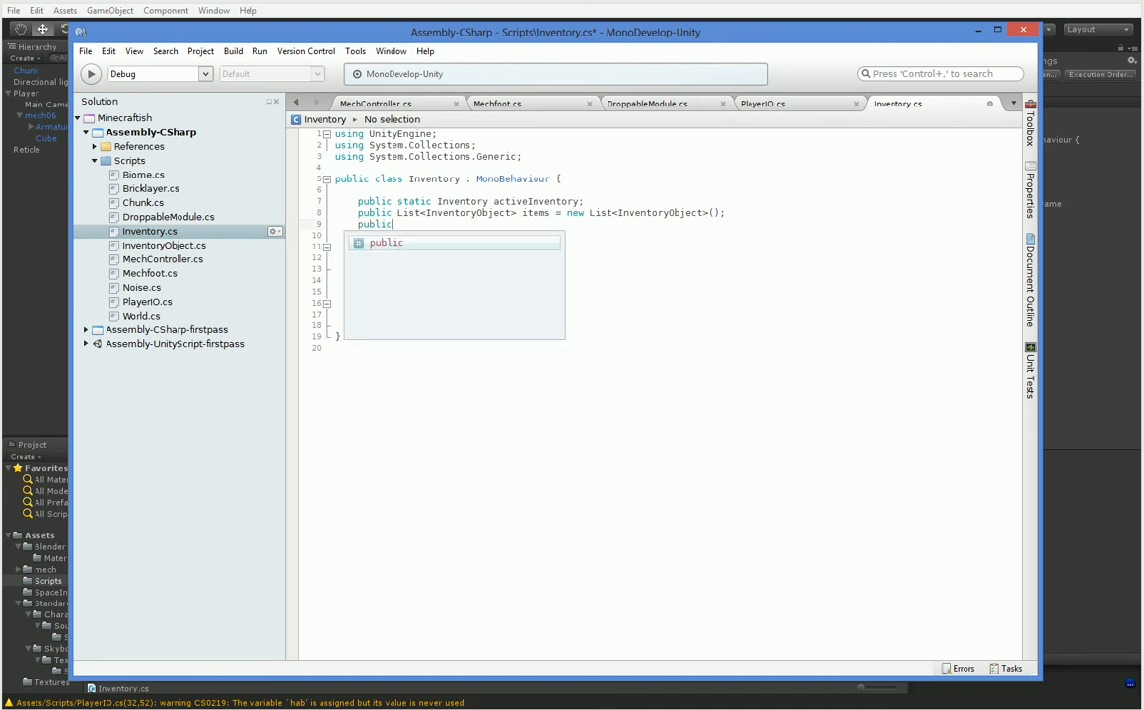
pyautogui.write('InventoryObject s')
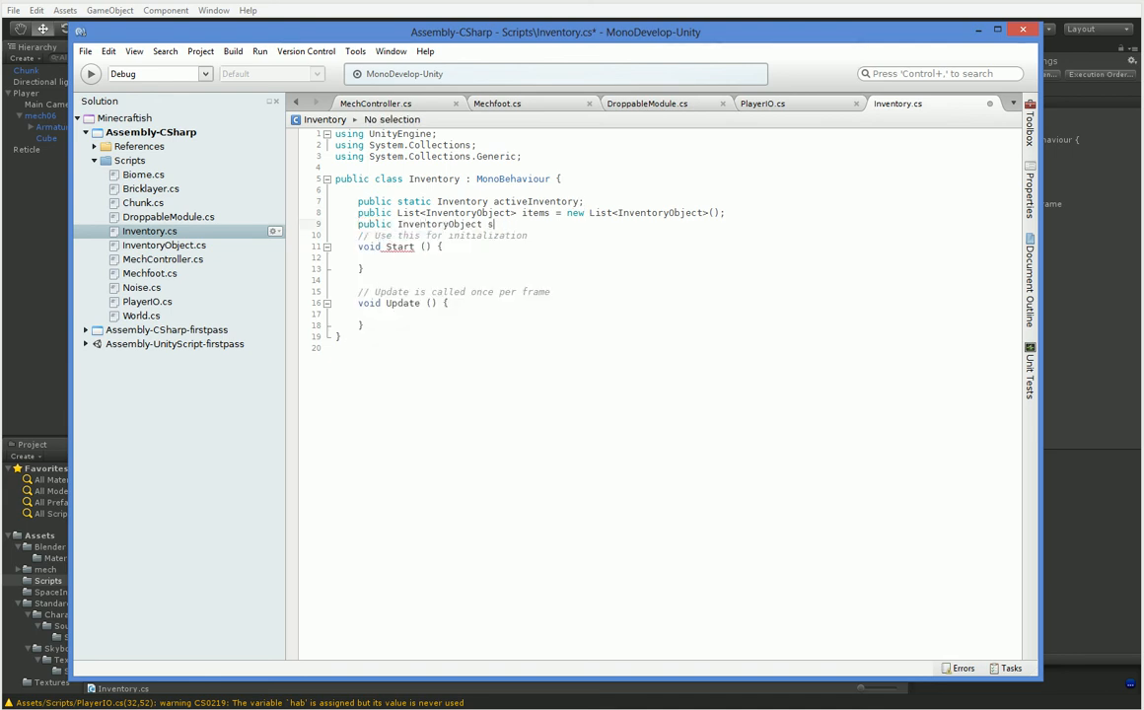
pyautogui.write('electedItem;')
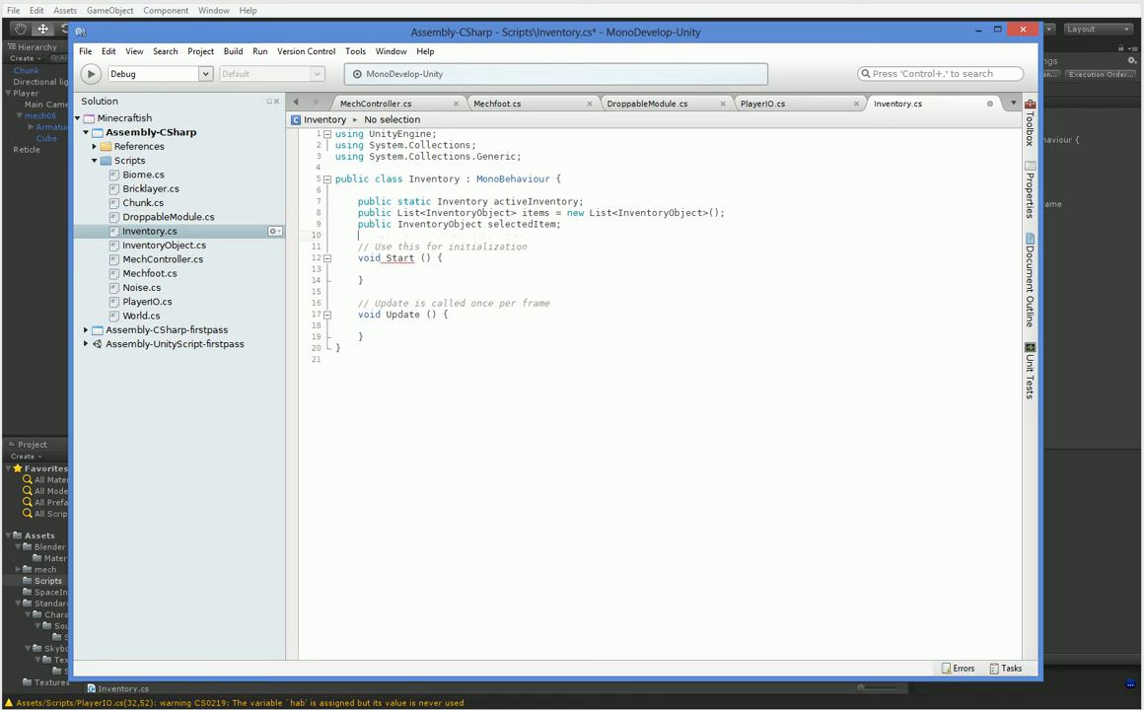
# Step: In Start(), set activeInventory = this and selectedItem = items[0] when null and items.Count > 0
pyautogui.click(395, 257)
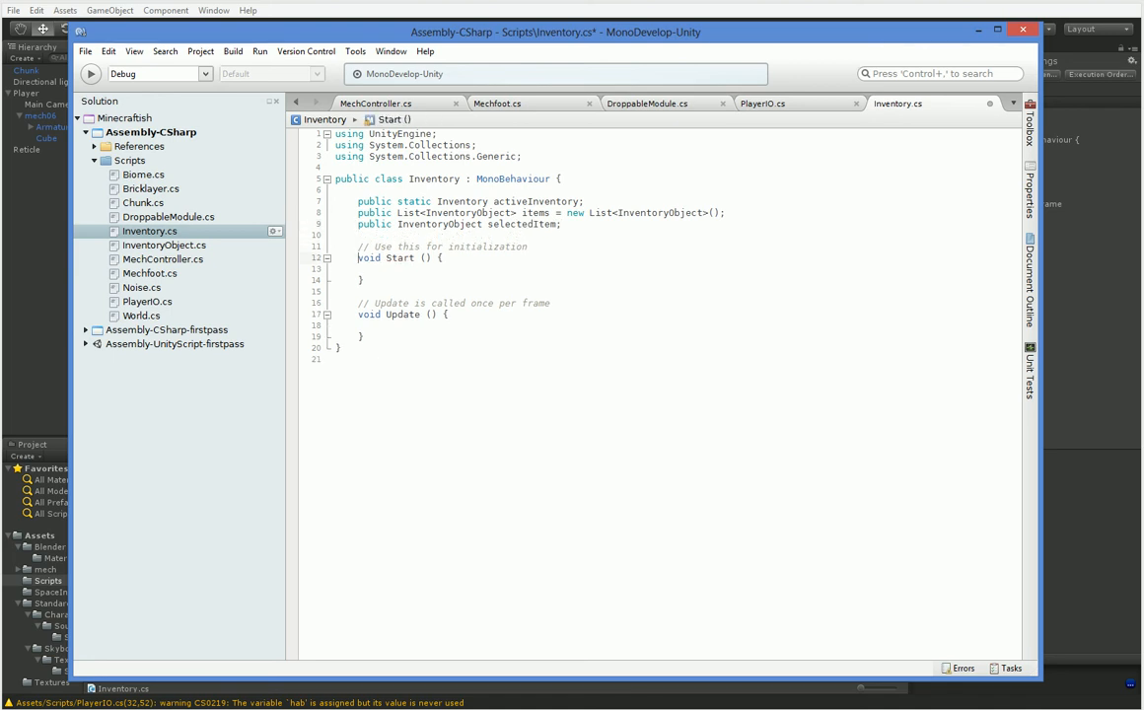
pyautogui.write('activeInventory = this;')
pyautogui.write('if (selectedItem == null) selectedItem')
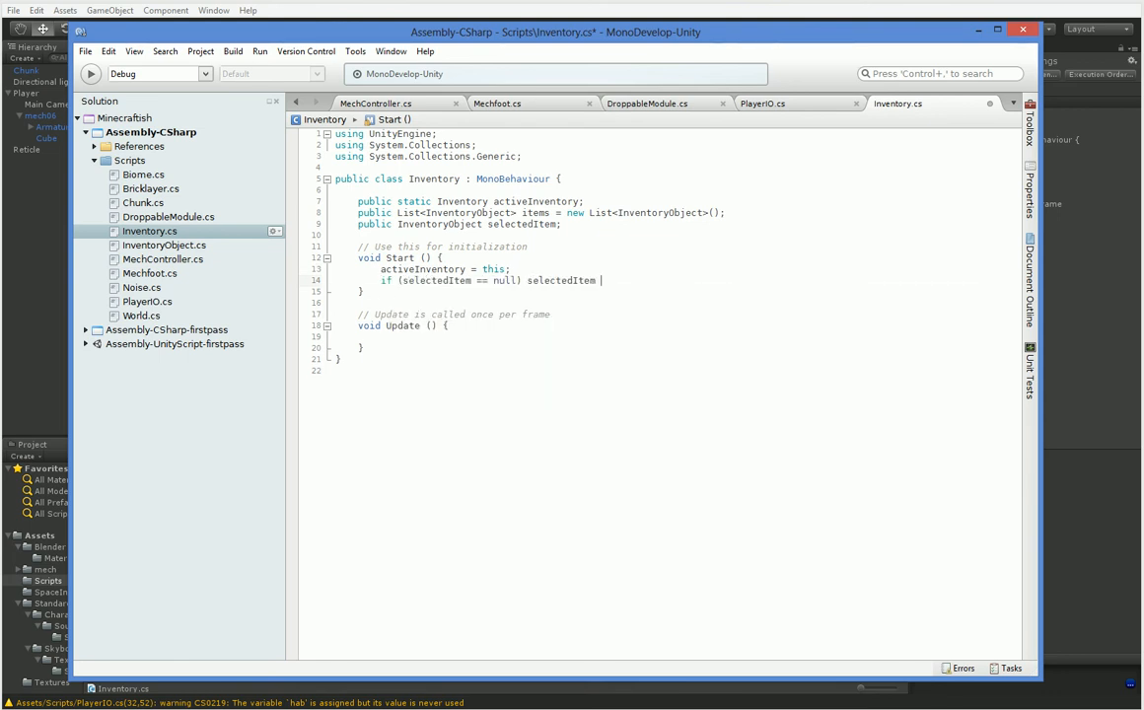
pyautogui.write('= Inventory')
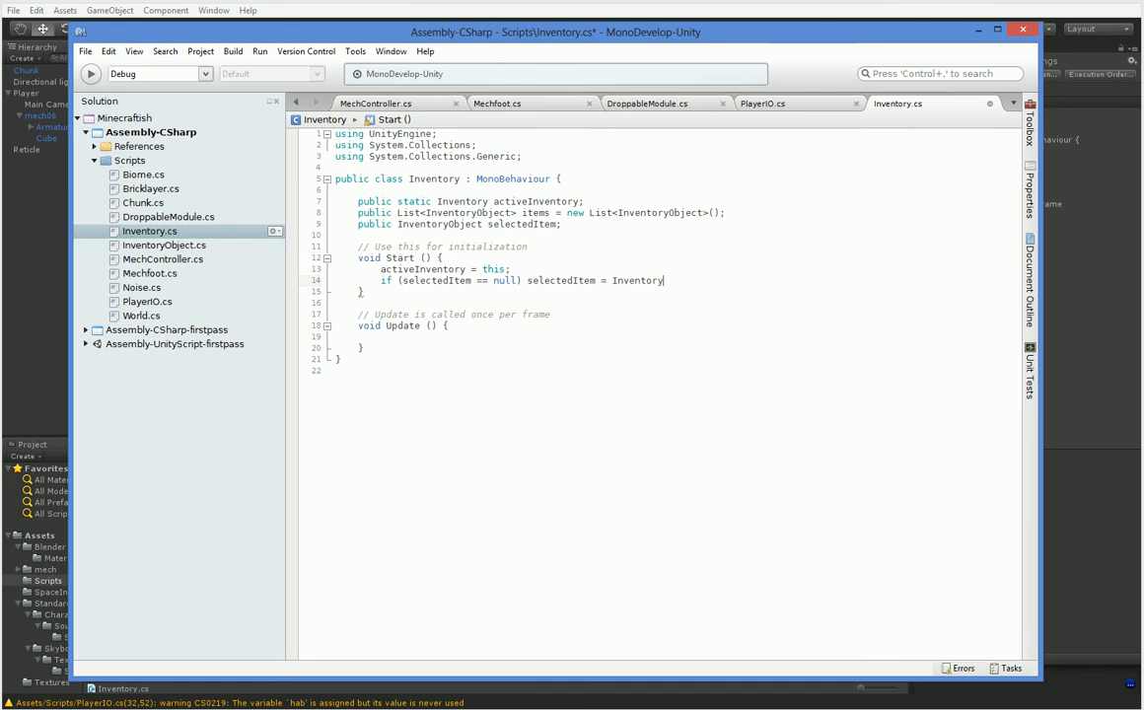
pyautogui.write('items[0];')
pyautogui.write(' (')
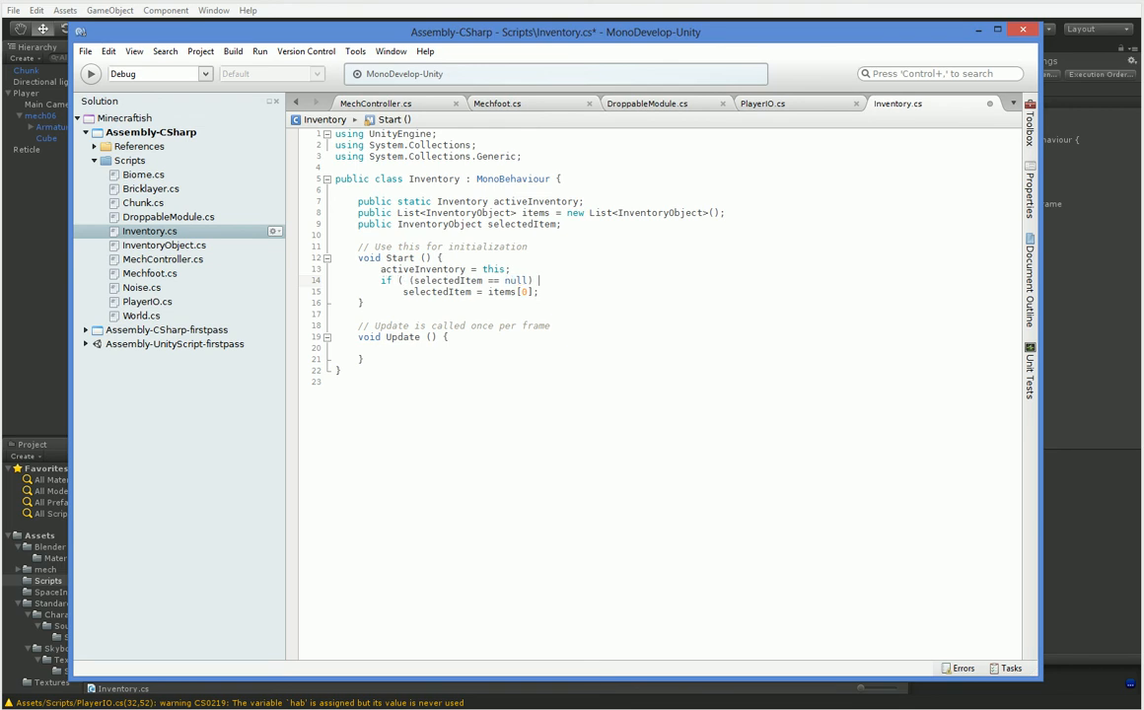
pyautogui.write('&& (items.Count > 0) )')
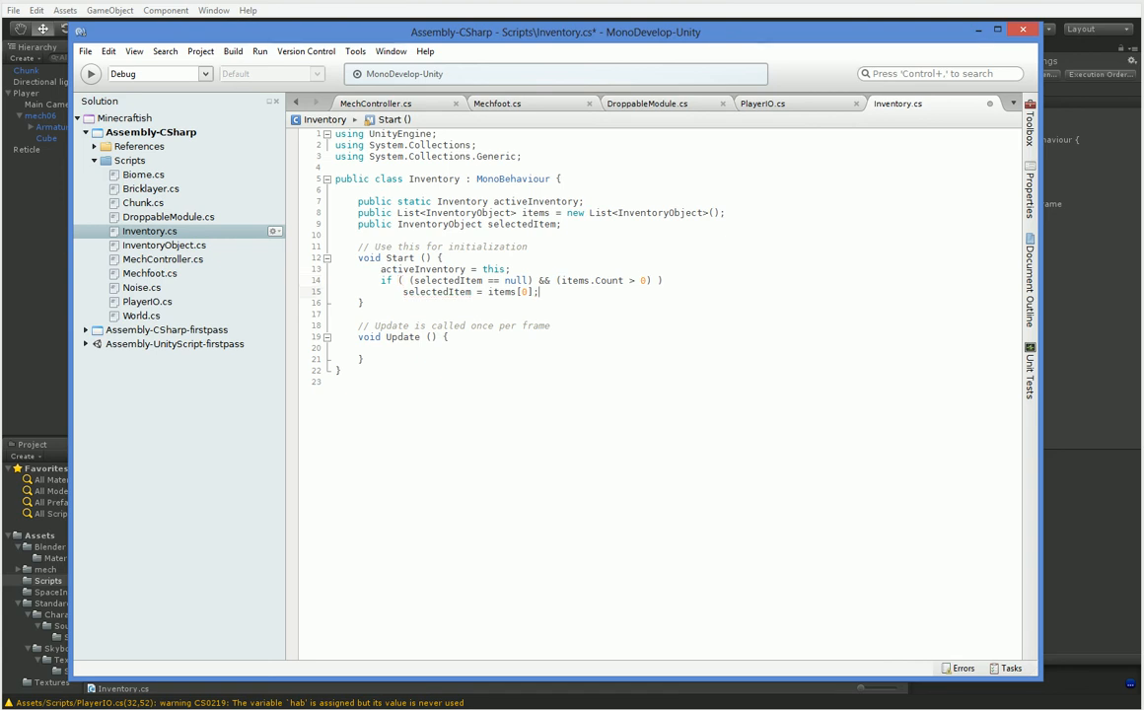
# Step: Save the script and expand the Main Camera's empty Inventory Items list in the Inspector
pyautogui.press('ctrl+s')
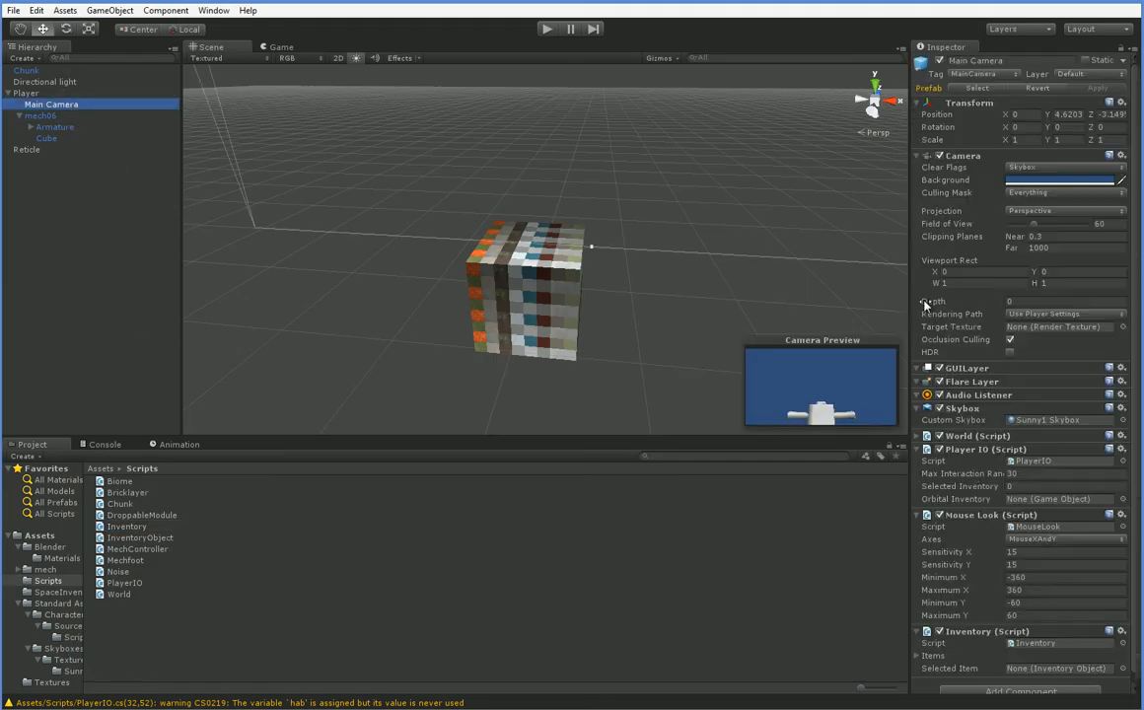
pyautogui.scroll(-3)
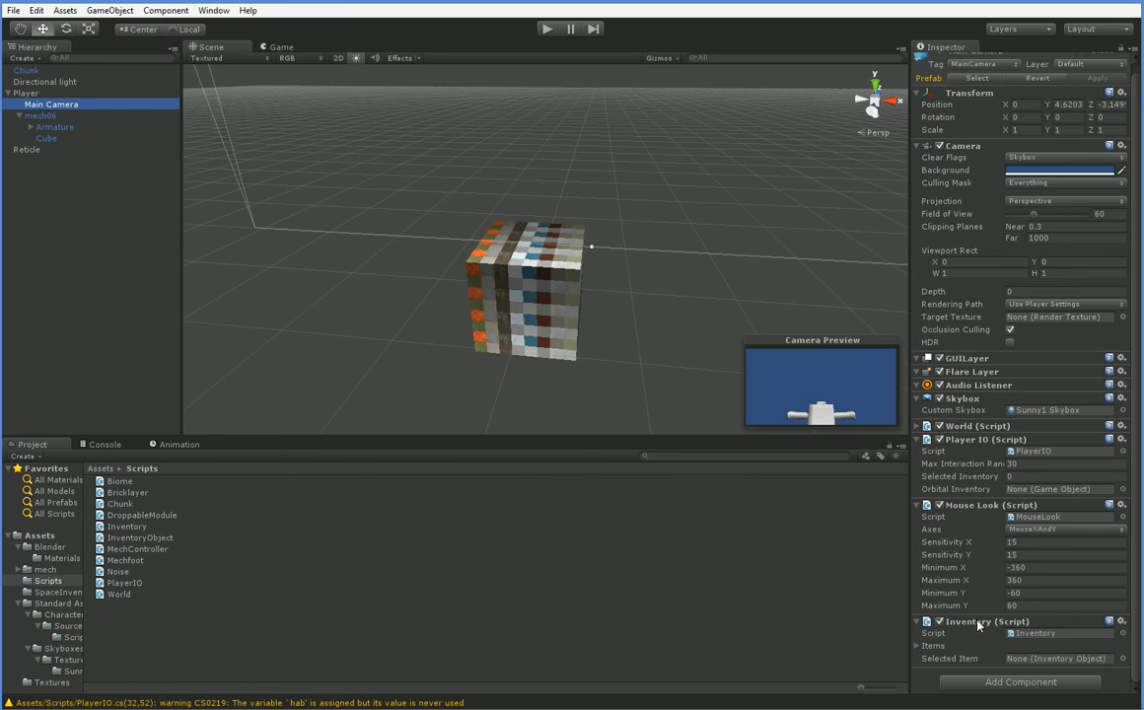
pyautogui.click(918, 645)
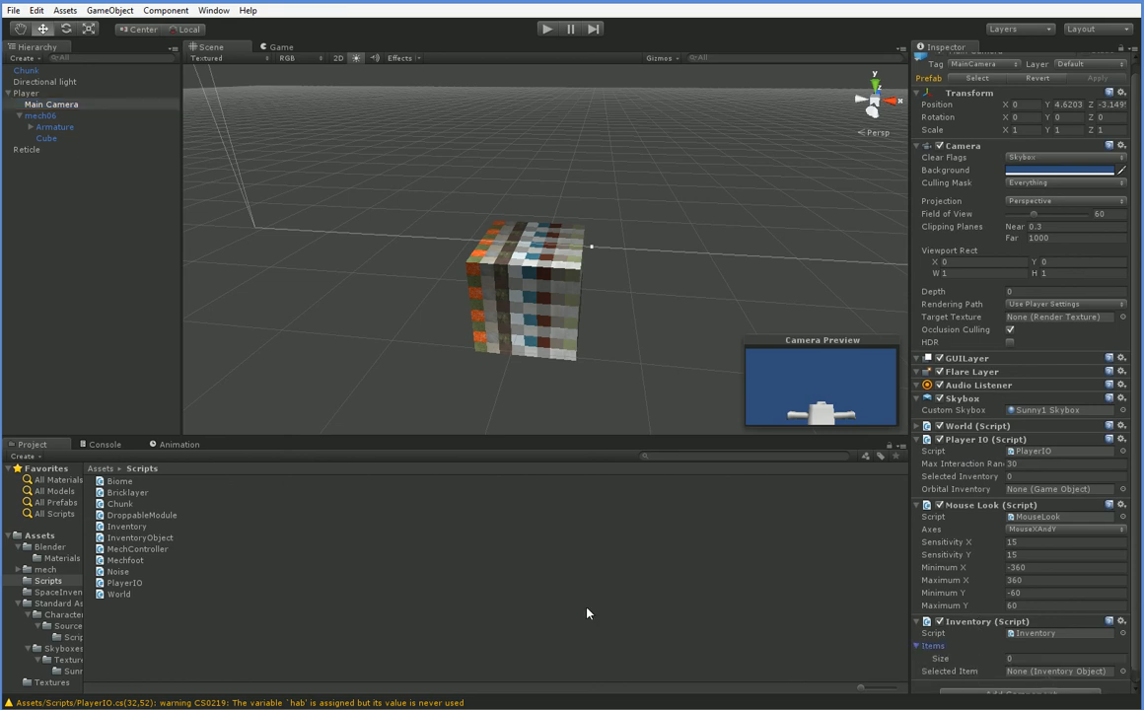
pyautogui.moveTo(552, 564)
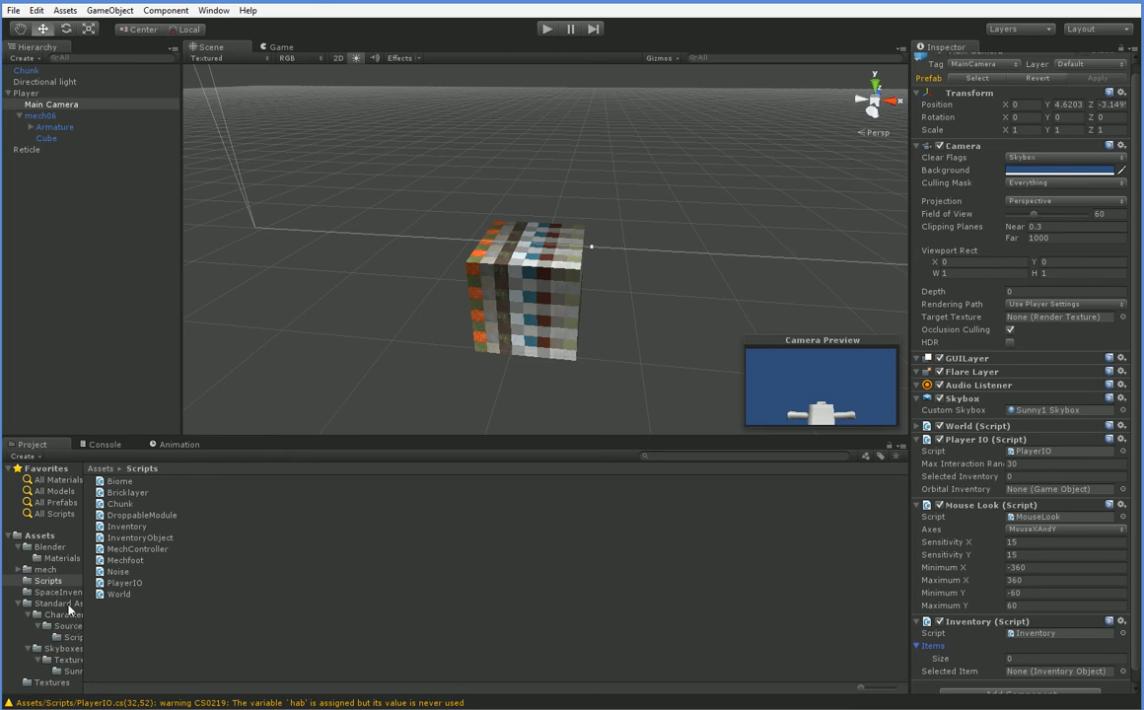
pyautogui.click(61, 592)
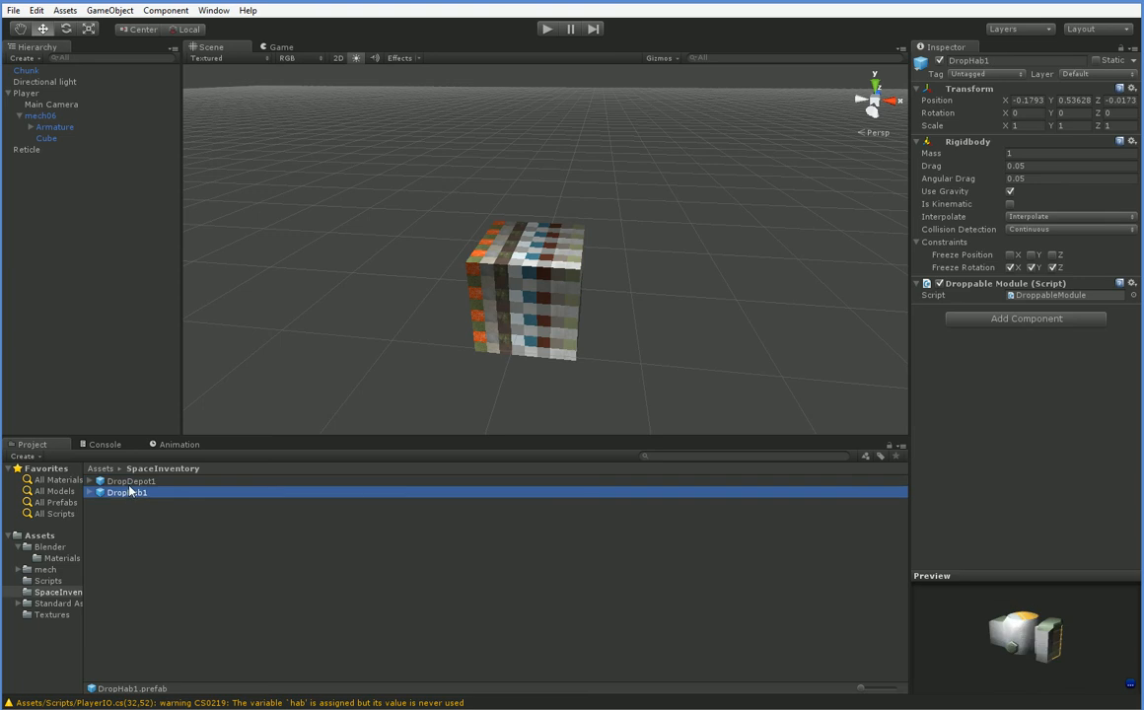
pyautogui.click(130, 481)
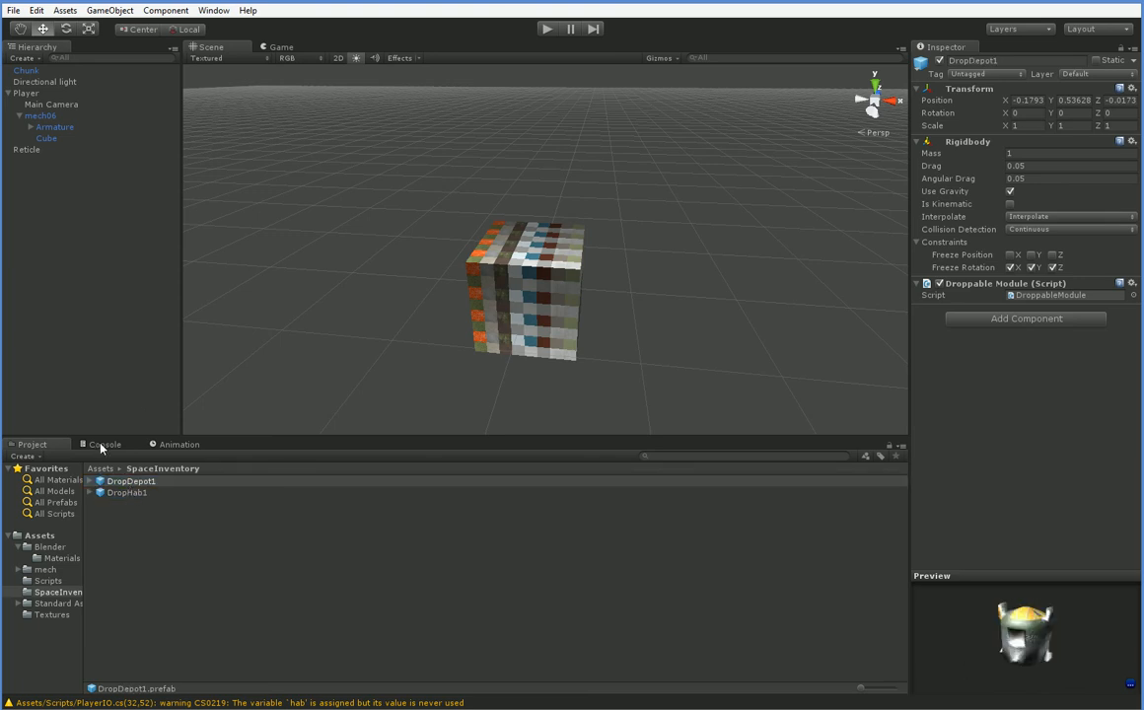
pyautogui.click(126, 493)
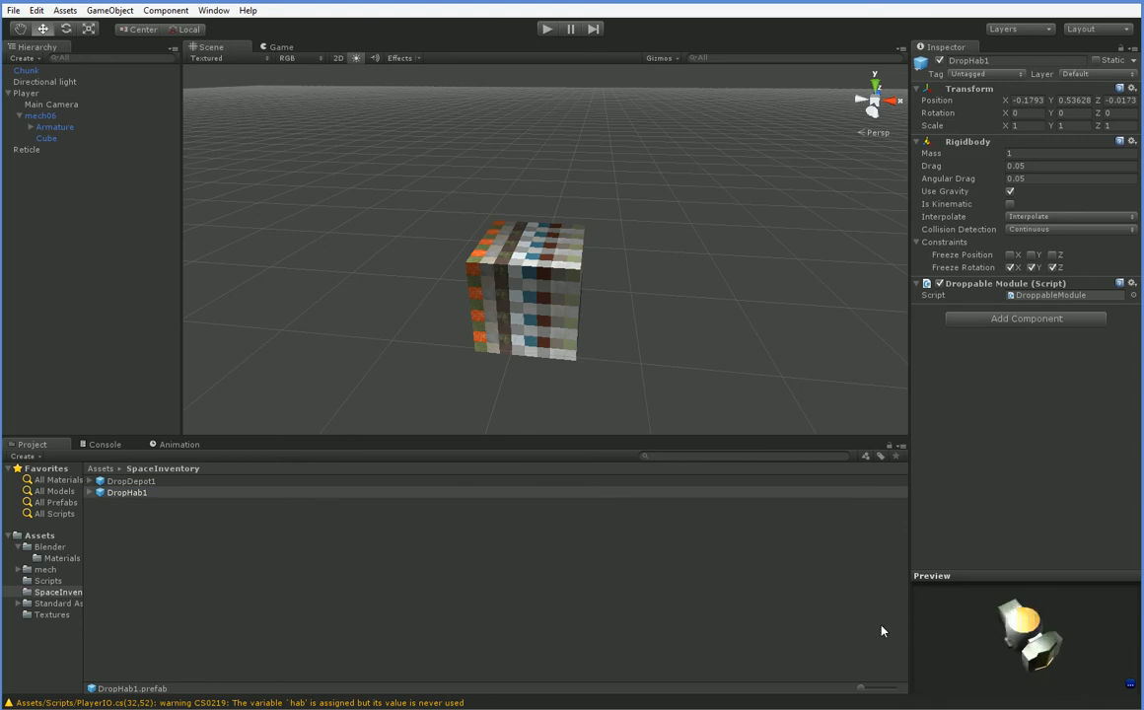
pyautogui.moveTo(280, 566)
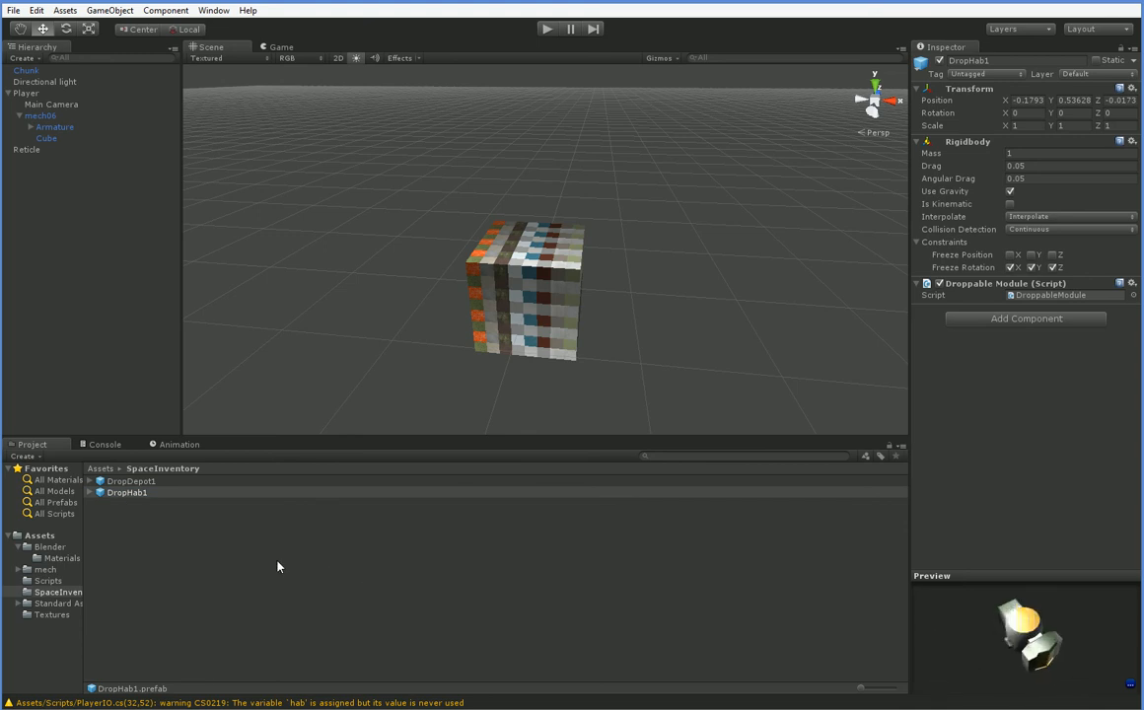
pyautogui.moveTo(265, 549)
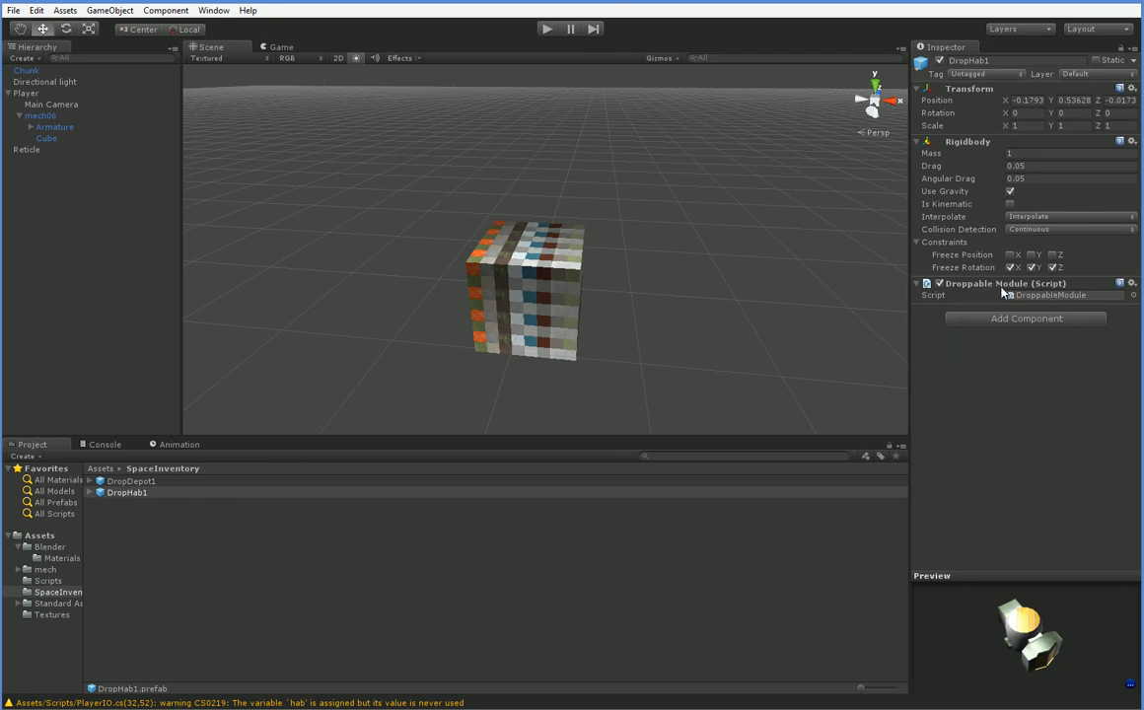
# Step: Change DroppableModule's base class from MonoBehaviour to InventoryObject
pyautogui.doubleClick(1049, 296)
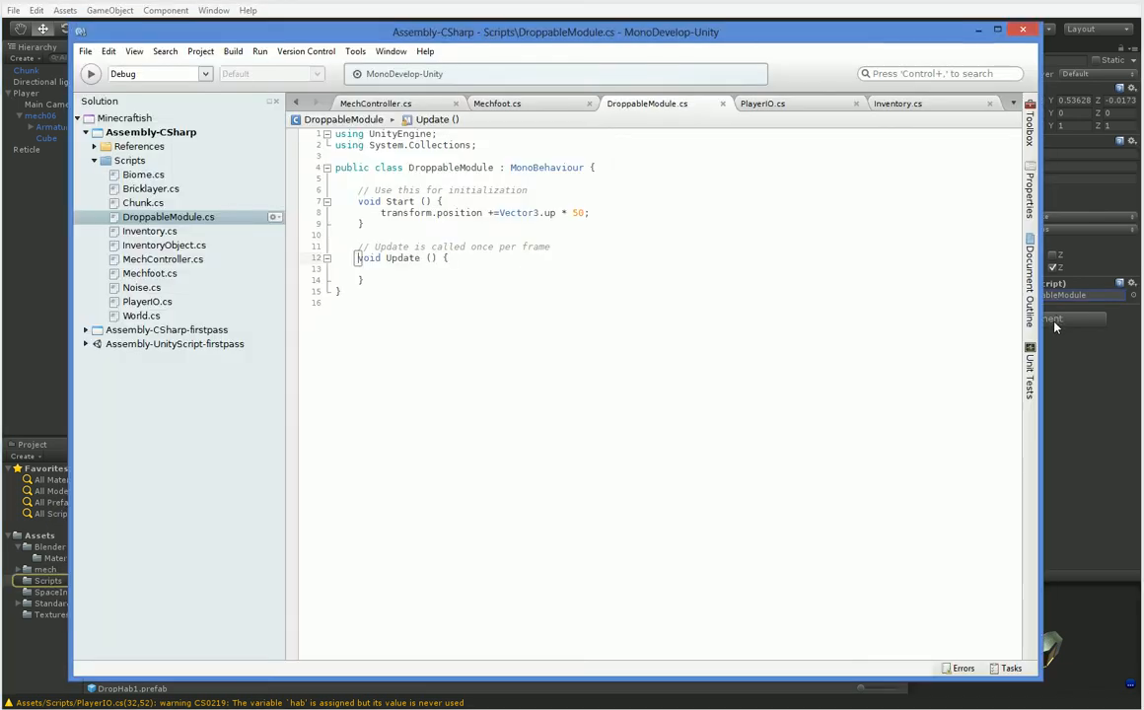
pyautogui.doubleClick(547, 166)
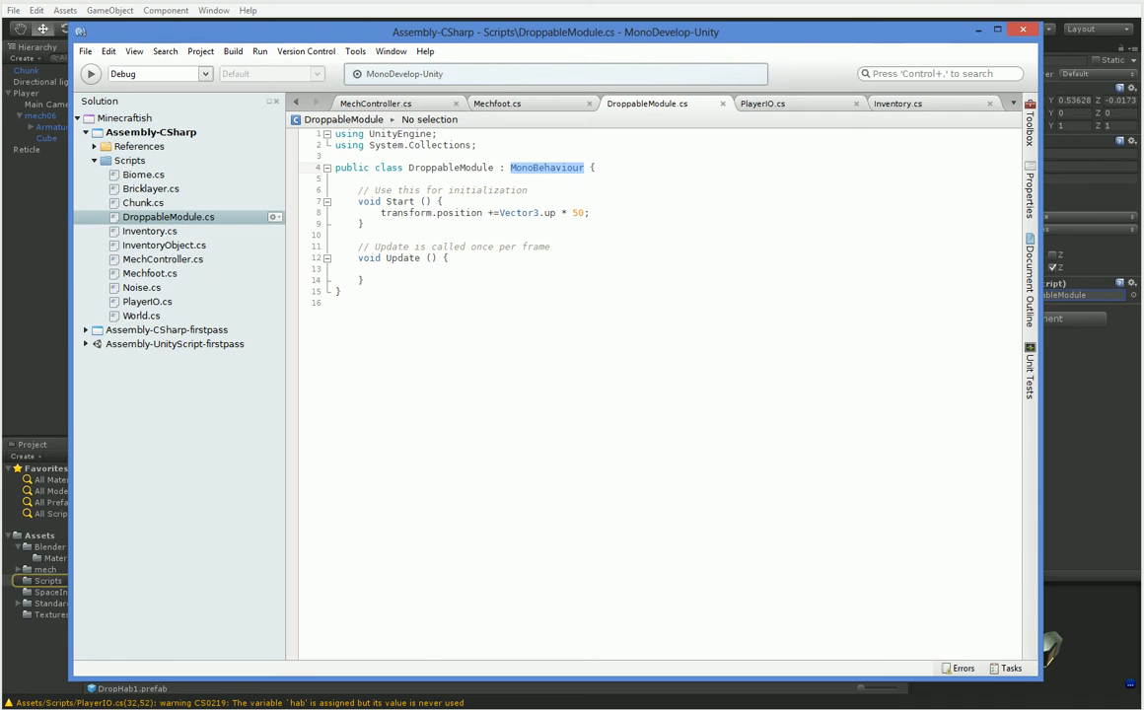
pyautogui.write('Inven')
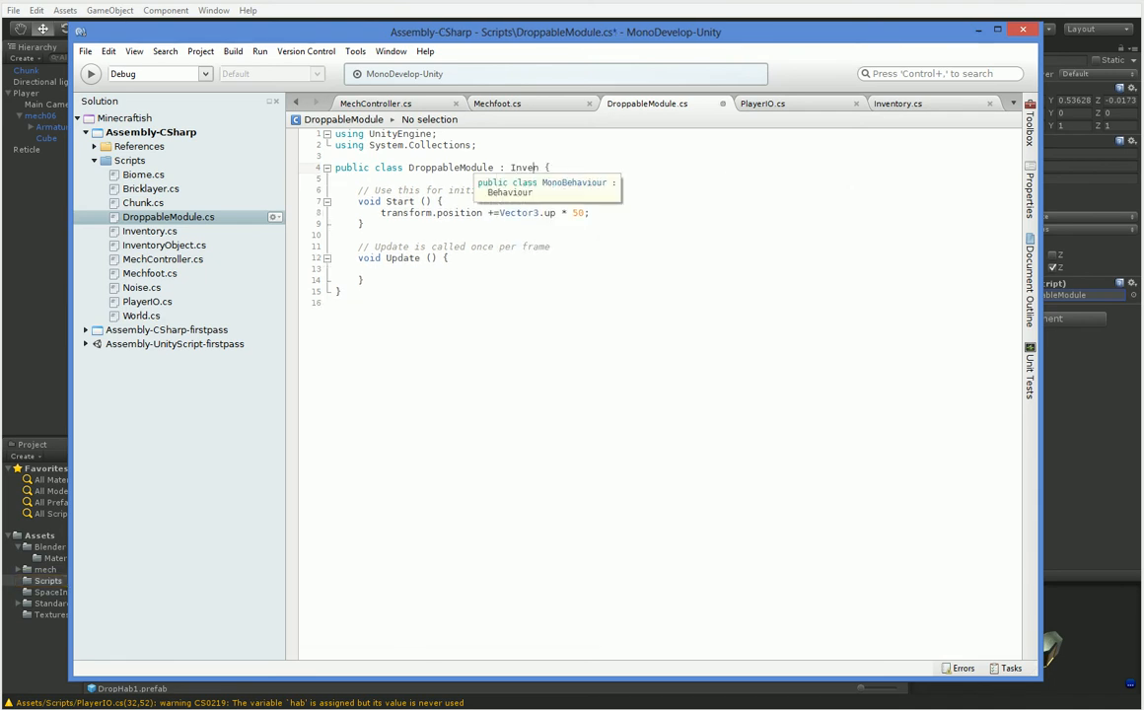
pyautogui.write('I')
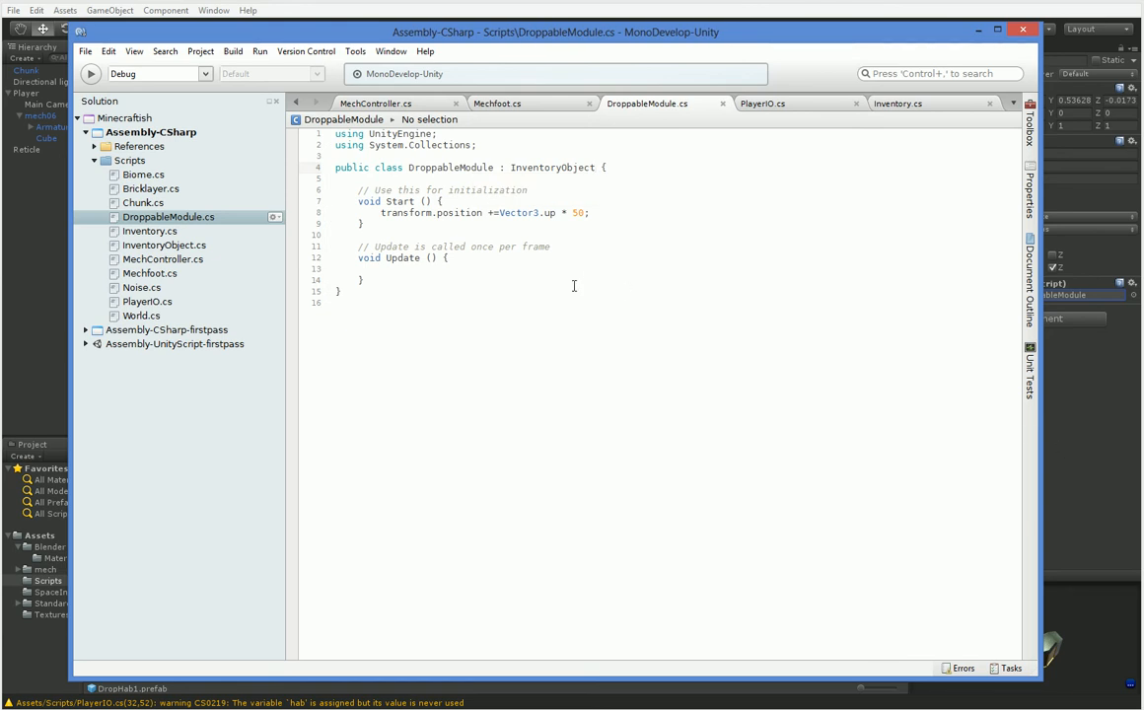
pyautogui.click(592, 166)
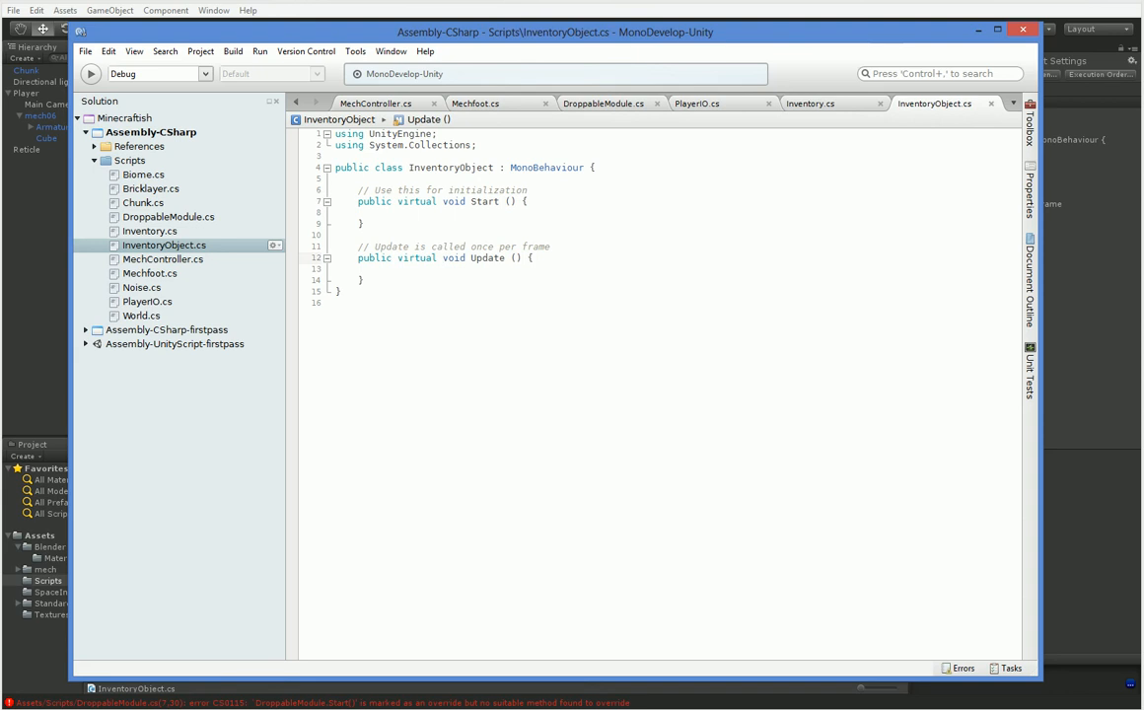
# Step: Return to Unity after making InventoryObject's Start and Update public virtual
pyautogui.click(442, 202)
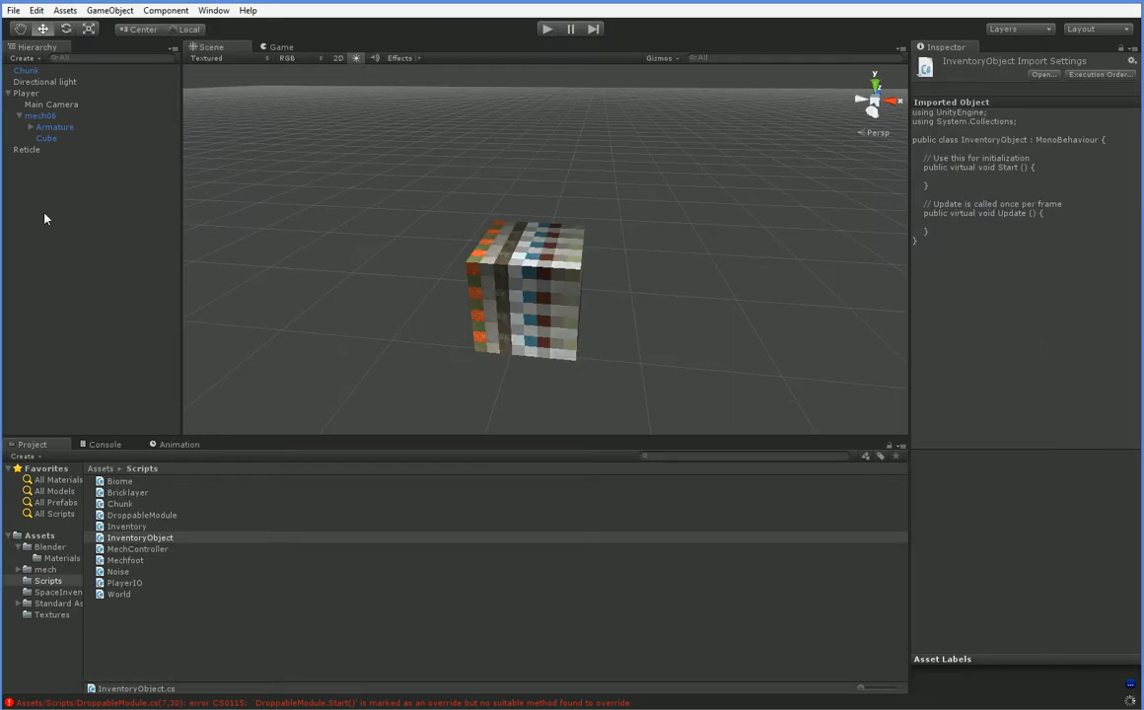
# Step: Add the DropDepot1 and DropHab1 prefabs to Main Camera's Inventory Items, then return to PlayerIO.cs
pyautogui.click(51, 102)
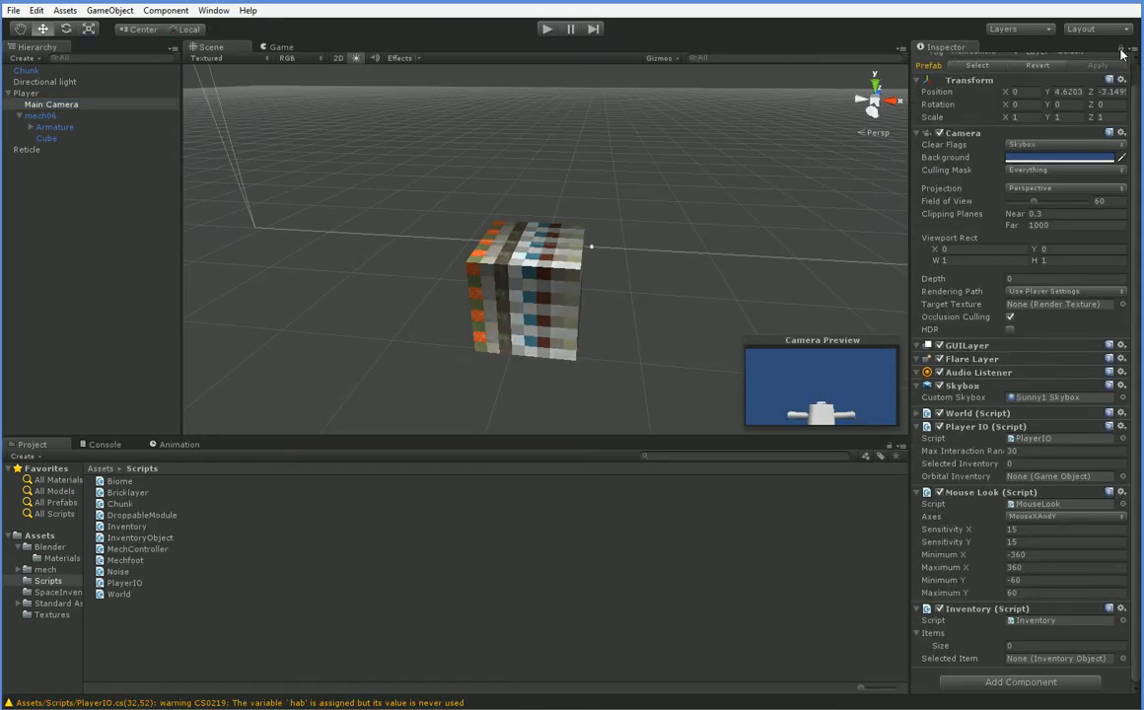
pyautogui.moveTo(978, 543)
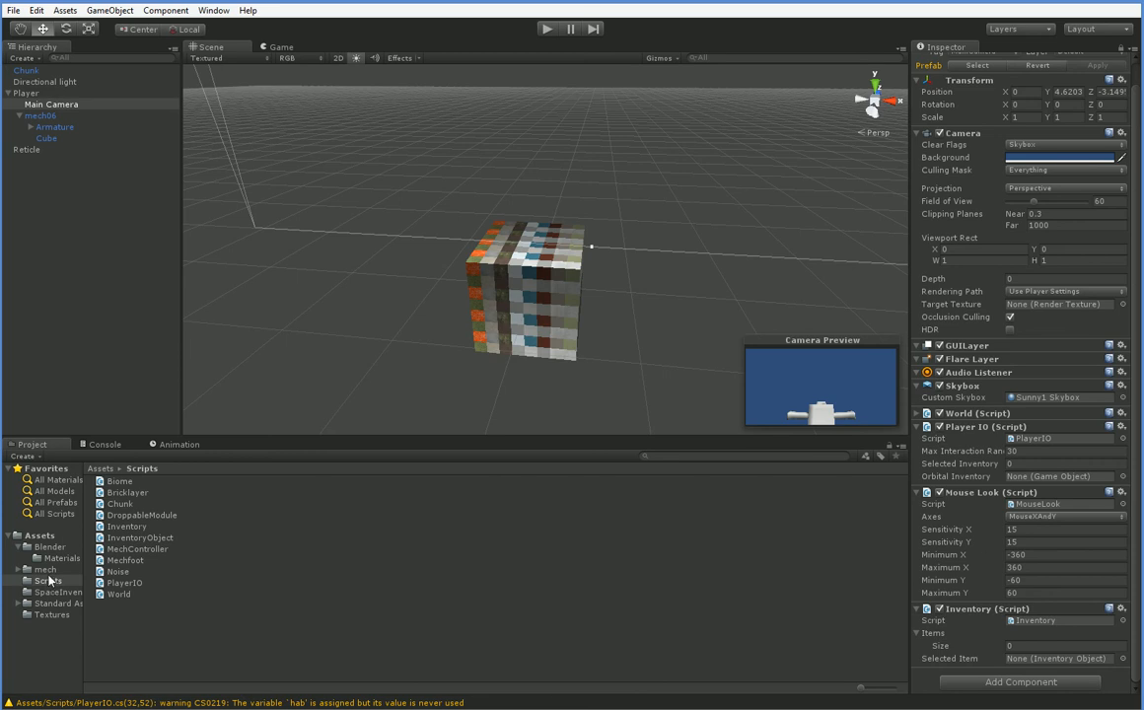
pyautogui.click(61, 592)
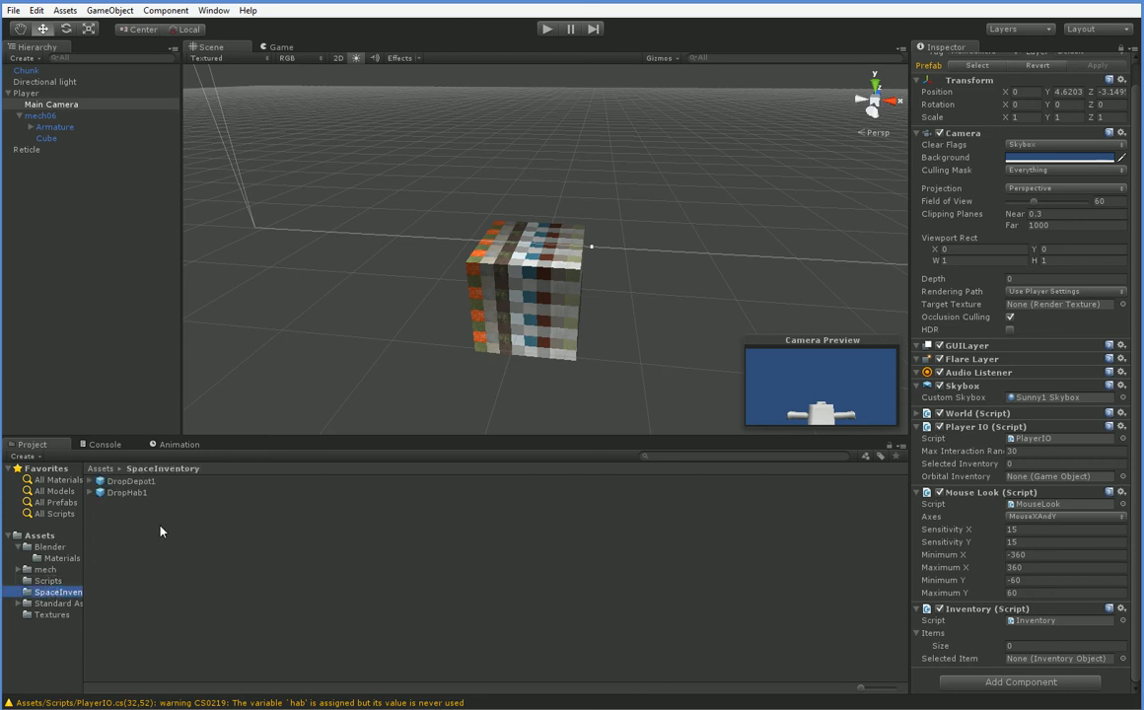
pyautogui.click(126, 482)
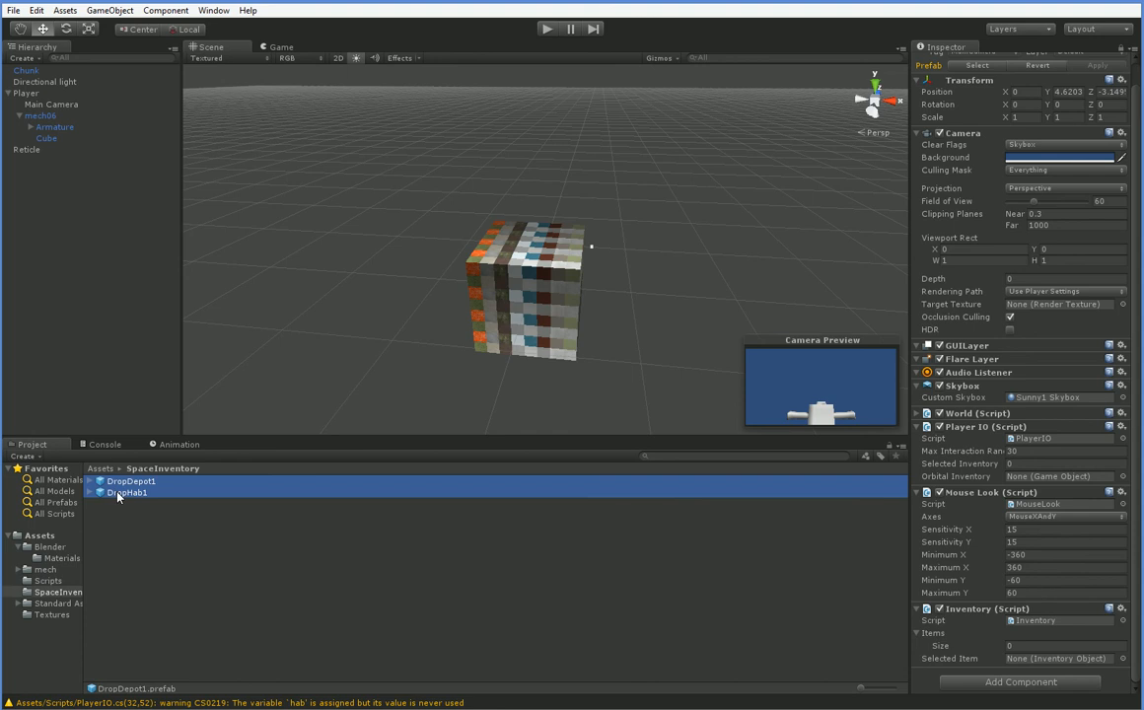
pyautogui.moveTo(892, 611)
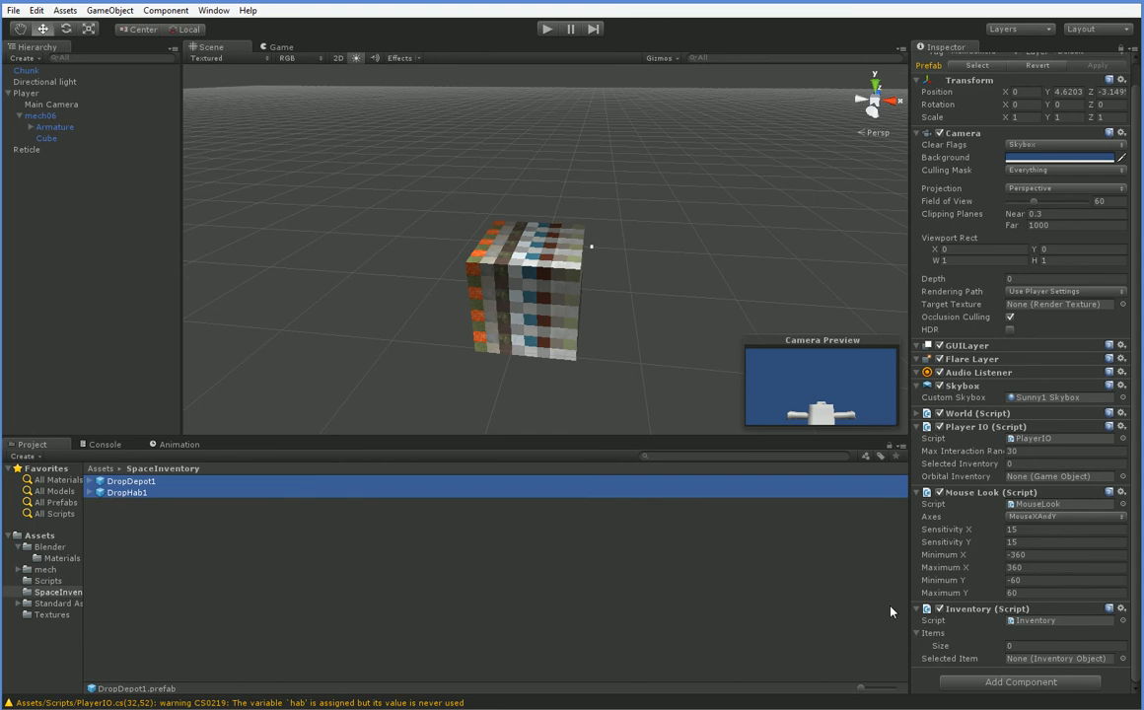
pyautogui.moveTo(497, 549)
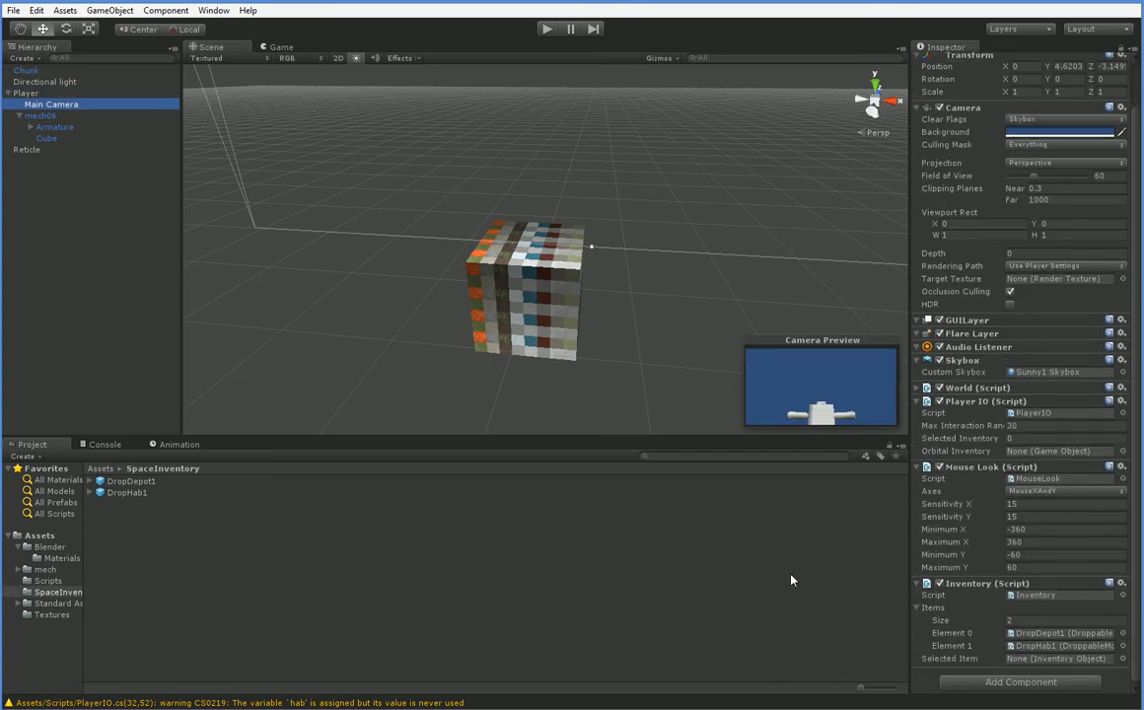
pyautogui.click(549, 28)
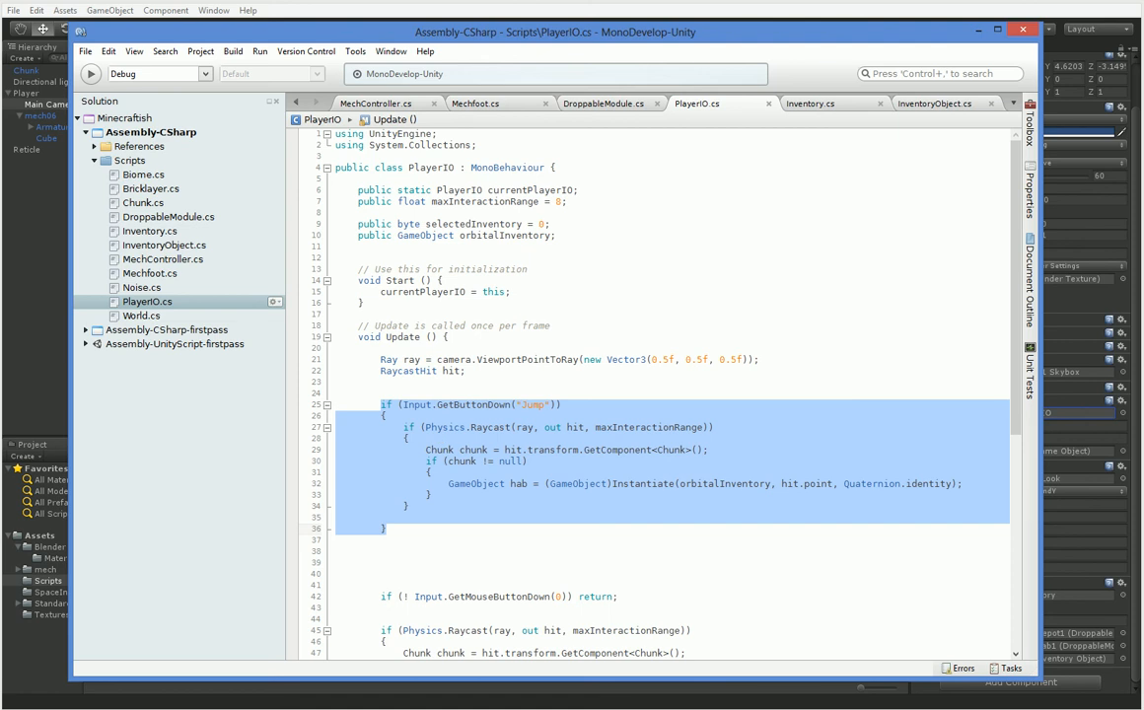
# Step: Turn PlayerIO's orbitalInventory field into a getter returning Inventory.activeInventory's selected item
pyautogui.click(778, 498)
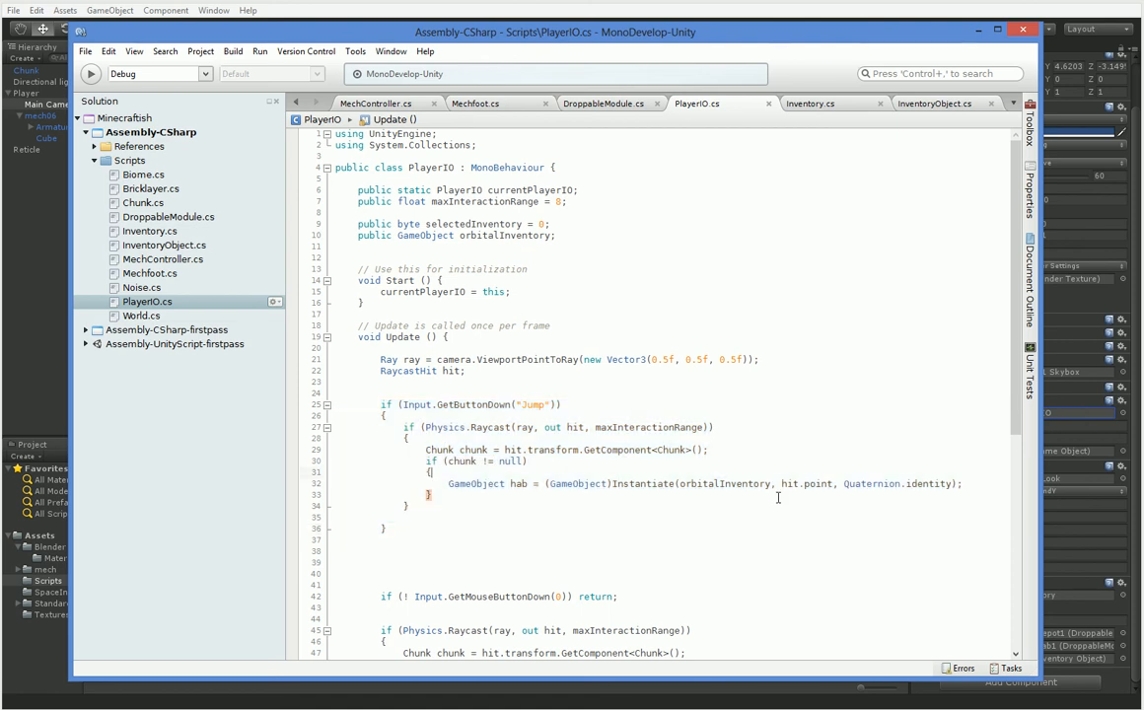
pyautogui.doubleClick(726, 483)
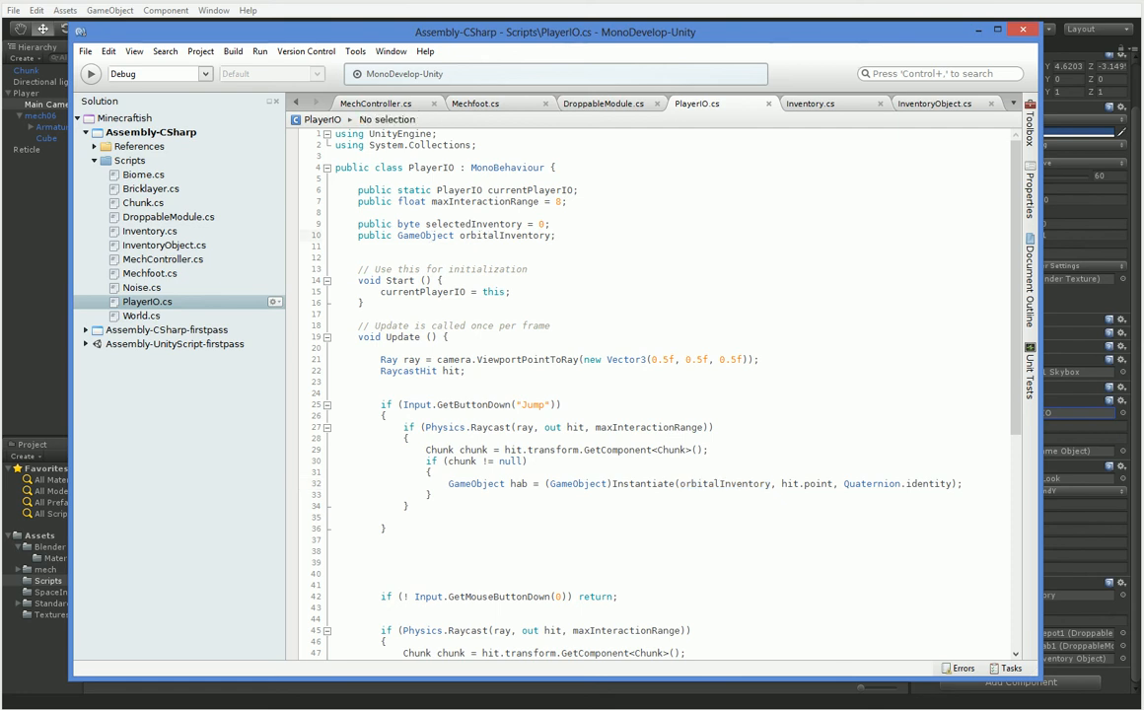
pyautogui.click(556, 235)
pyautogui.write('{')
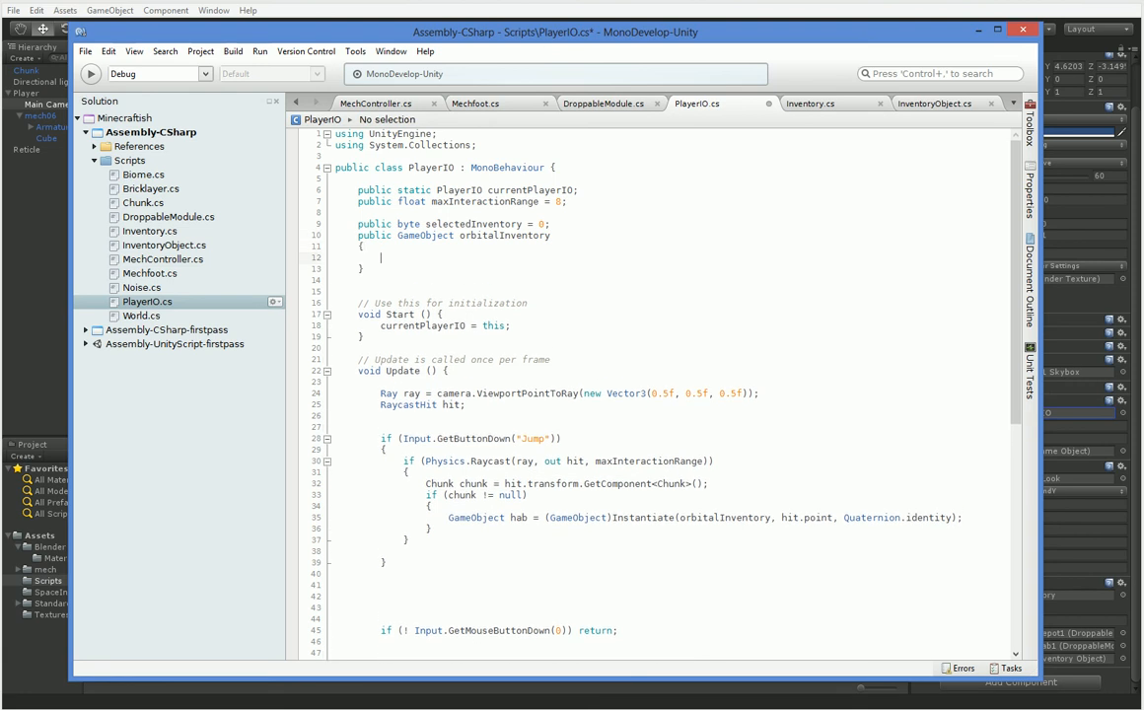
pyautogui.click(380, 257)
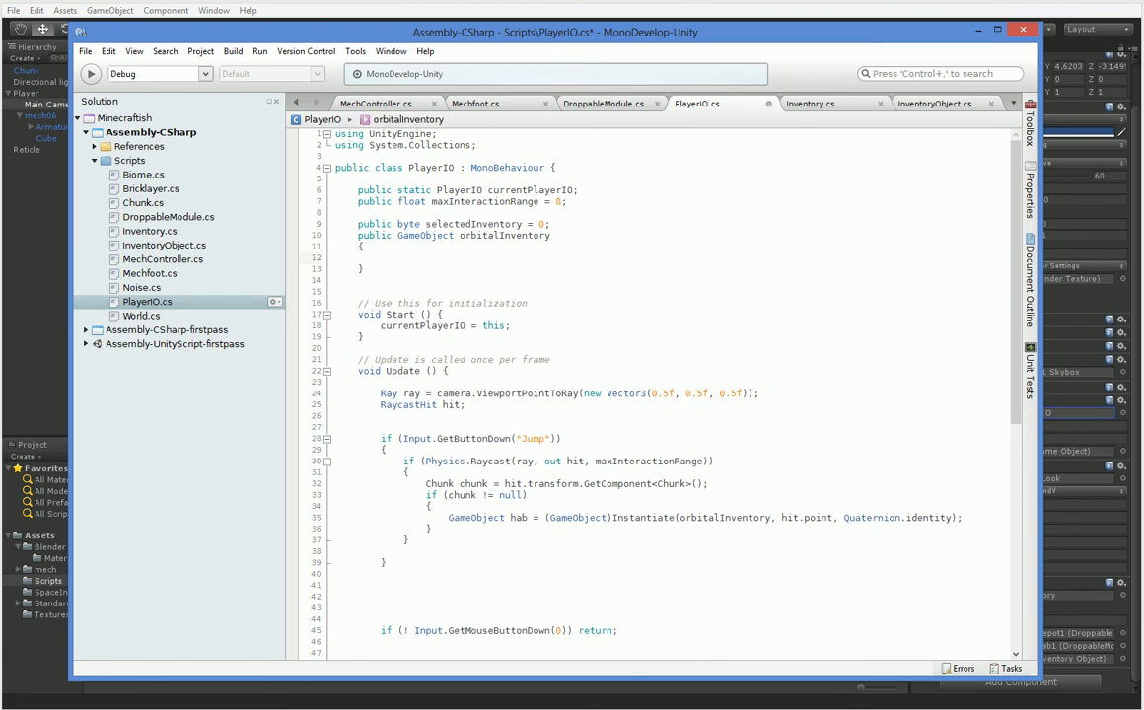
pyautogui.write('return Inventor')
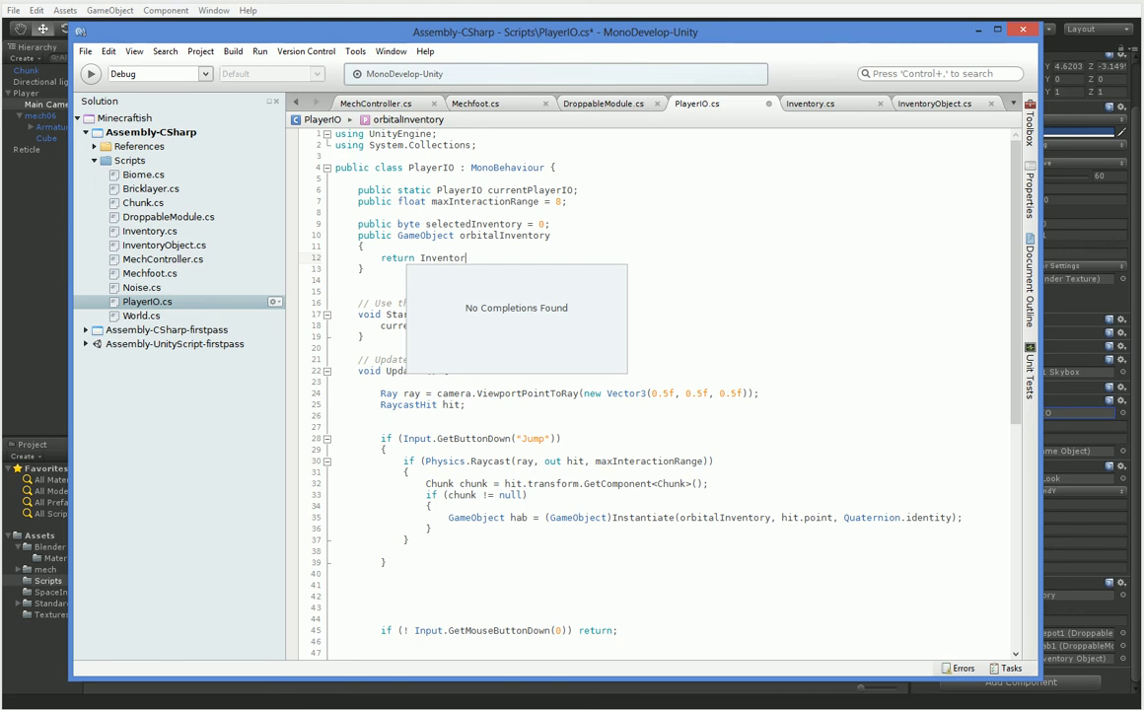
pyautogui.write('y.ac')
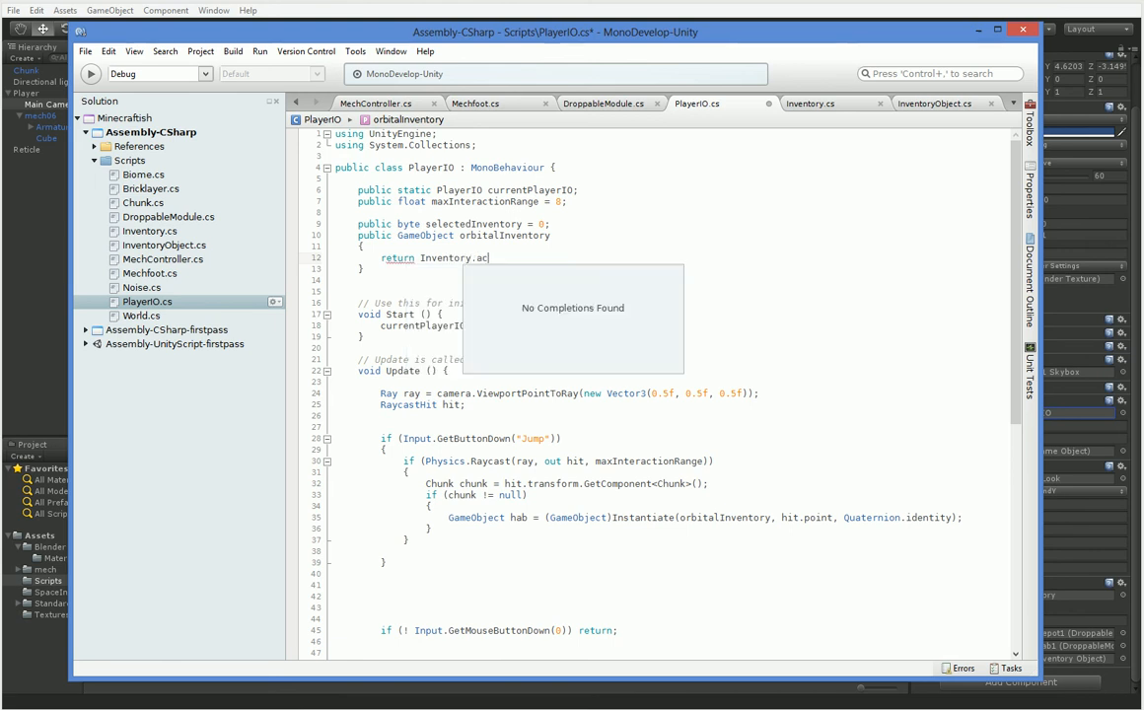
pyautogui.write('tiveInventory')
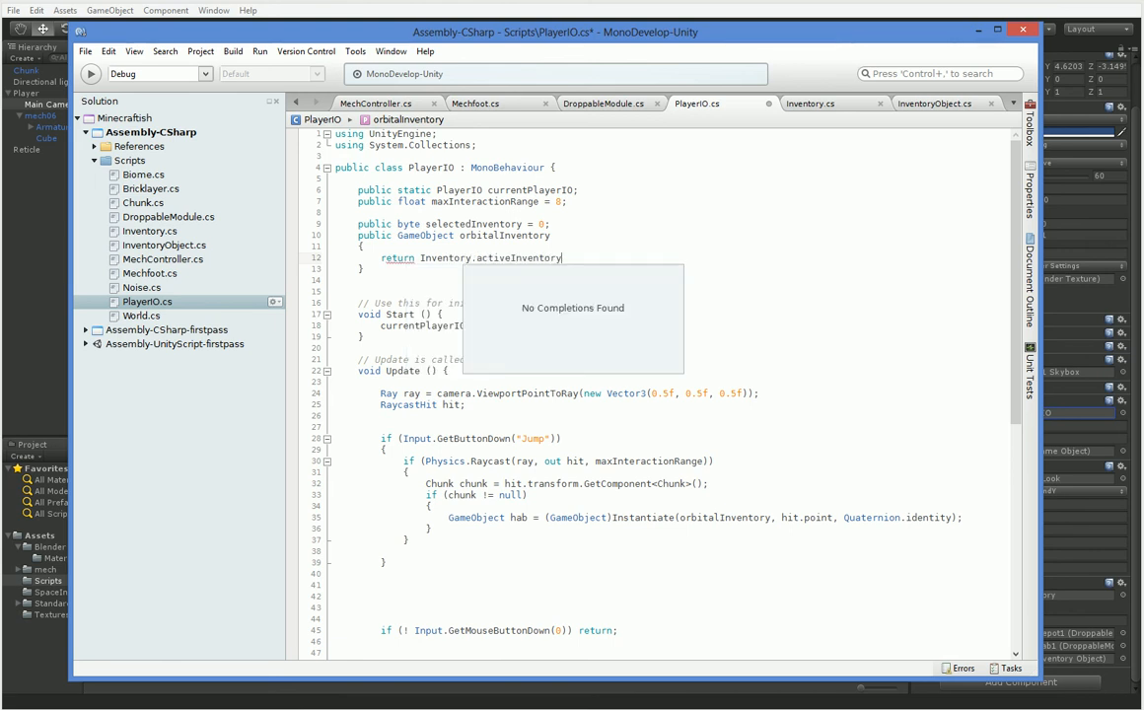
pyautogui.write('.se')
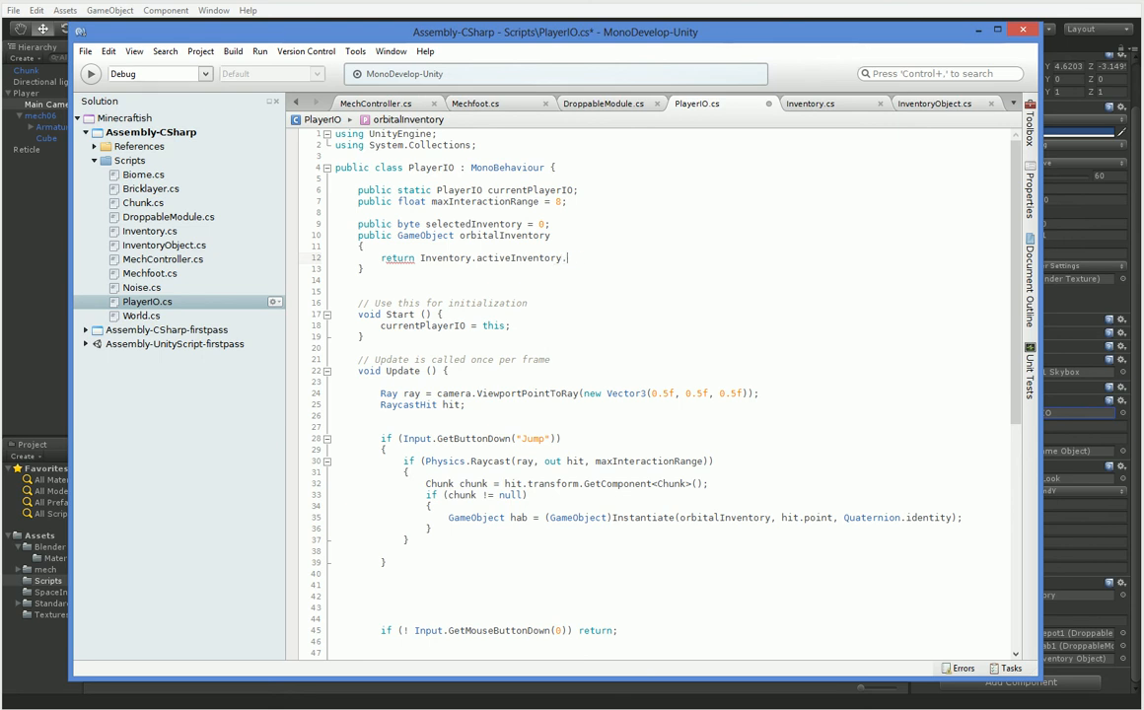
pyautogui.write('se')
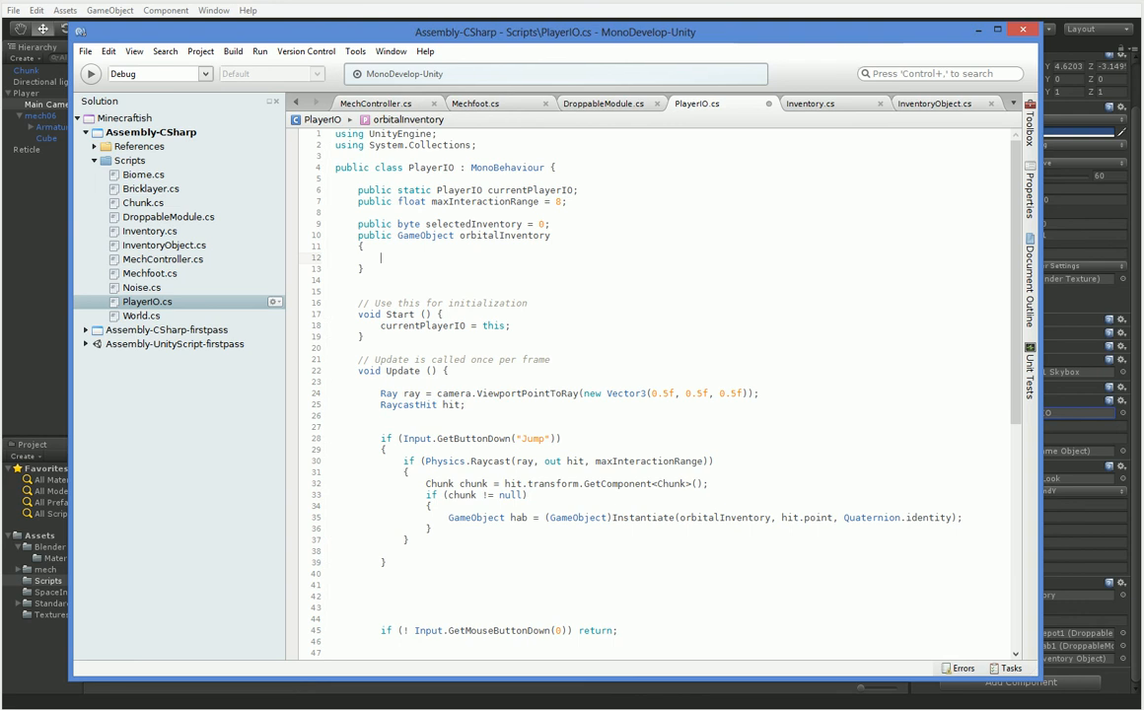
pyautogui.write('return Inventory.')
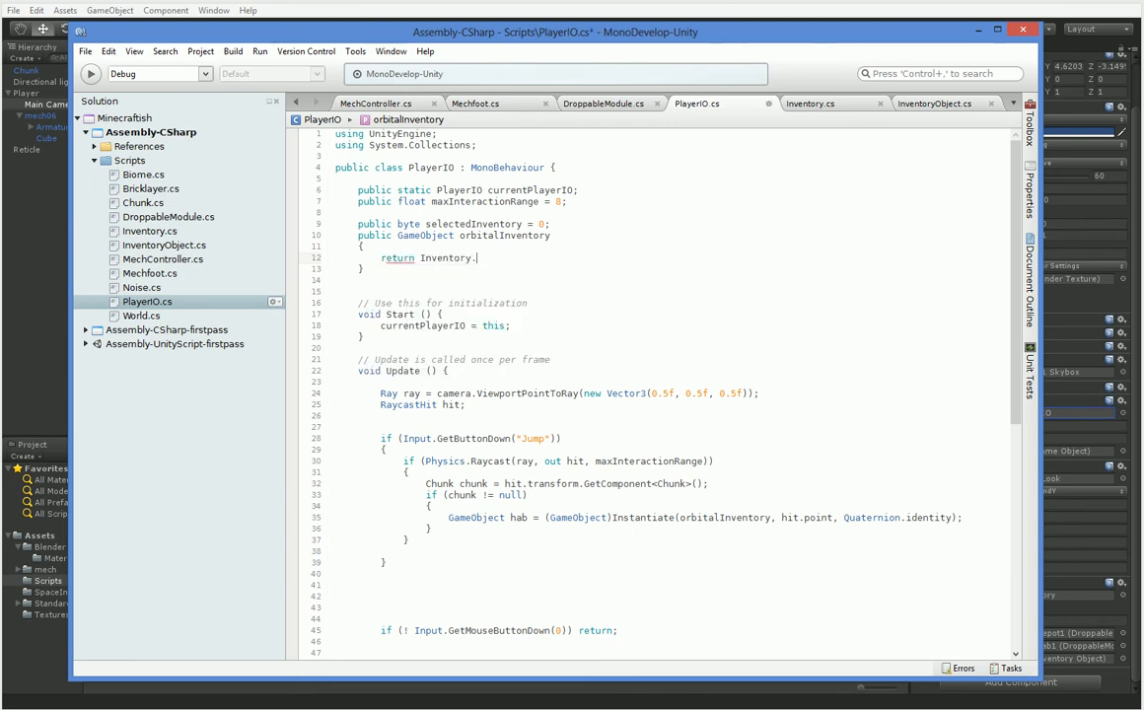
# Step: Verify activeInventory in Inventory.cs and complete the return as Inventory.activeInventory.selectedItem.gameObject
pyautogui.click(811, 103)
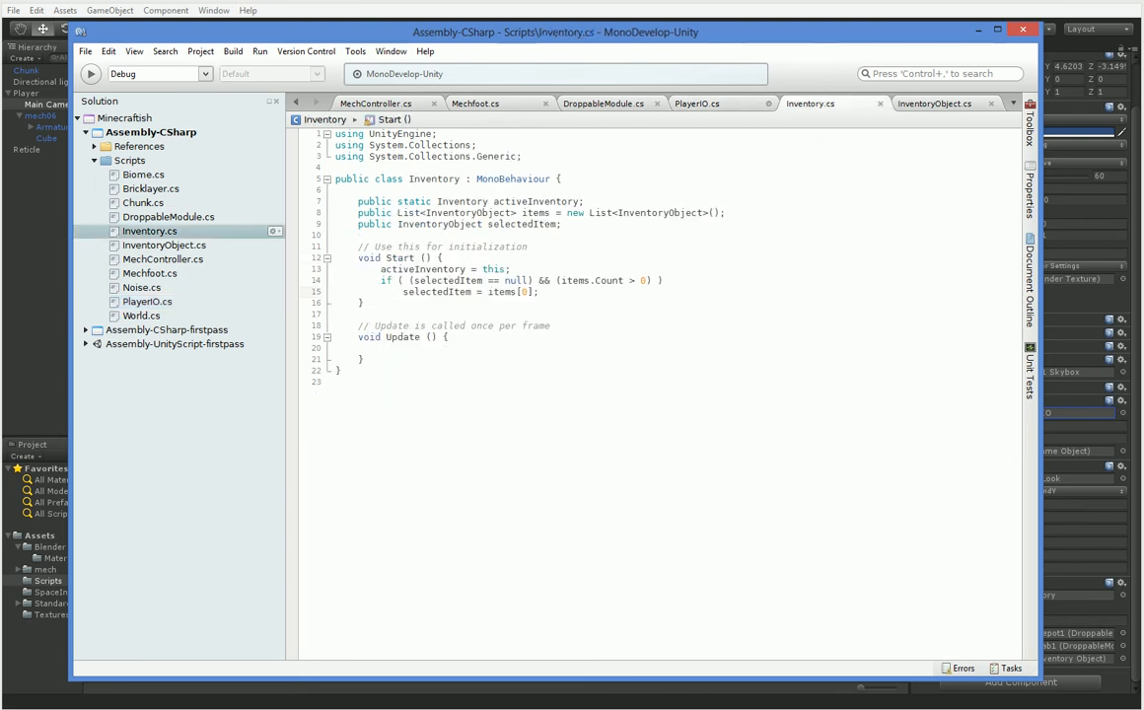
pyautogui.doubleClick(536, 201)
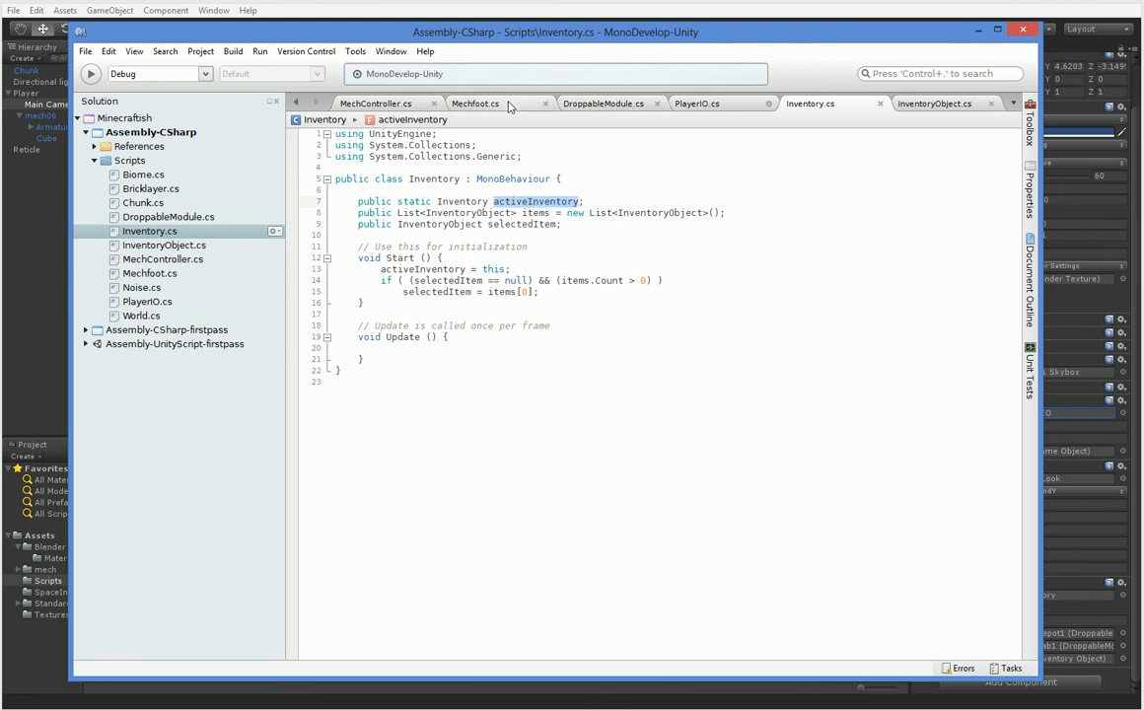
pyautogui.click(375, 103)
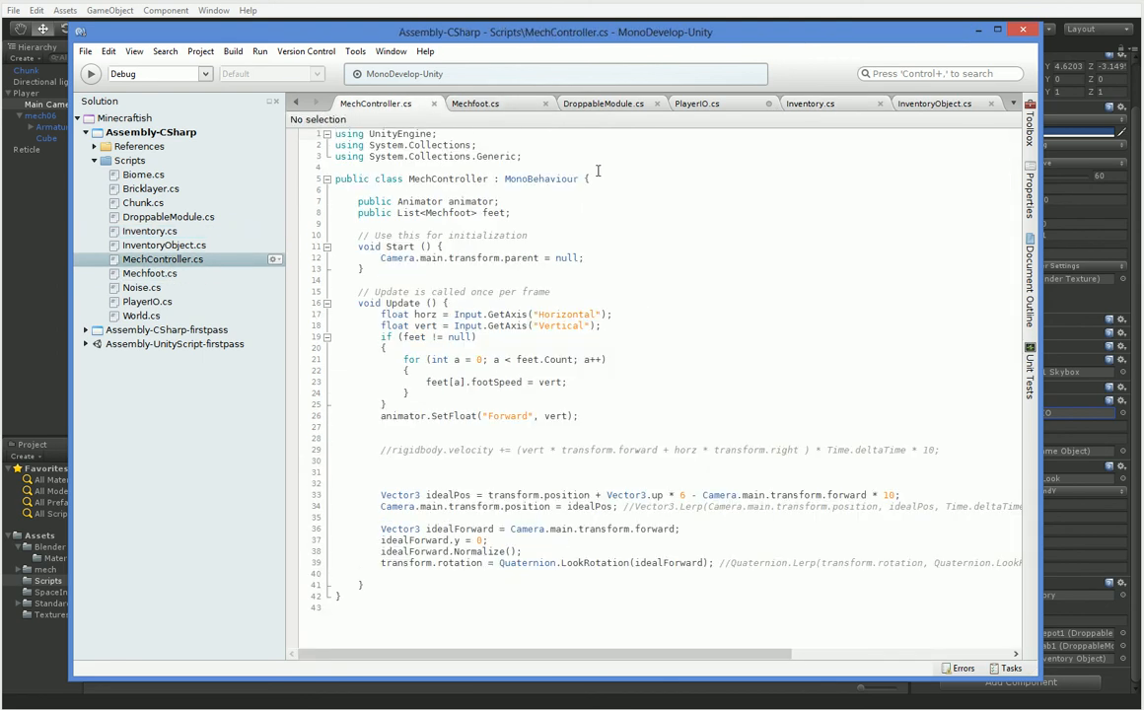
pyautogui.click(696, 103)
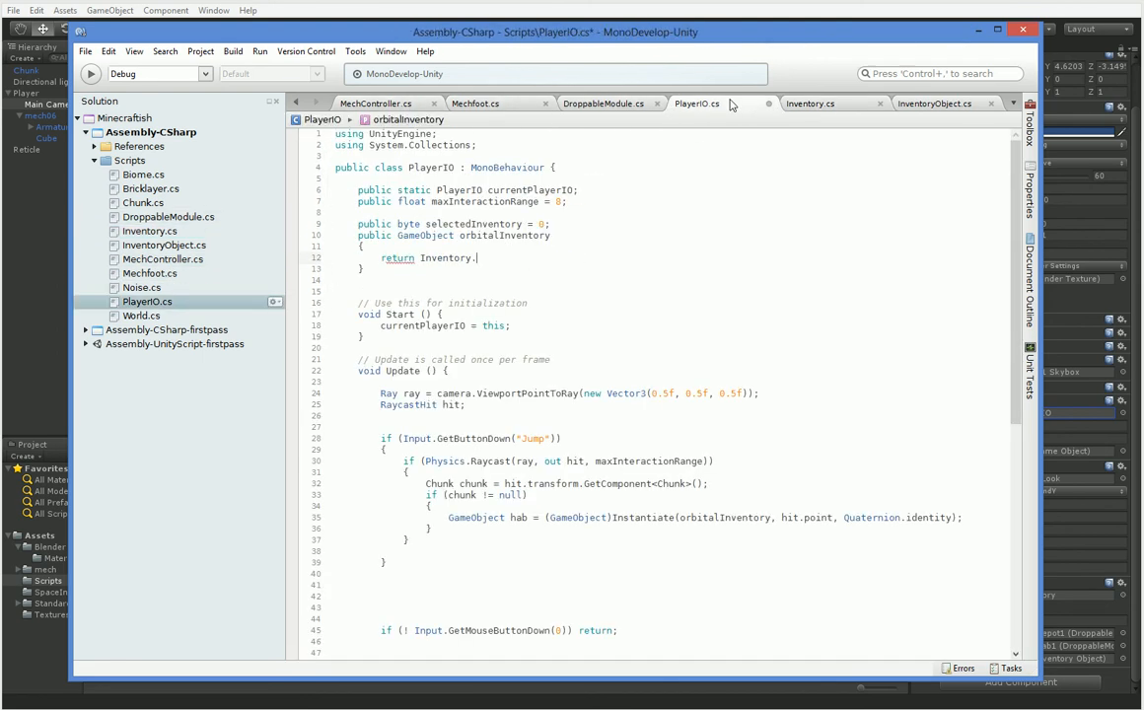
pyautogui.write('activeInventory')
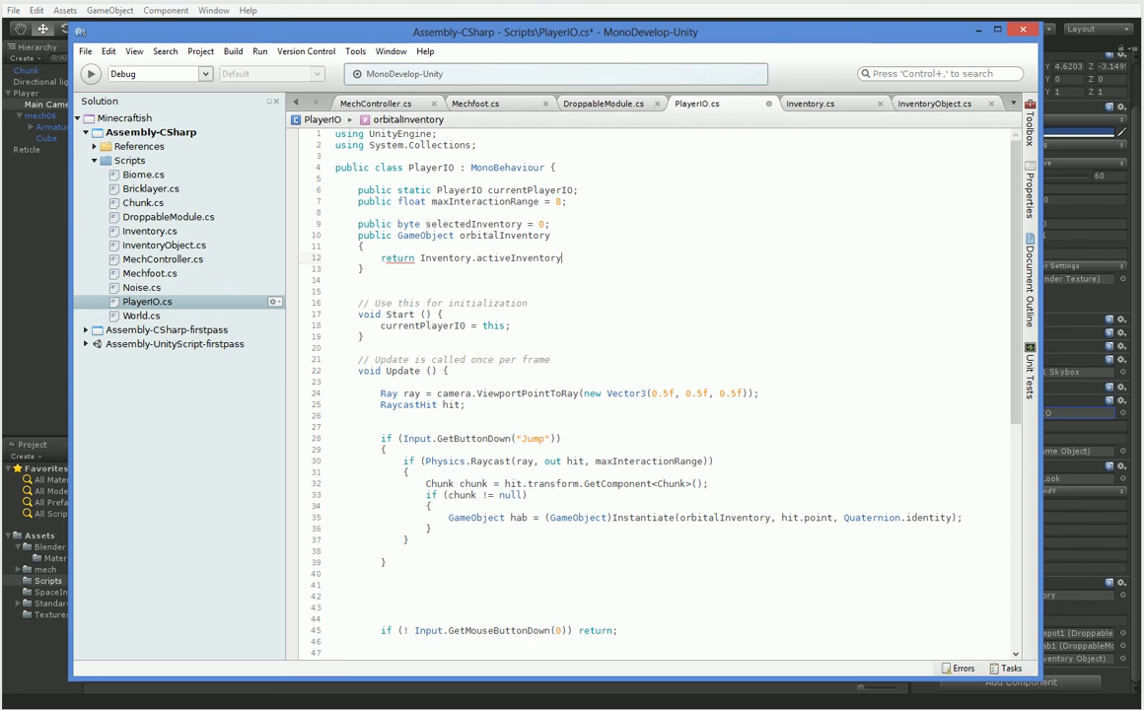
pyautogui.click(811, 102)
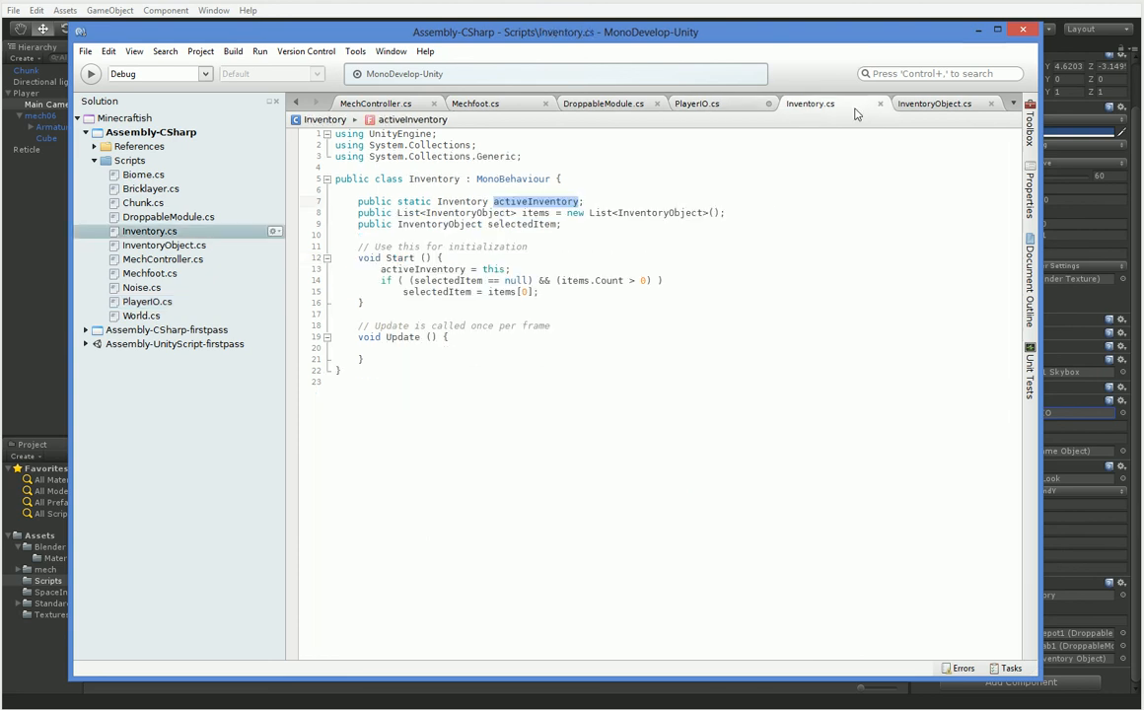
pyautogui.click(698, 103)
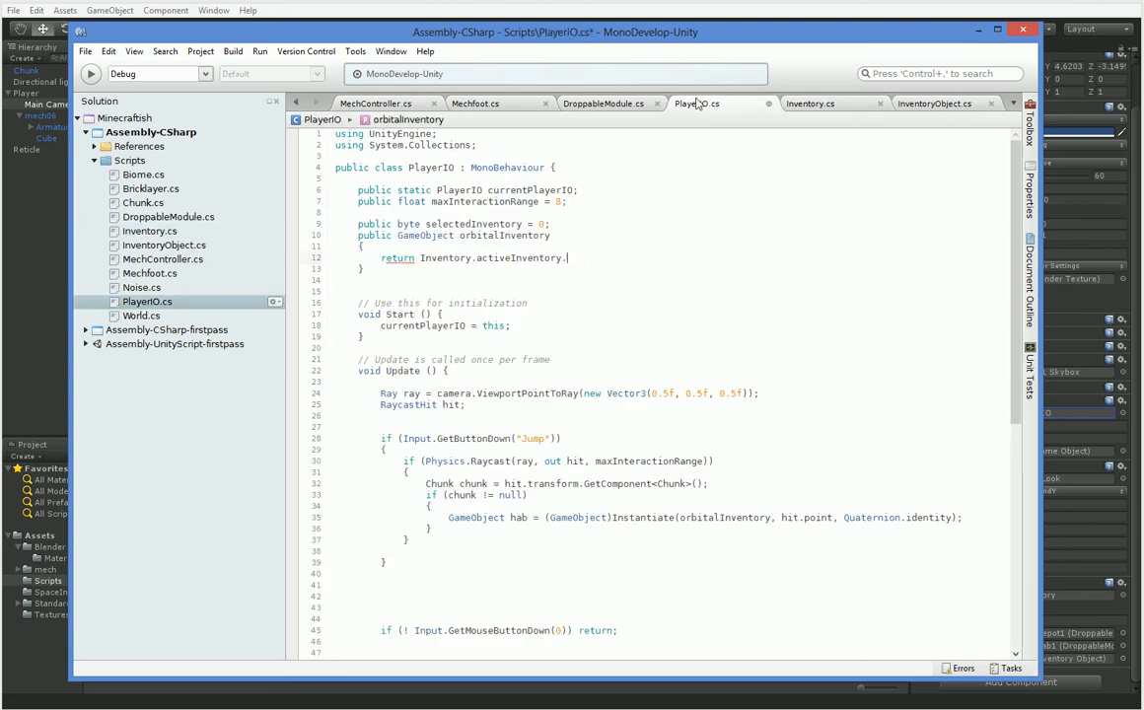
pyautogui.write('.selectedItem')
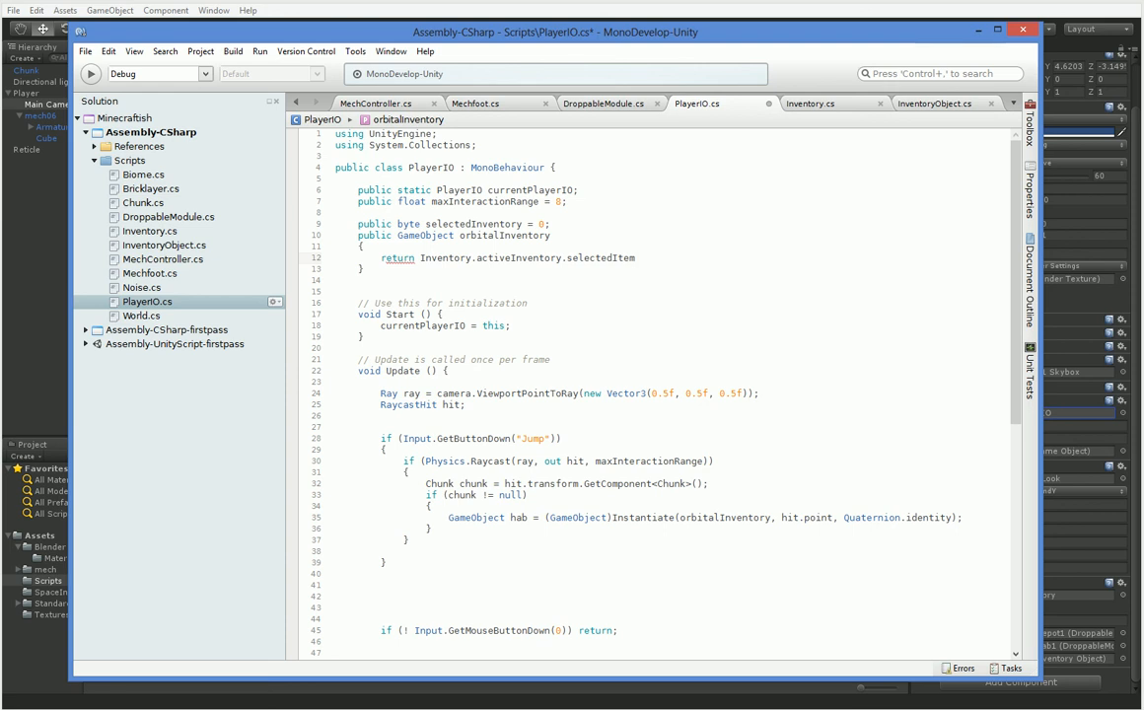
pyautogui.write('.gameObject;')
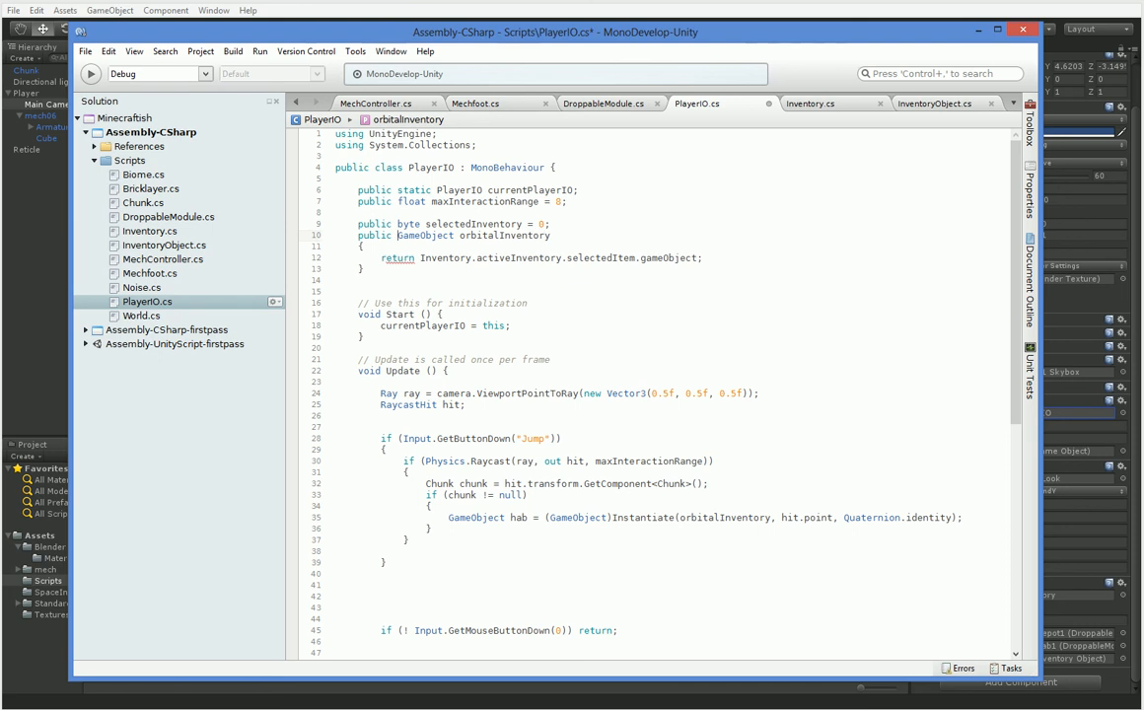
pyautogui.doubleClick(425, 235)
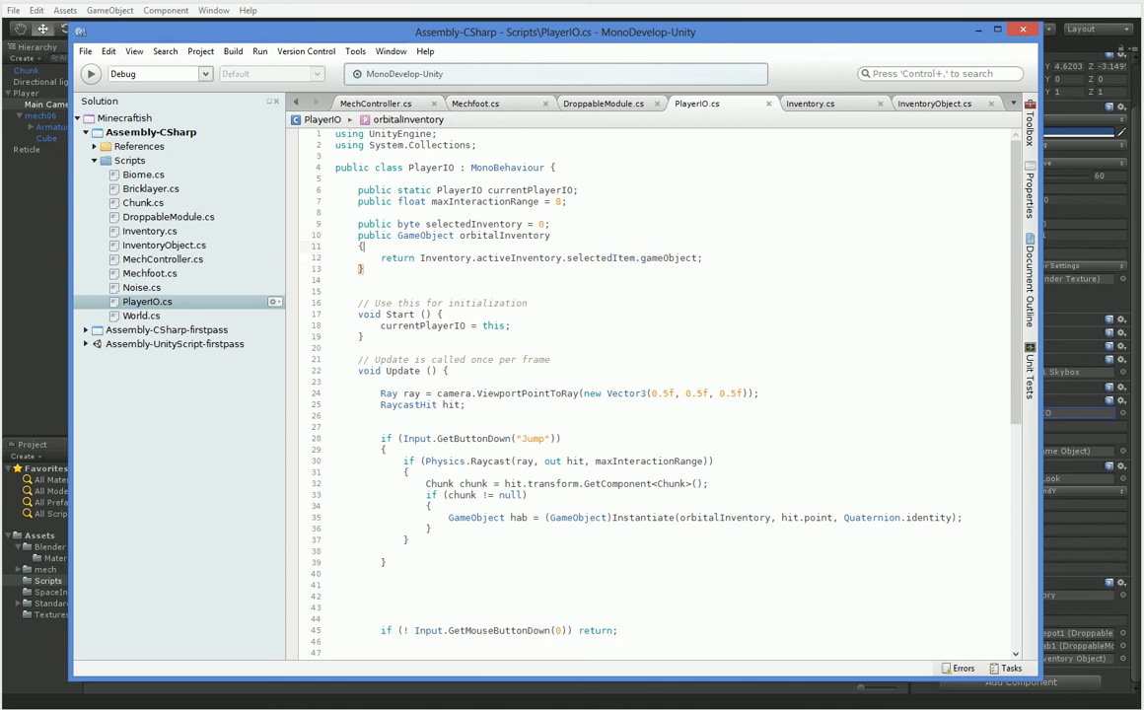
# Step: Add 'if (Inventory.activeInventory.selectedItem == null) return null;' at the start of orbitalInventory
pyautogui.write('if')
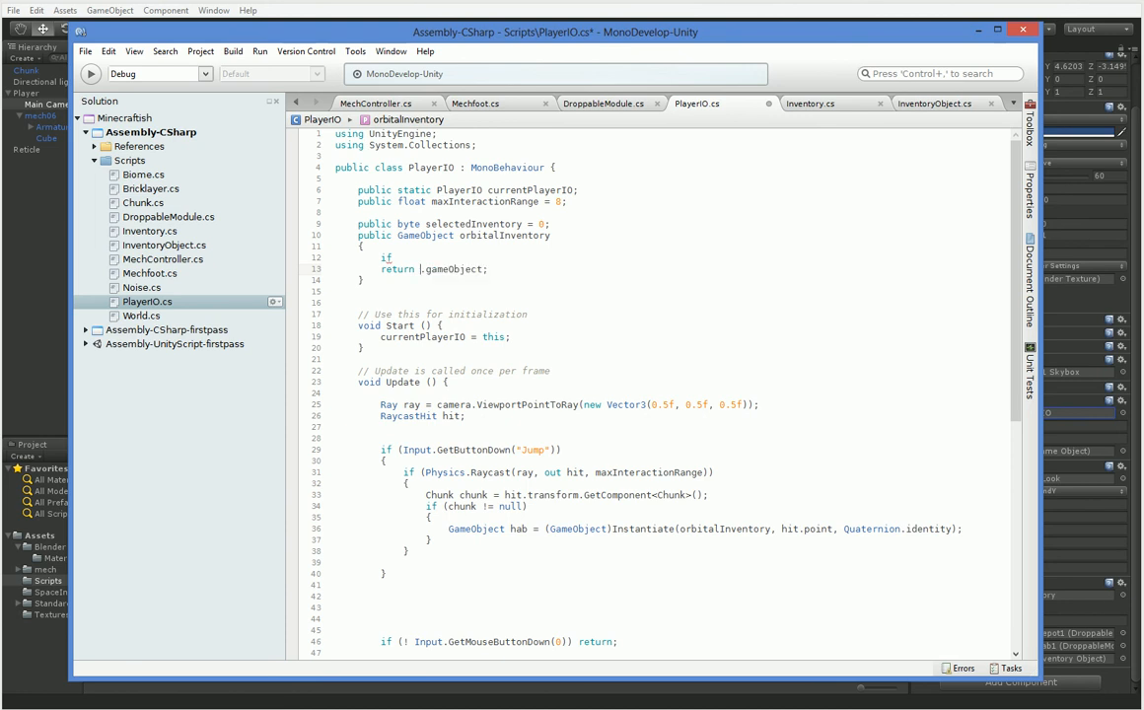
pyautogui.write('Inventory.activeInventory.selectedItem')
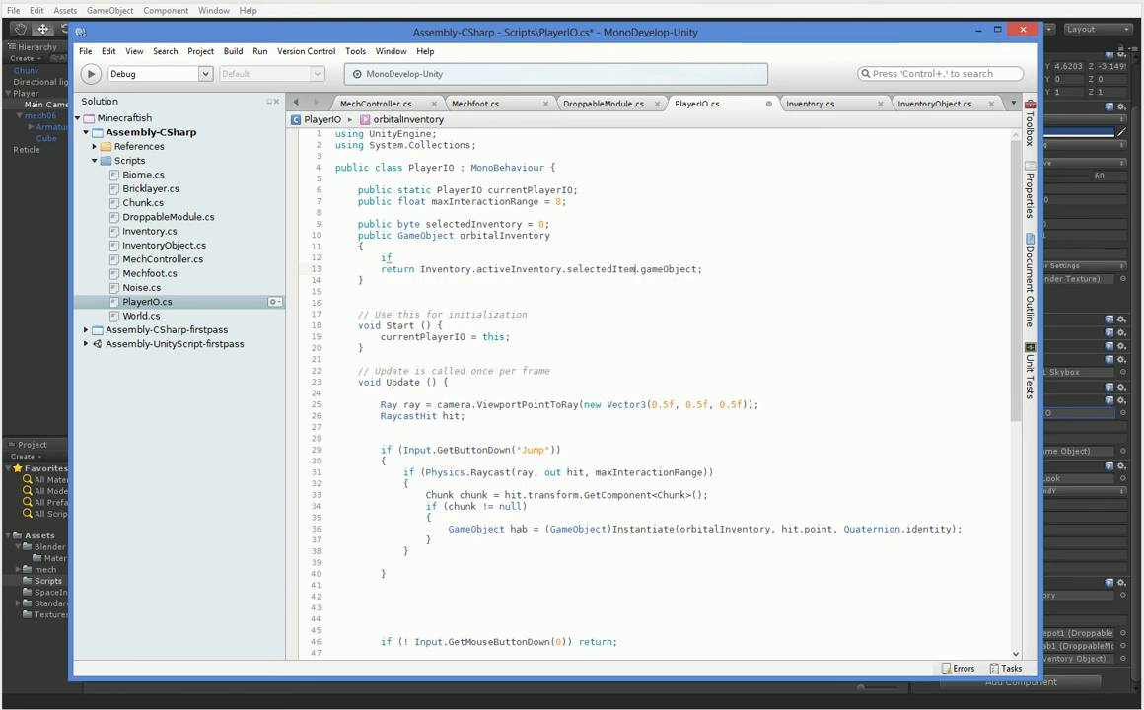
pyautogui.write('(Inventory.activeInventory.selectedItem')
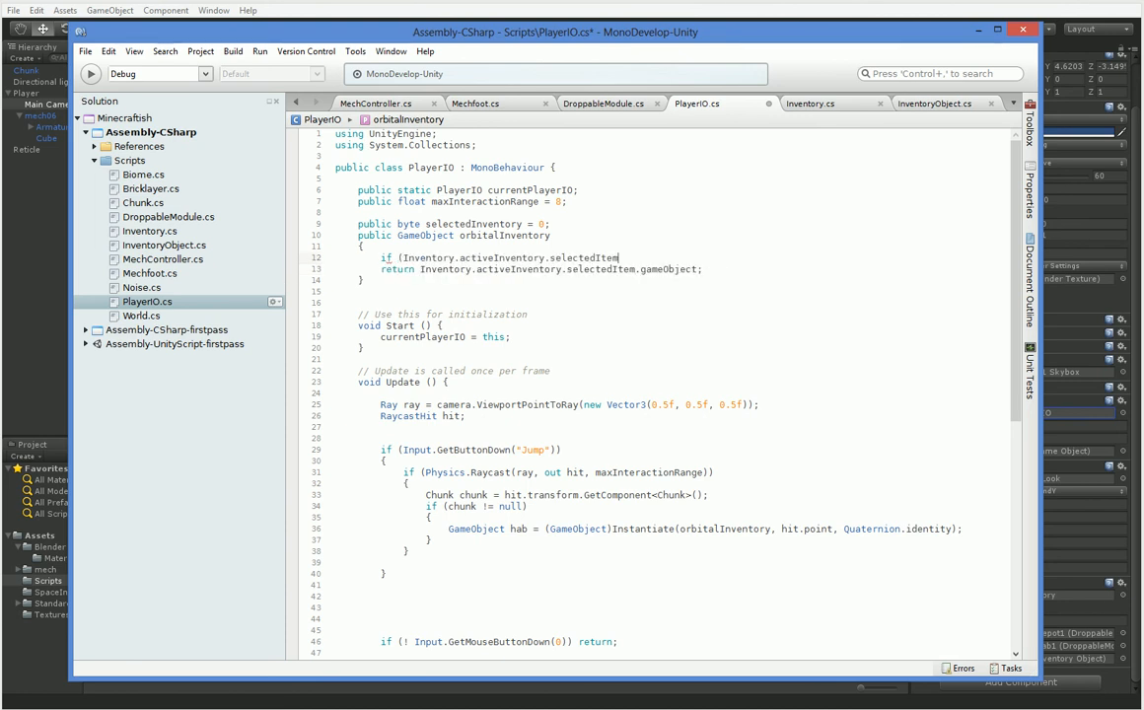
pyautogui.write('== null) retur')
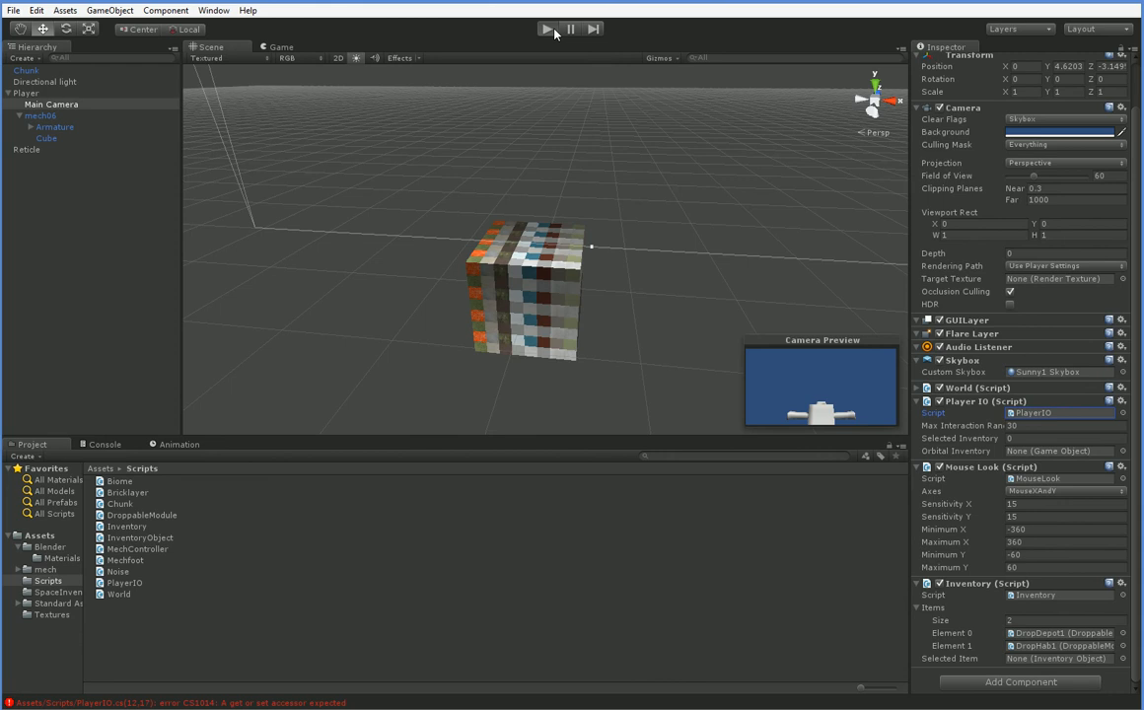
# Step: Wrap orbitalInventory's body in a 'get {' accessor to clear the CS1014 error
pyautogui.click(105, 443)
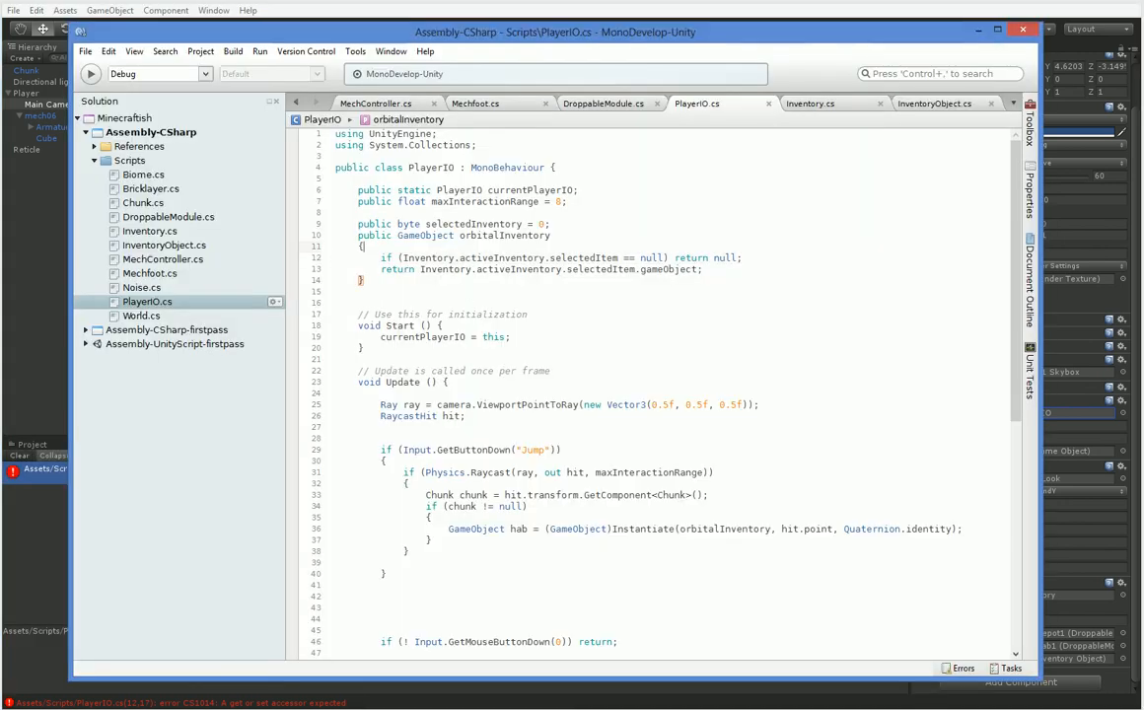
pyautogui.write('get {')
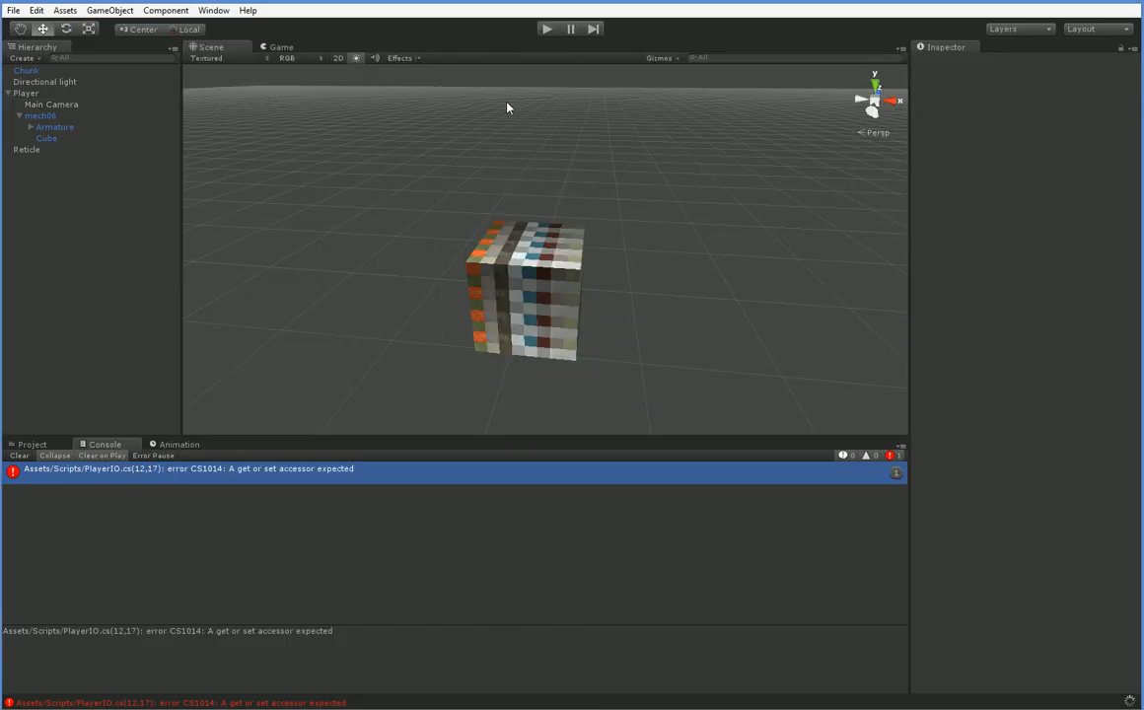
# Step: Clear the console, run a play test, inspect the second inventory item's asset, then stop the game
pyautogui.click(546, 27)
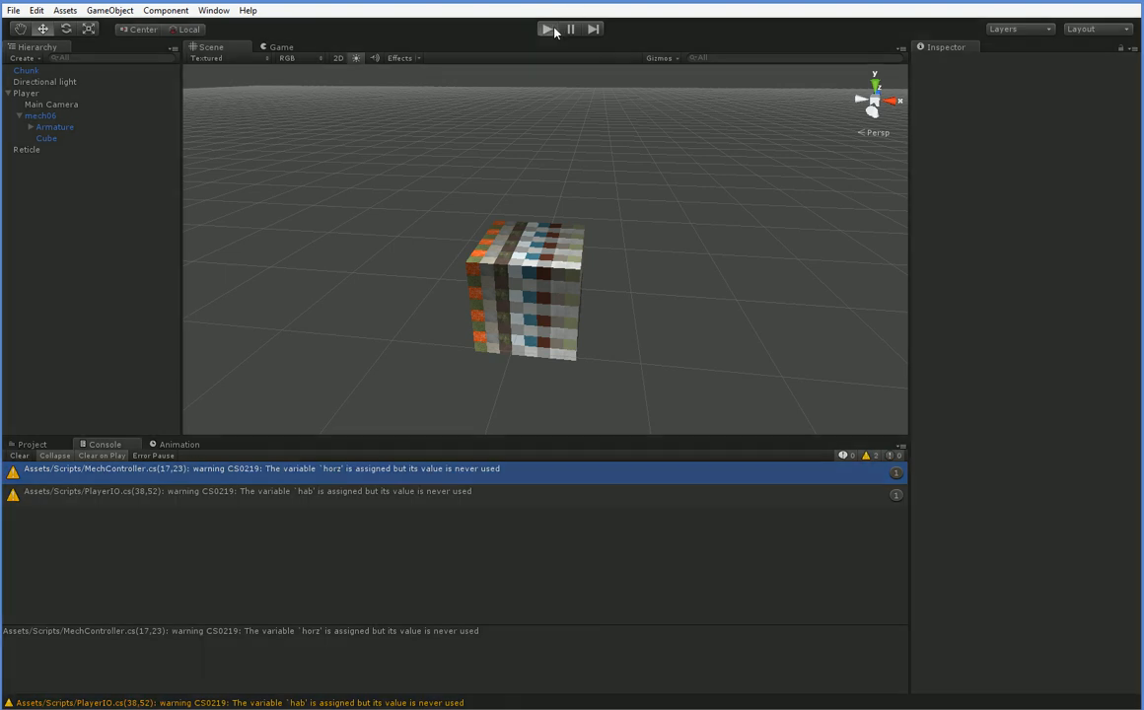
pyautogui.click(546, 29)
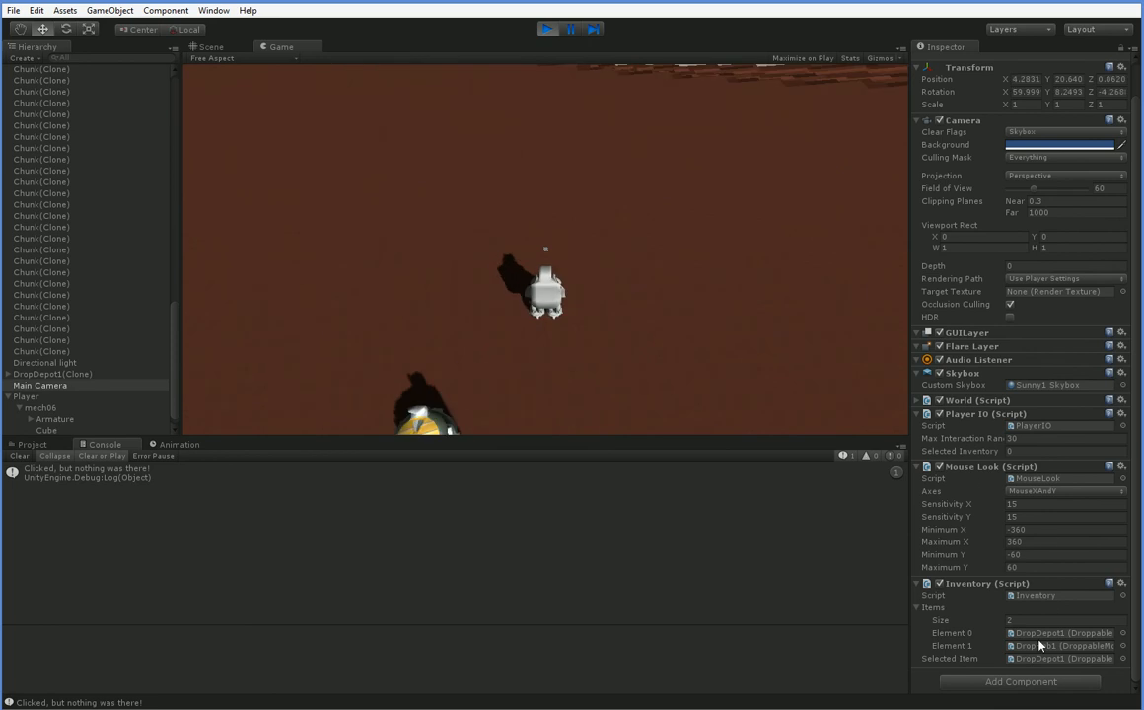
pyautogui.click(209, 47)
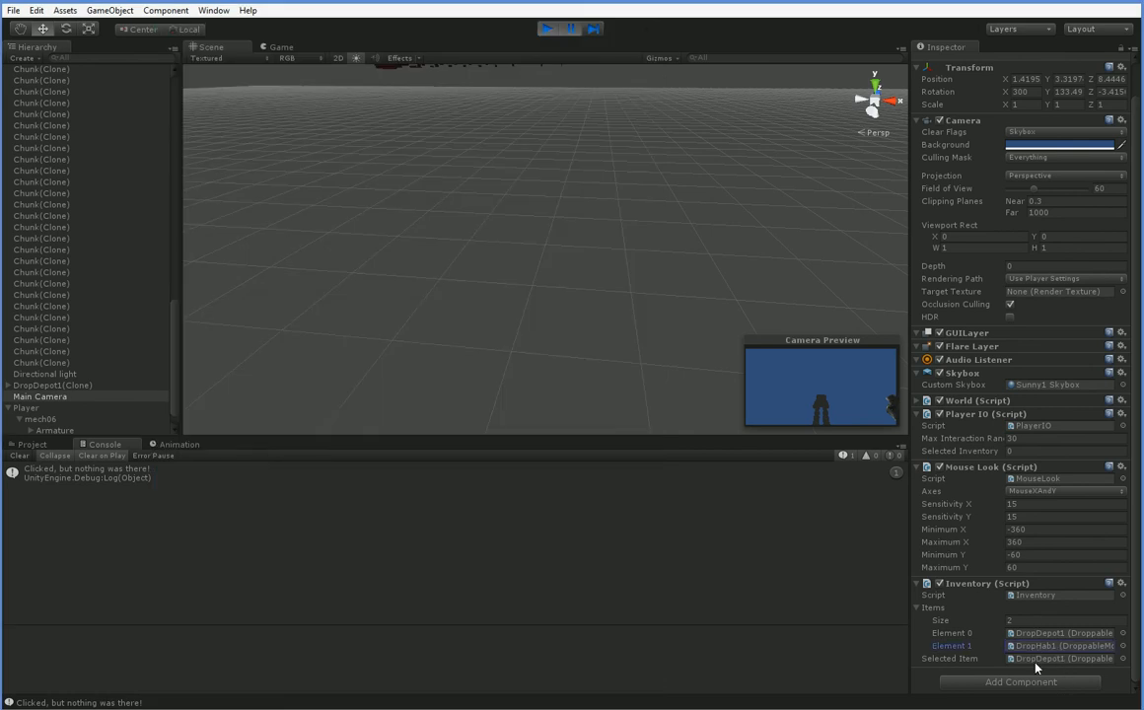
pyautogui.moveTo(761, 480)
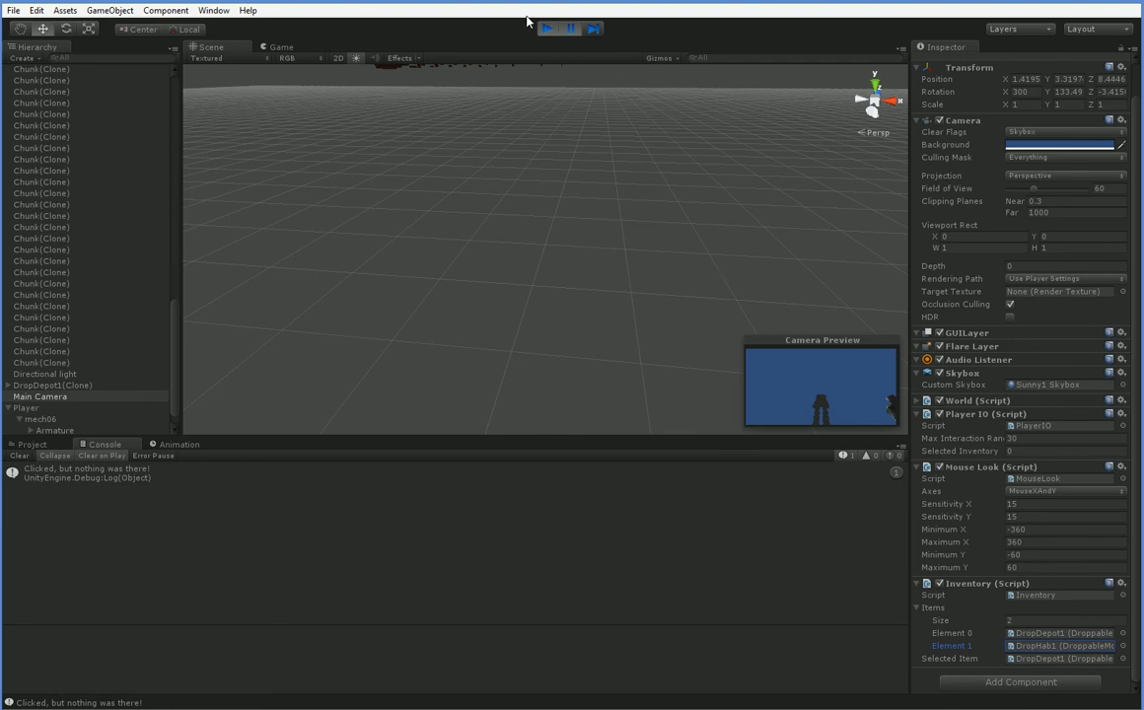
pyautogui.click(547, 27)
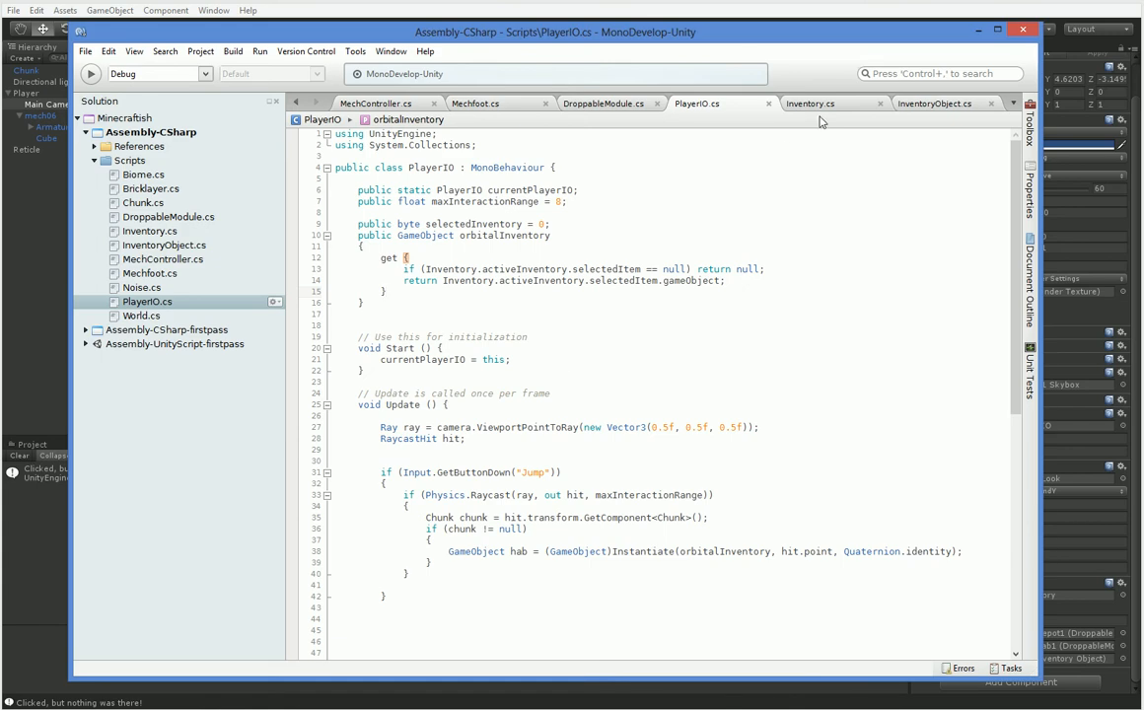
# Step: Declare empty 'public static void SelectNext()' and 'SelectPrev()' methods in Inventory.cs
pyautogui.click(811, 102)
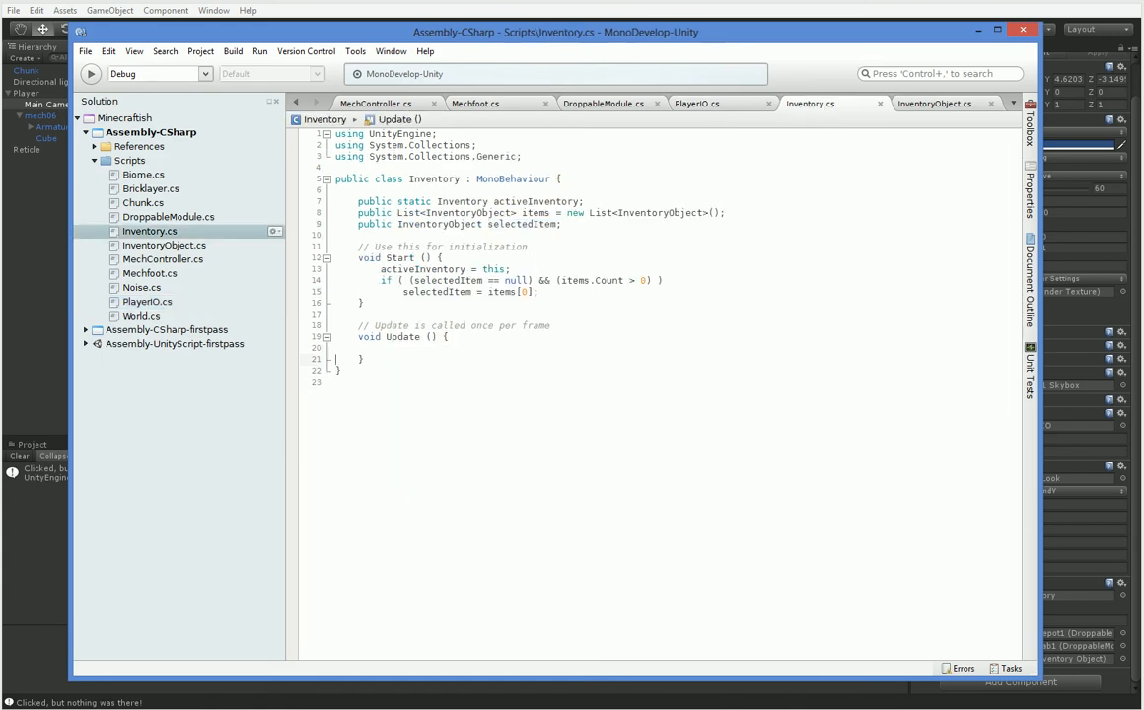
pyautogui.write('public')
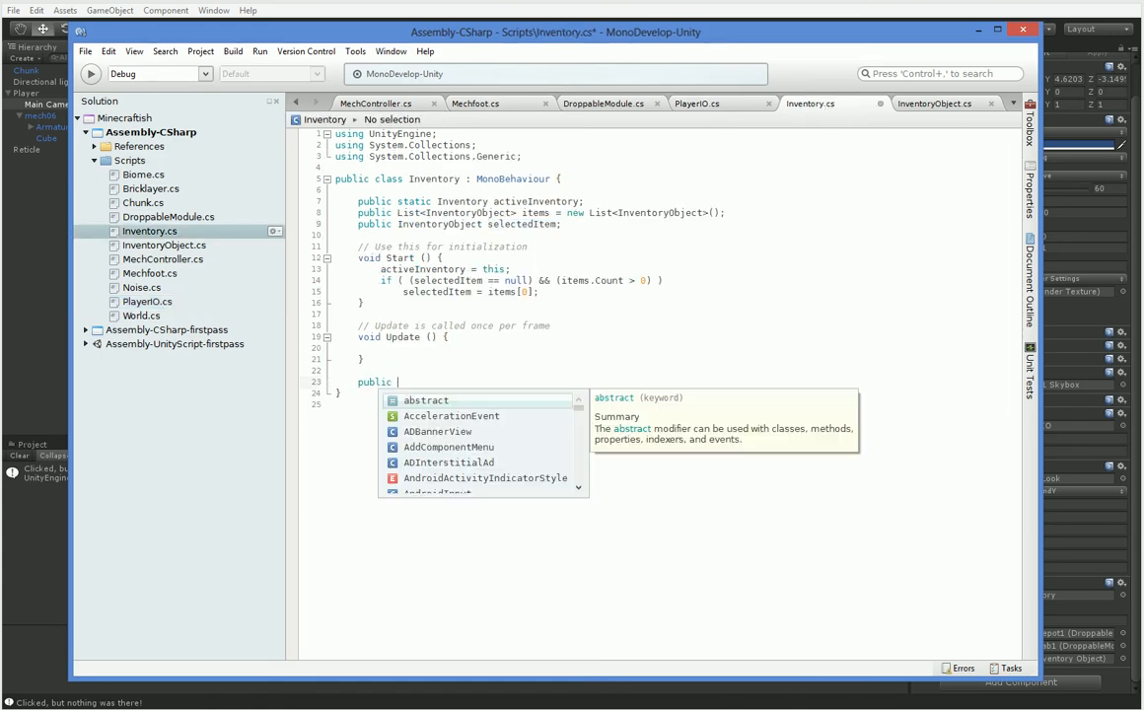
pyautogui.write('static void')
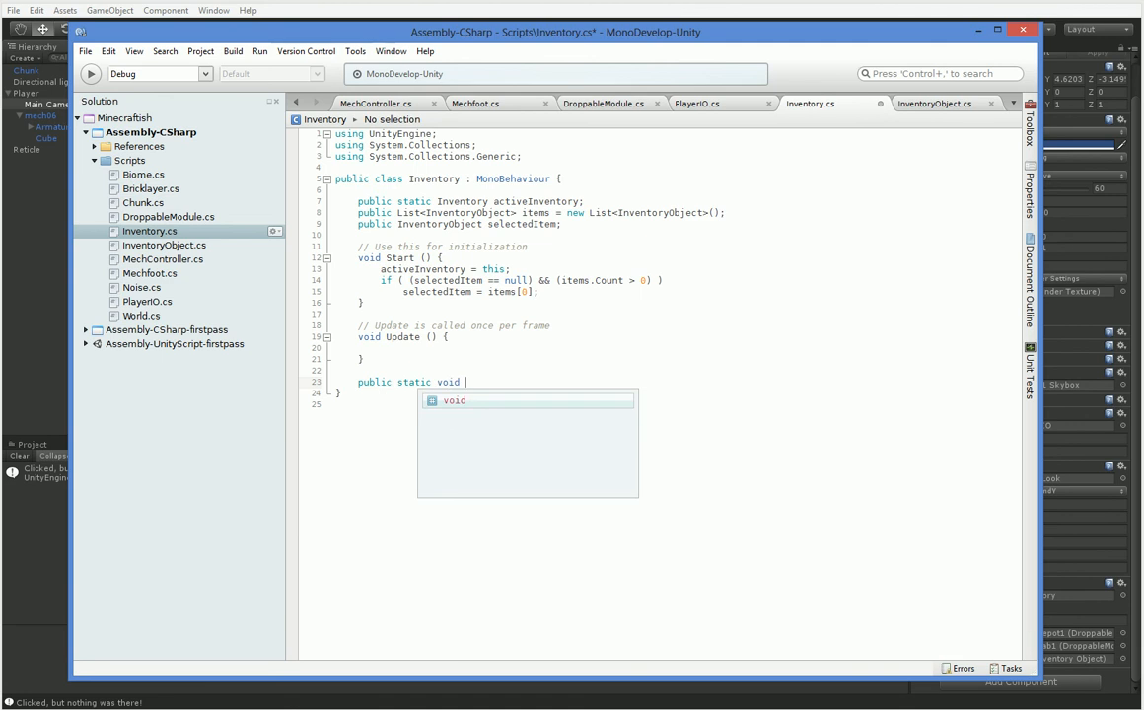
pyautogui.write('SelectNext(')
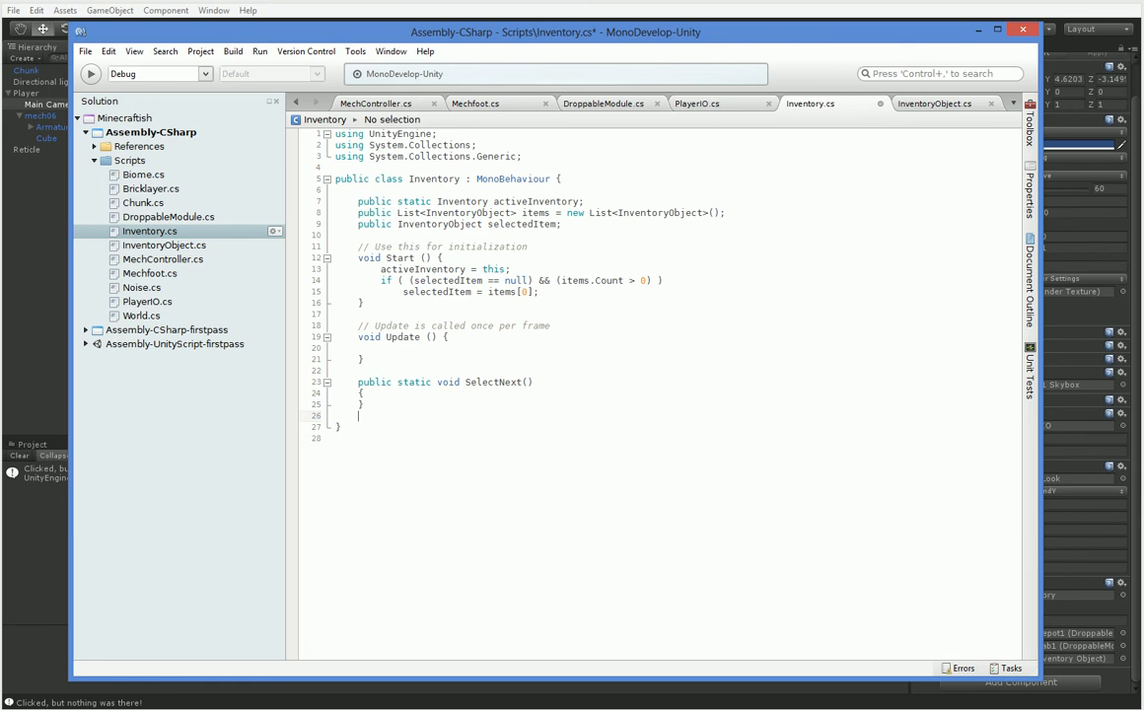
pyautogui.write('public static void SelectP')
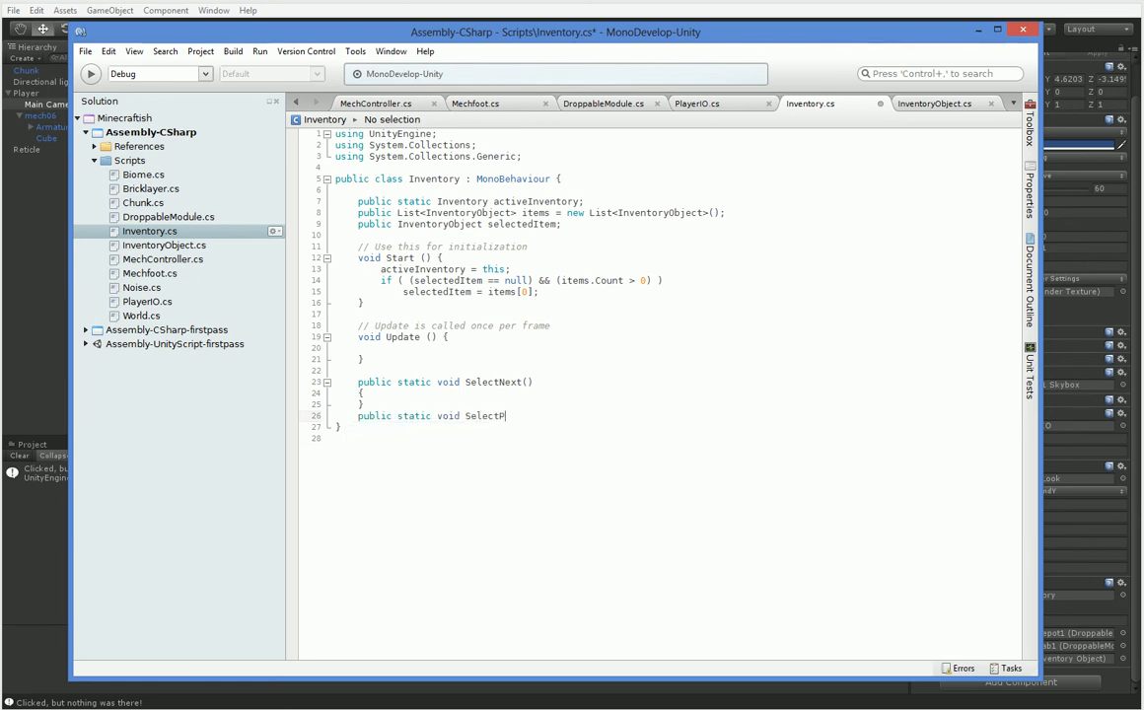
pyautogui.write('rev()')
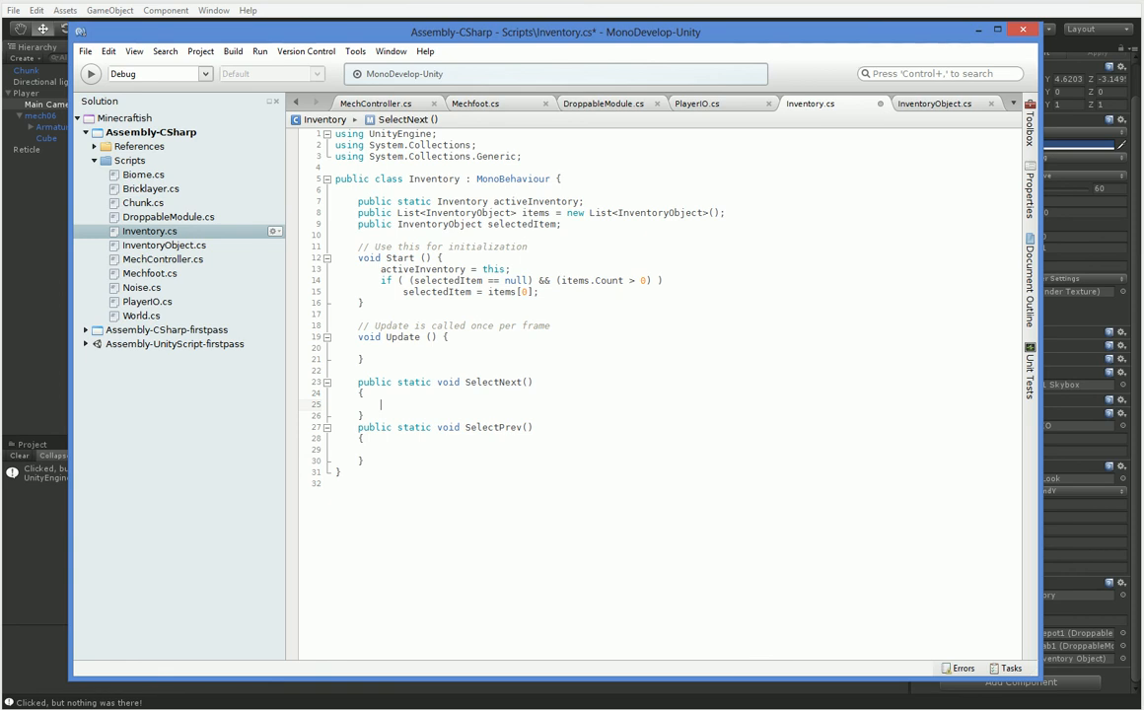
# Step: Start SelectNext with 'Inventory inv = activeInventory;'
pyautogui.write('Inventory inv =')
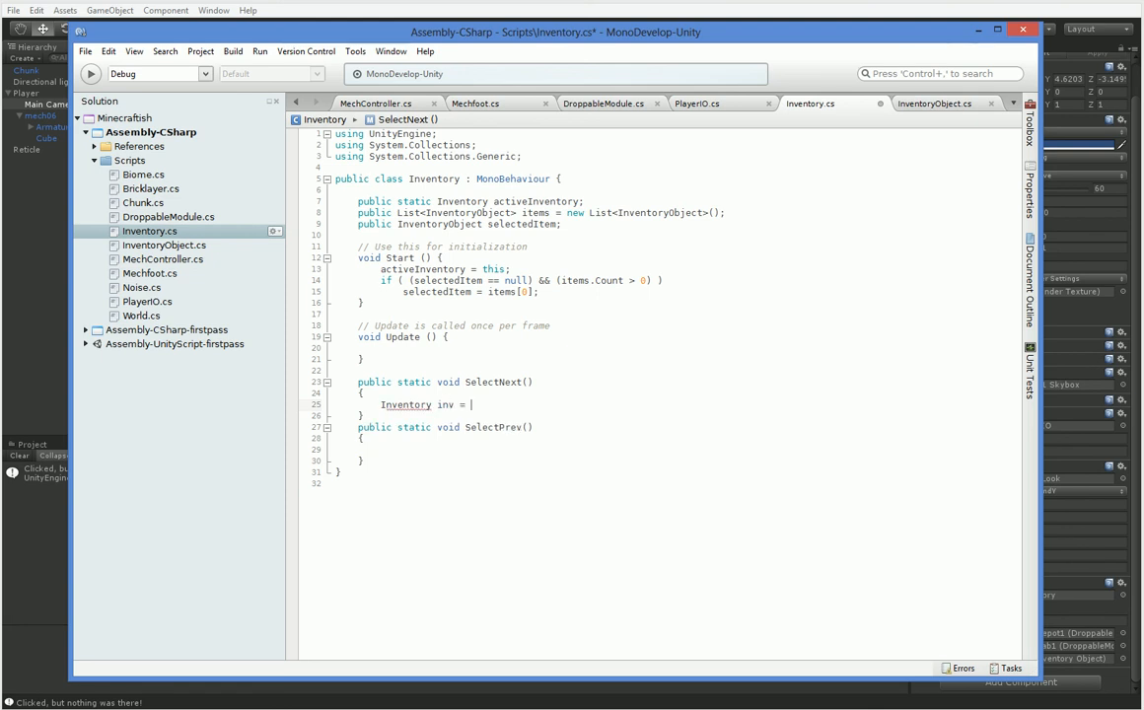
pyautogui.write('activeInventory;')
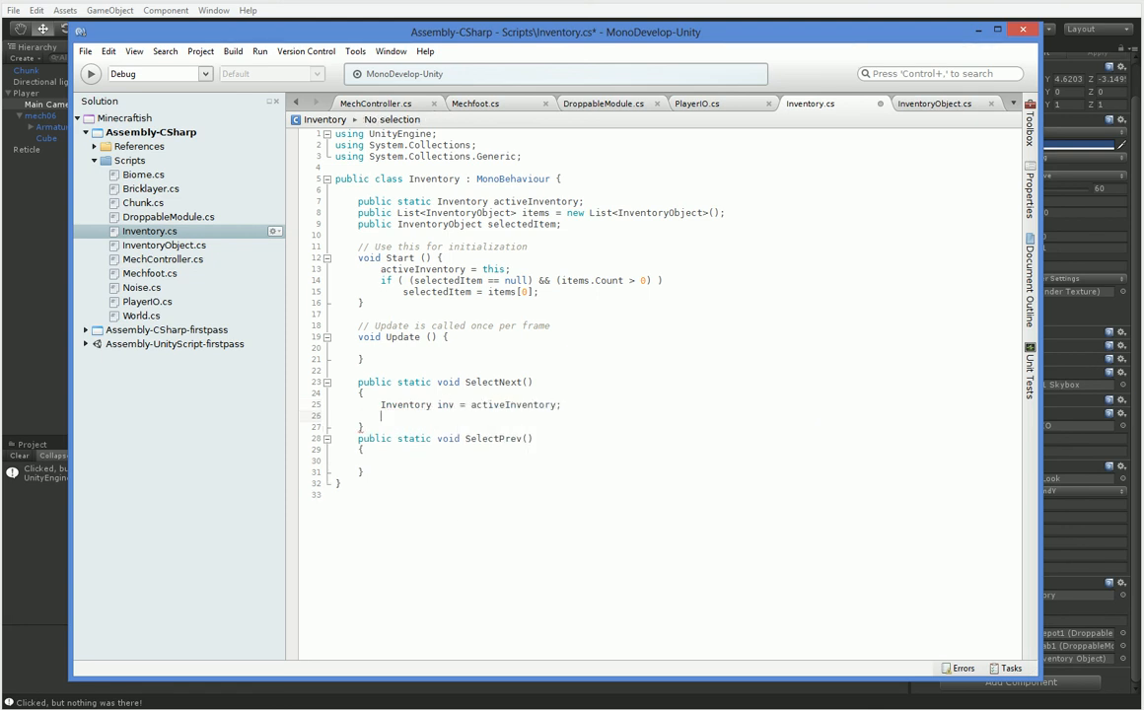
# Step: Make SelectNext return early when inv is null or items.Count == 0
pyautogui.click(384, 415)
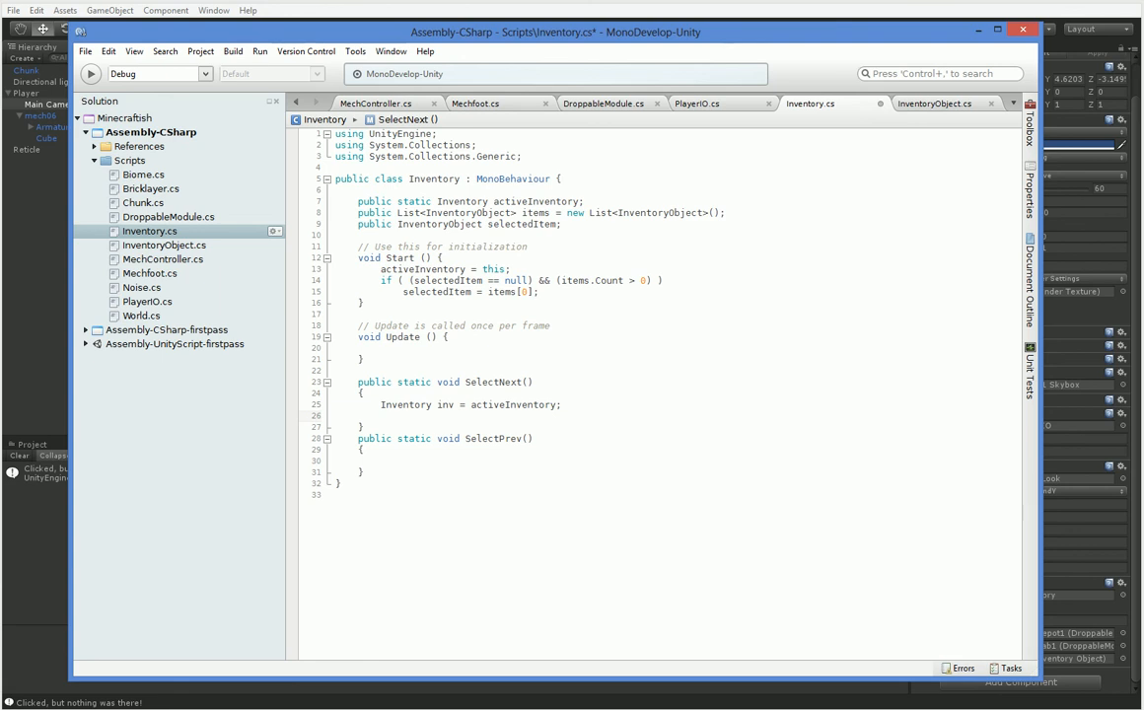
pyautogui.write('if (in')
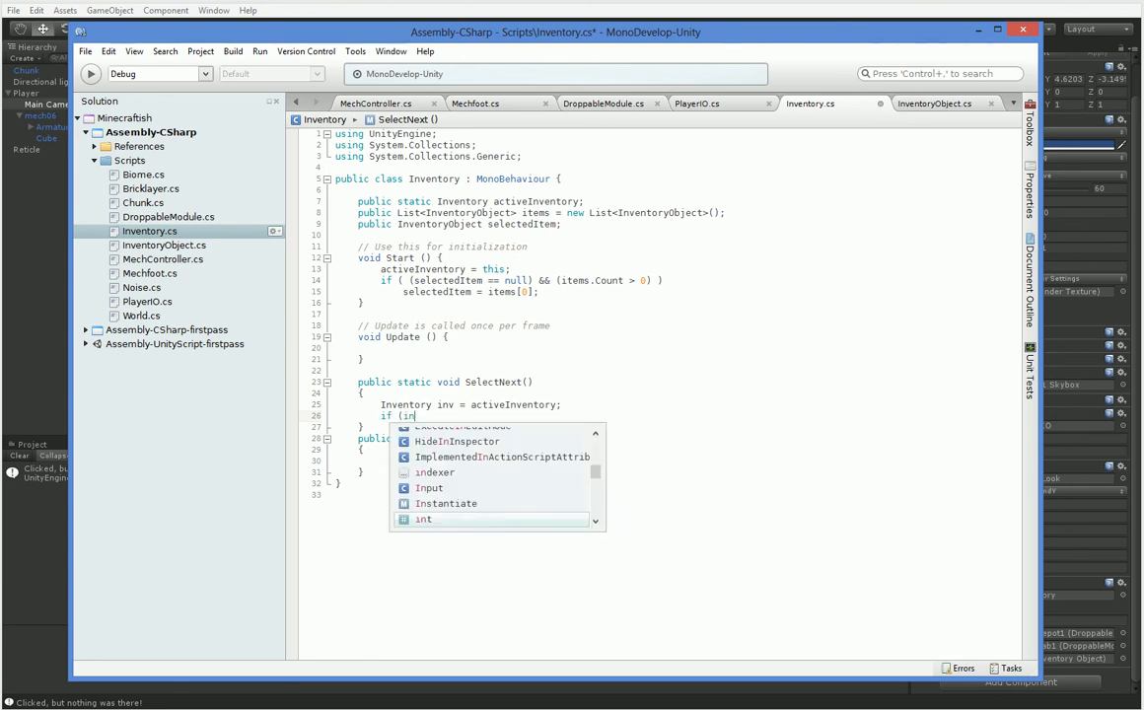
pyautogui.write('== null) return;')
pyautogui.write('if (')
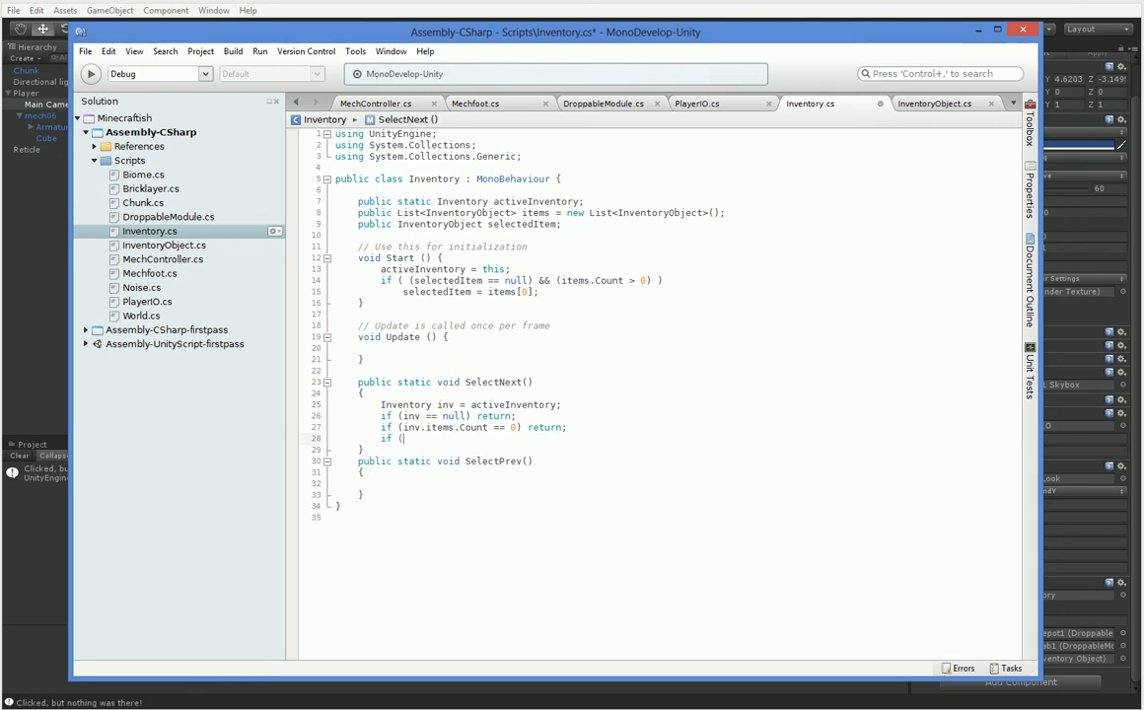
# Step: Assign inv.selectedItem = inv.items[0] when nothing is selected, followed by an else branch
pyautogui.write('inv.selectedItem')
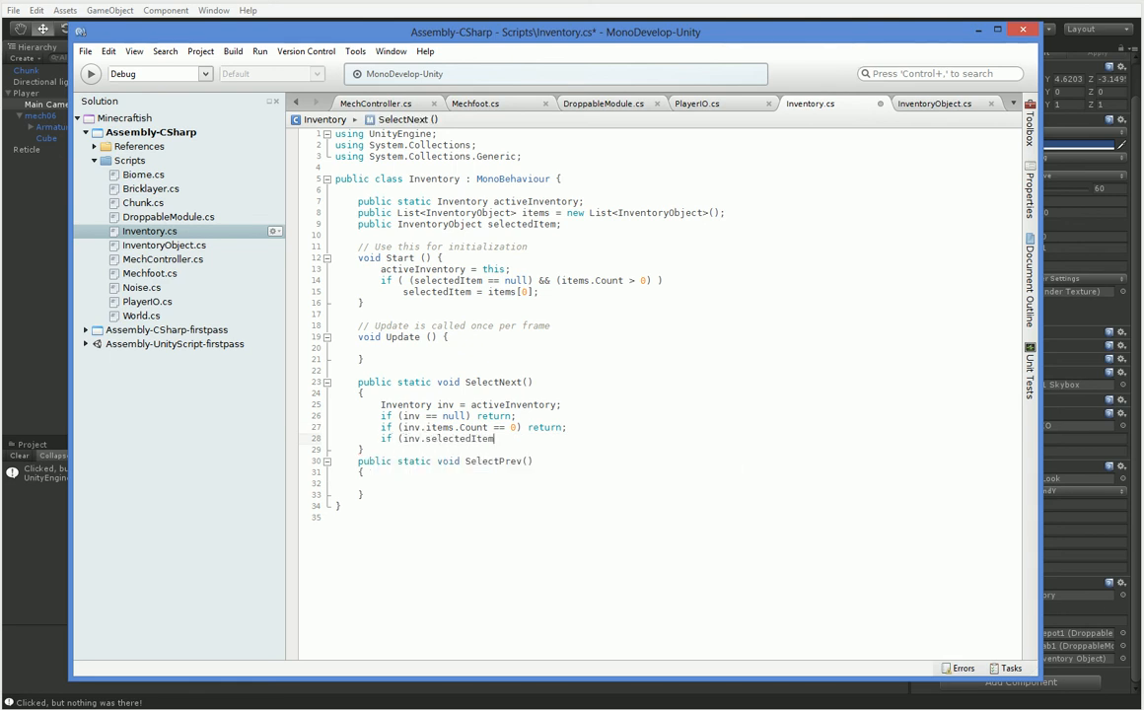
pyautogui.write('== null')
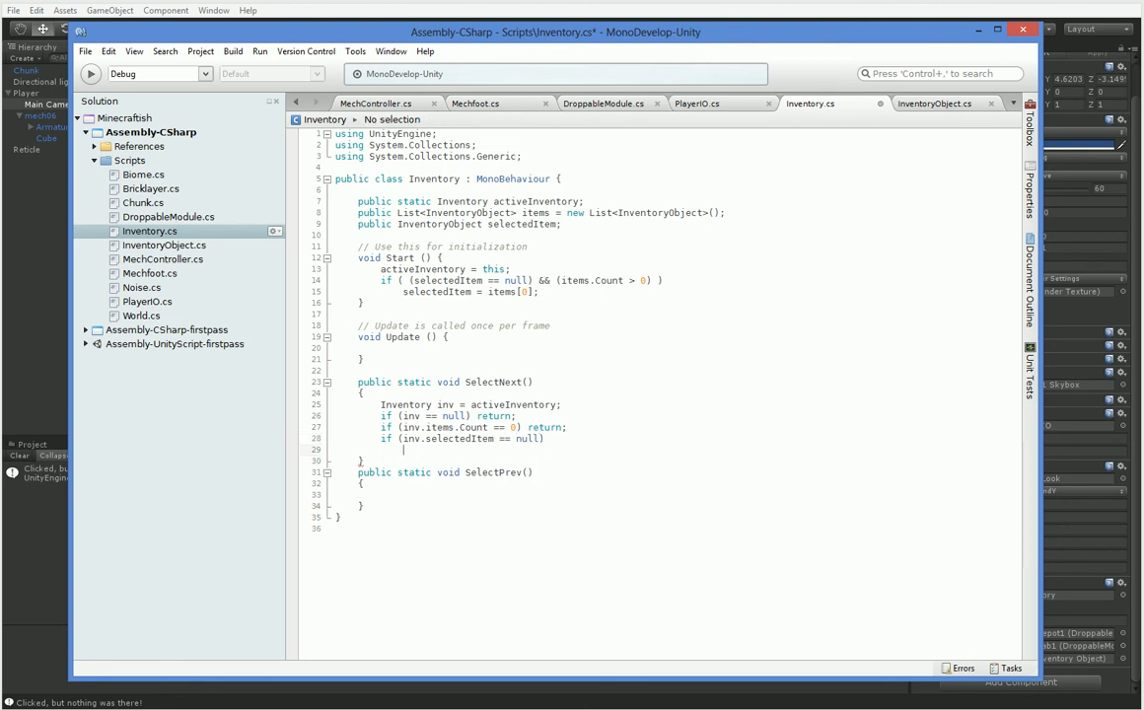
pyautogui.write('inv.selectedItem = inv.items[0];')
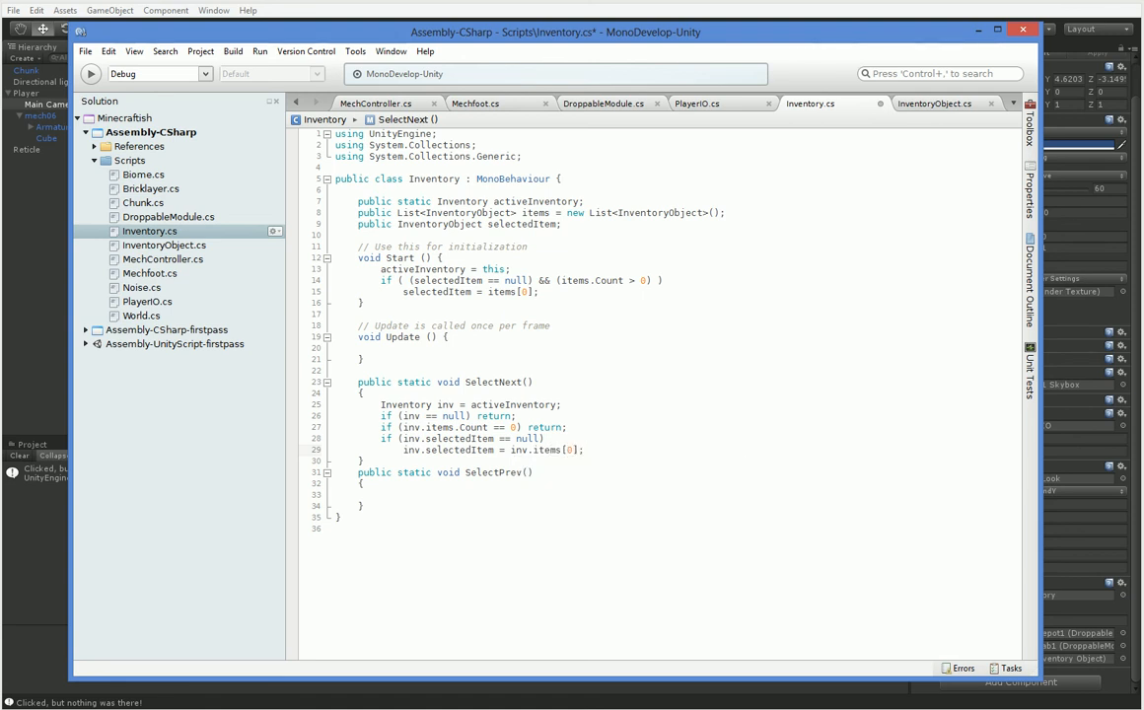
pyautogui.write('else')
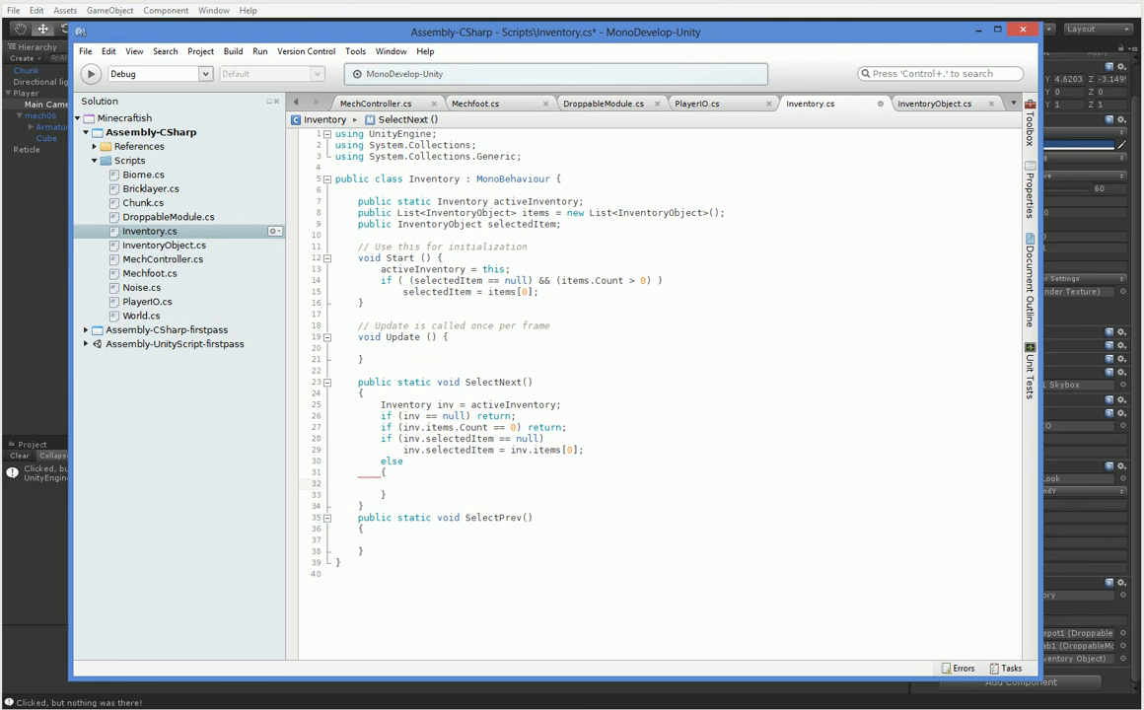
# Step: In the else block, get the current item's index from inv.items and increment it
pyautogui.click(403, 483)
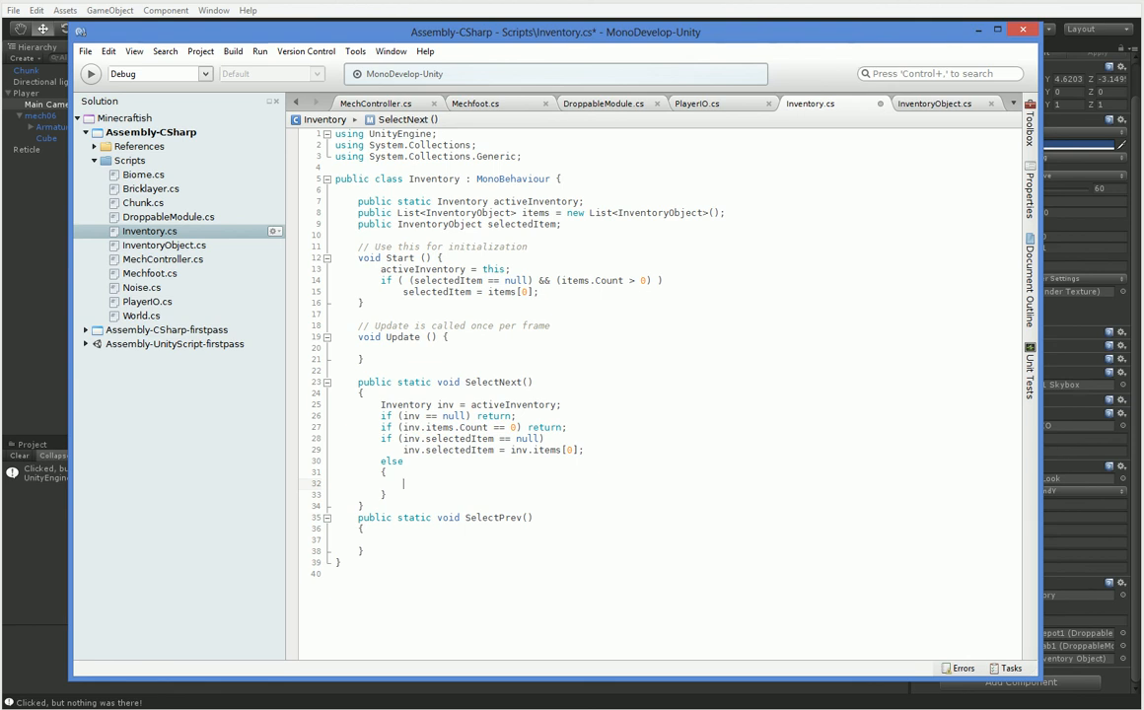
pyautogui.write('int')
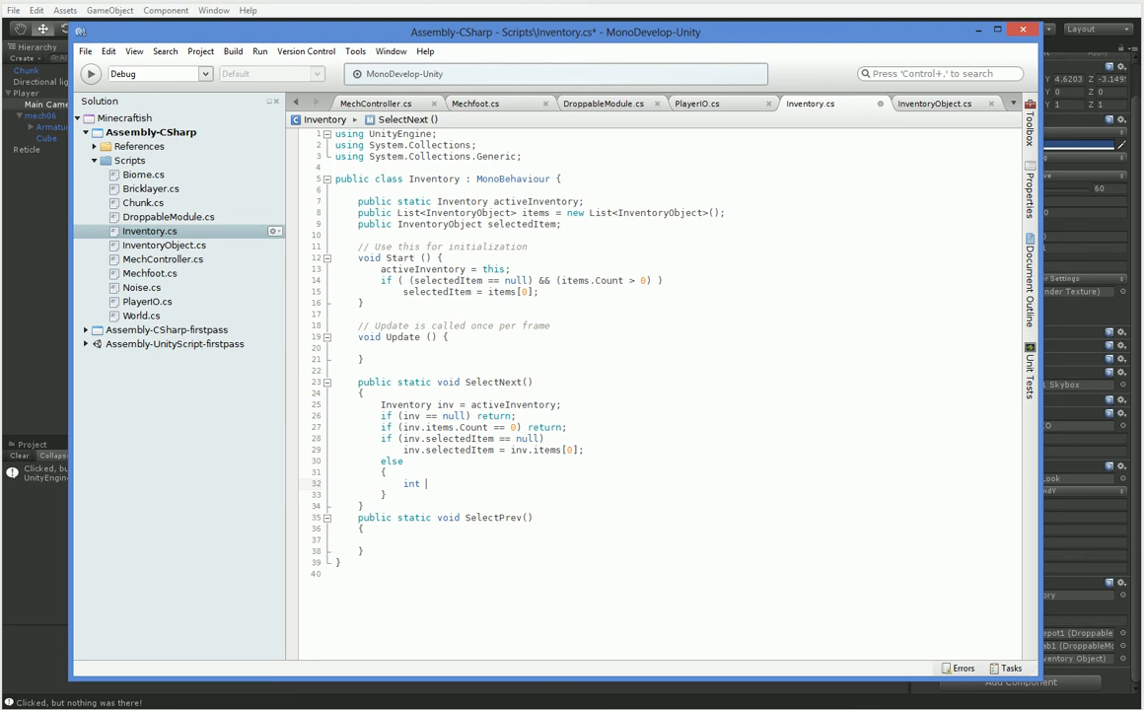
pyautogui.write('index = inv')
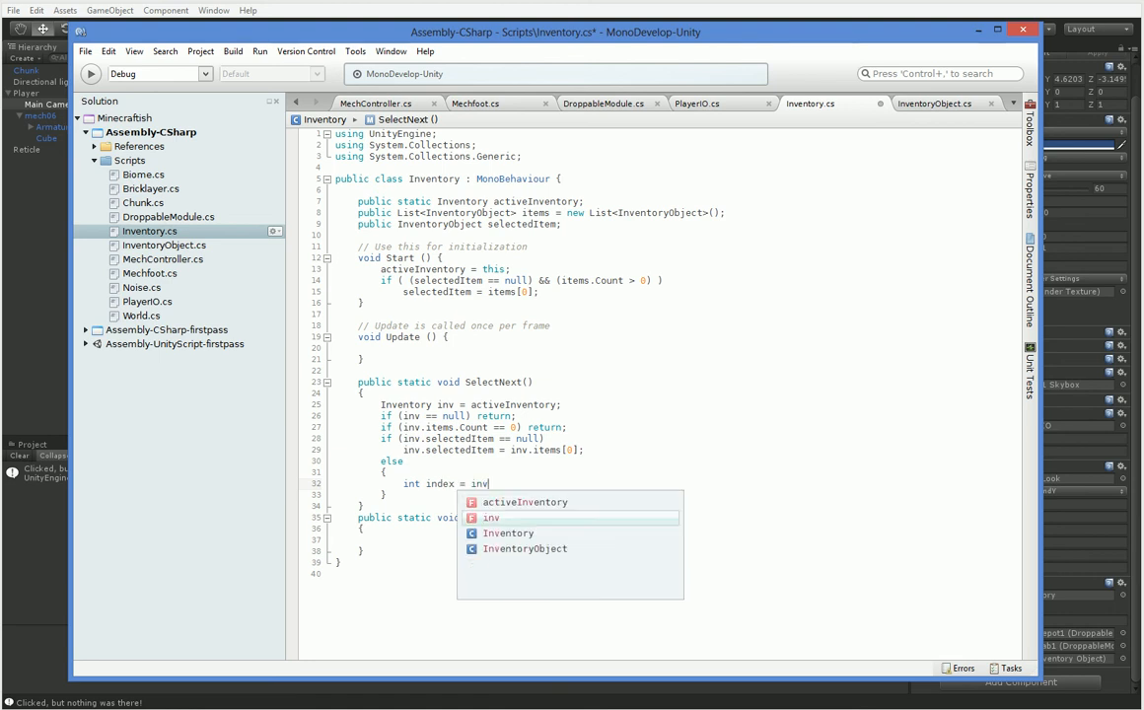
pyautogui.write('.items.indexOf(inv.selectedItem);')
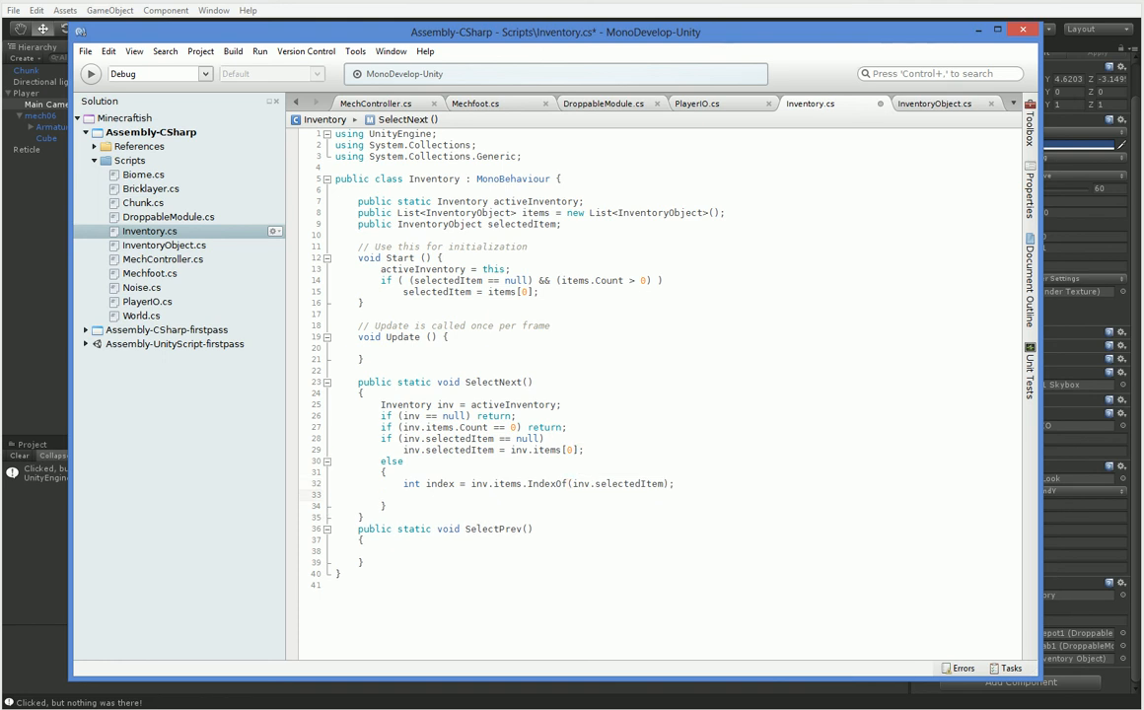
pyautogui.write('index++;')
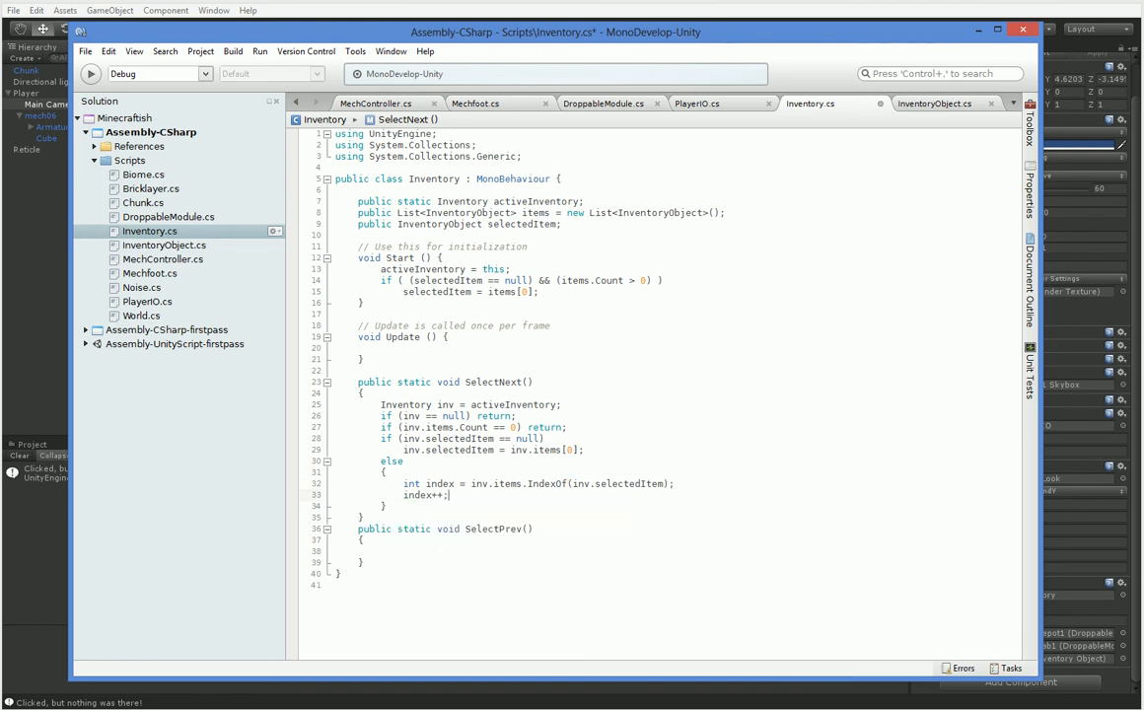
# Step: Wrap index back to 0 past inv.items.Count and assign inv.selectedItem from that index
pyautogui.write('if (index >')
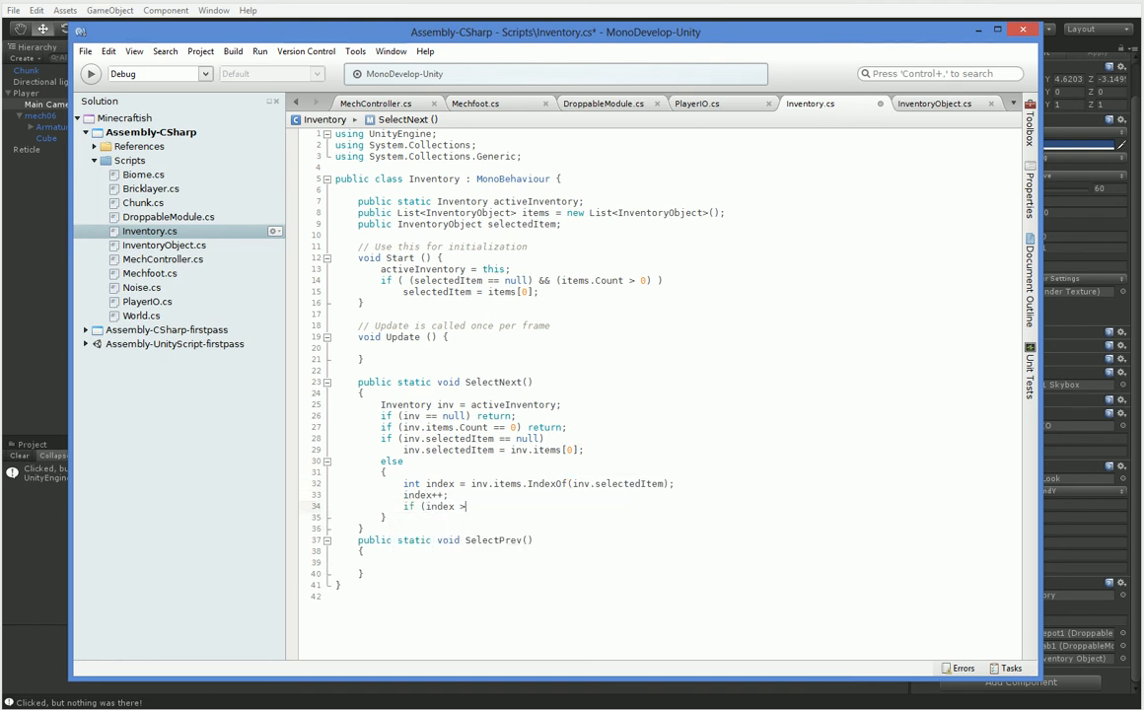
pyautogui.write('inv.items.Count) index = 0;')
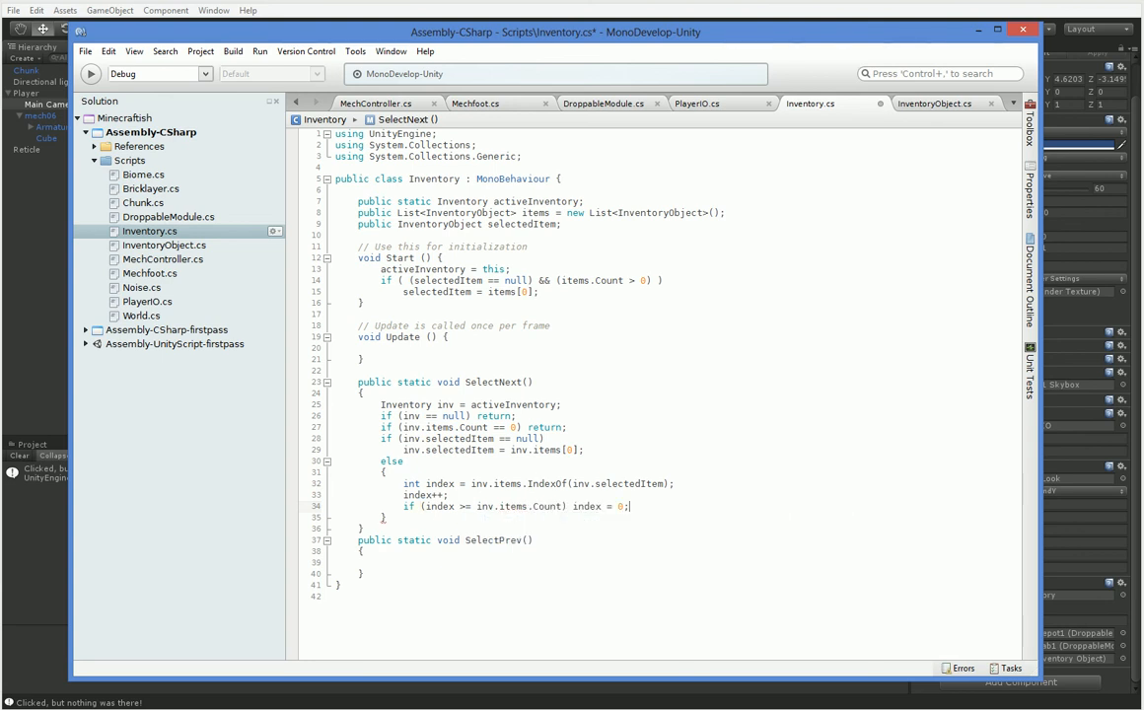
pyautogui.write('inv.selectedItem')
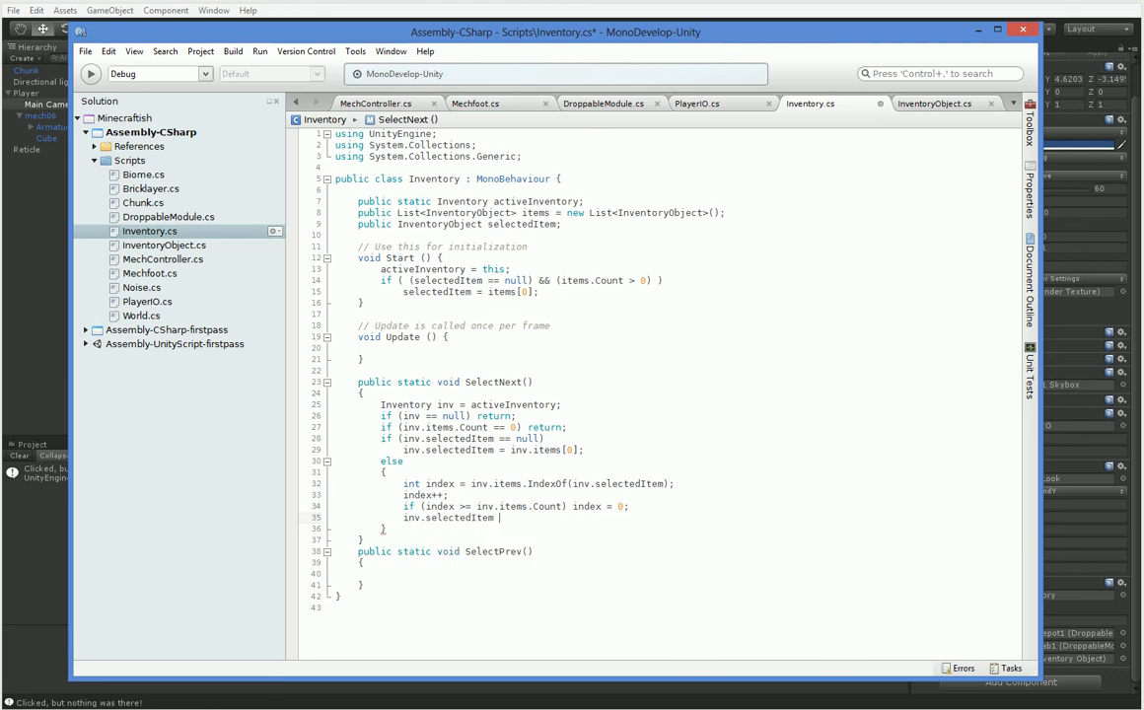
pyautogui.write('.items[index];')
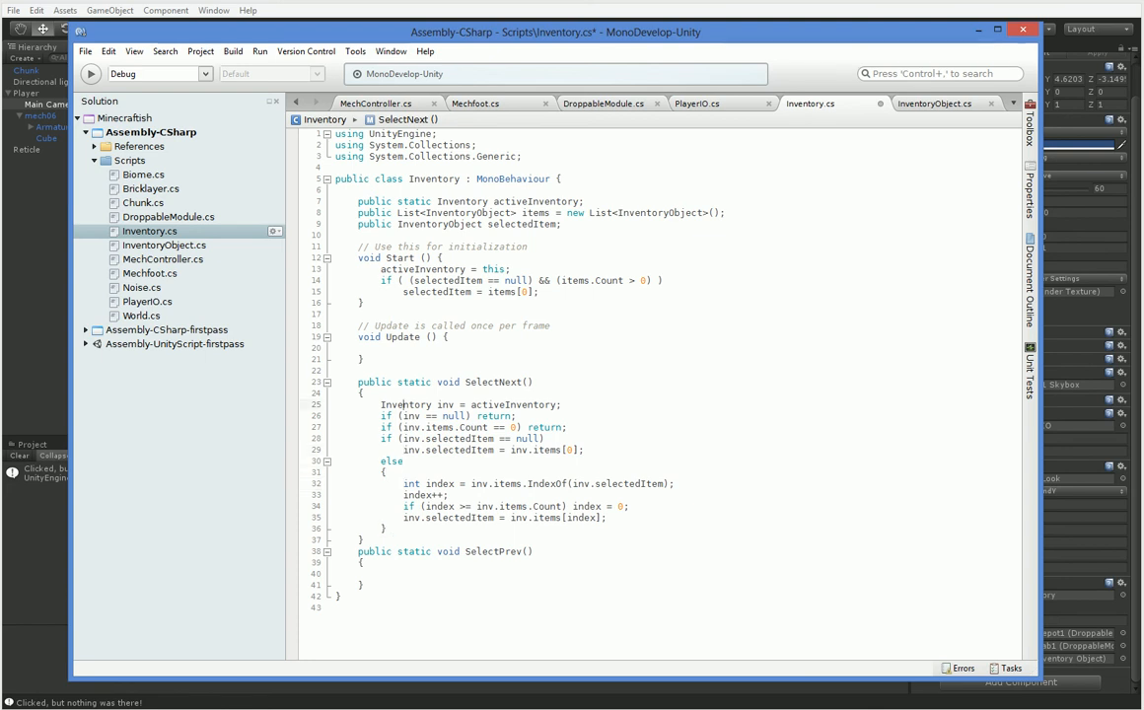
# Step: Copy SelectNext's body into SelectPrev with index-- and wrap below zero to inv.items.Count - 1
pyautogui.moveTo(381, 404); pyautogui.dragTo(607, 529)
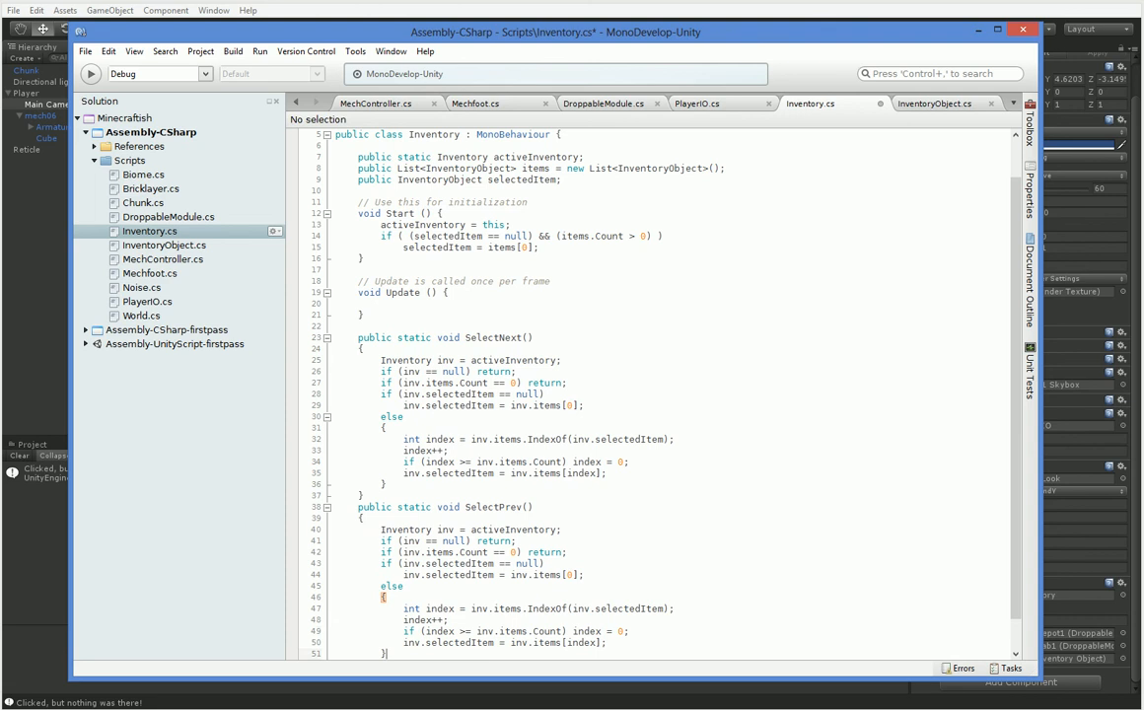
pyautogui.scroll(-3)
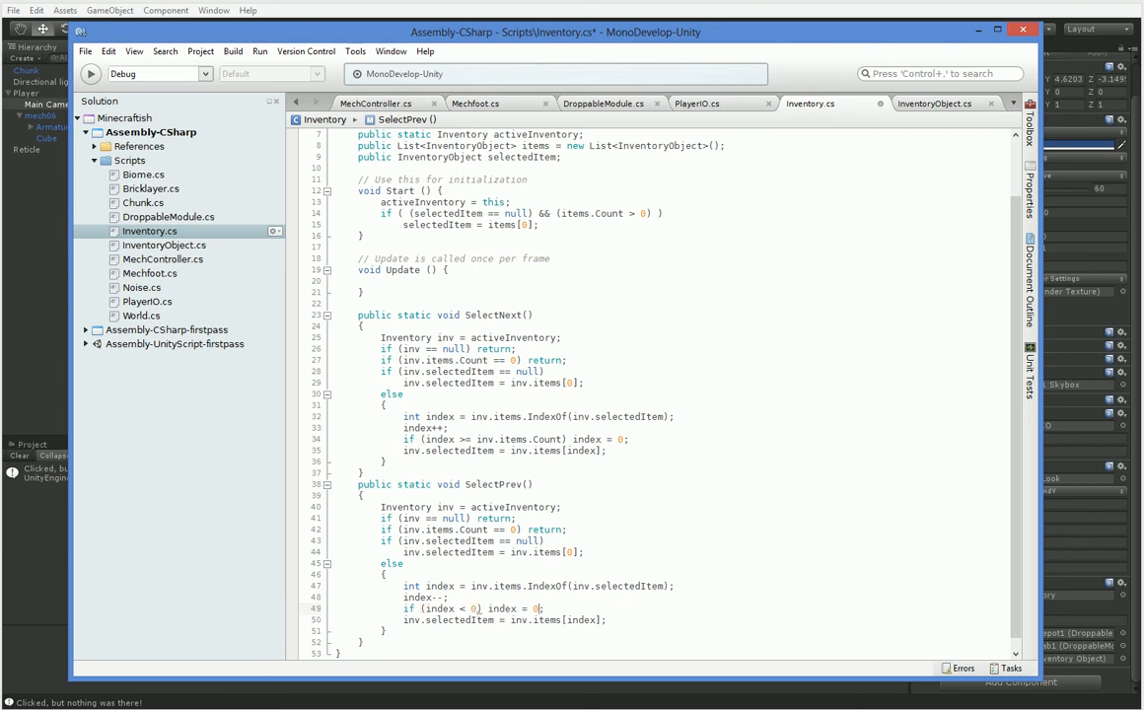
pyautogui.write('inv.items.Count - 1')
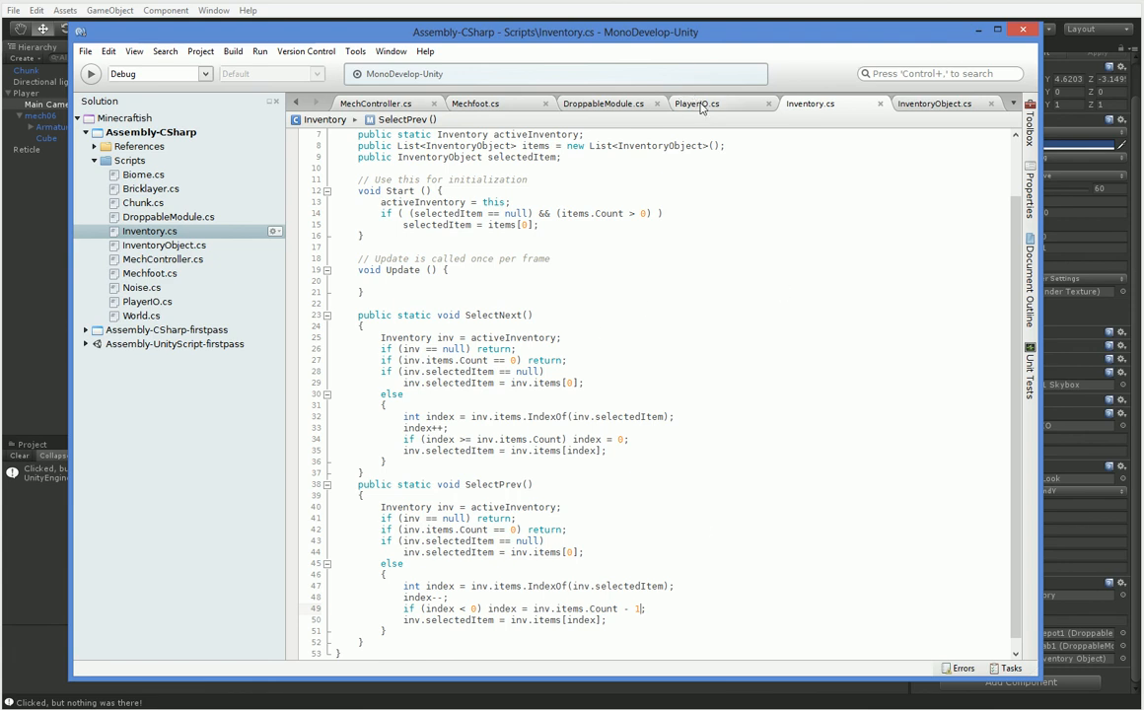
# Step: In PlayerIO's Update, add float scrollWheel = Input.GetAxis("Mouse ScrollWheel");
pyautogui.click(699, 103)
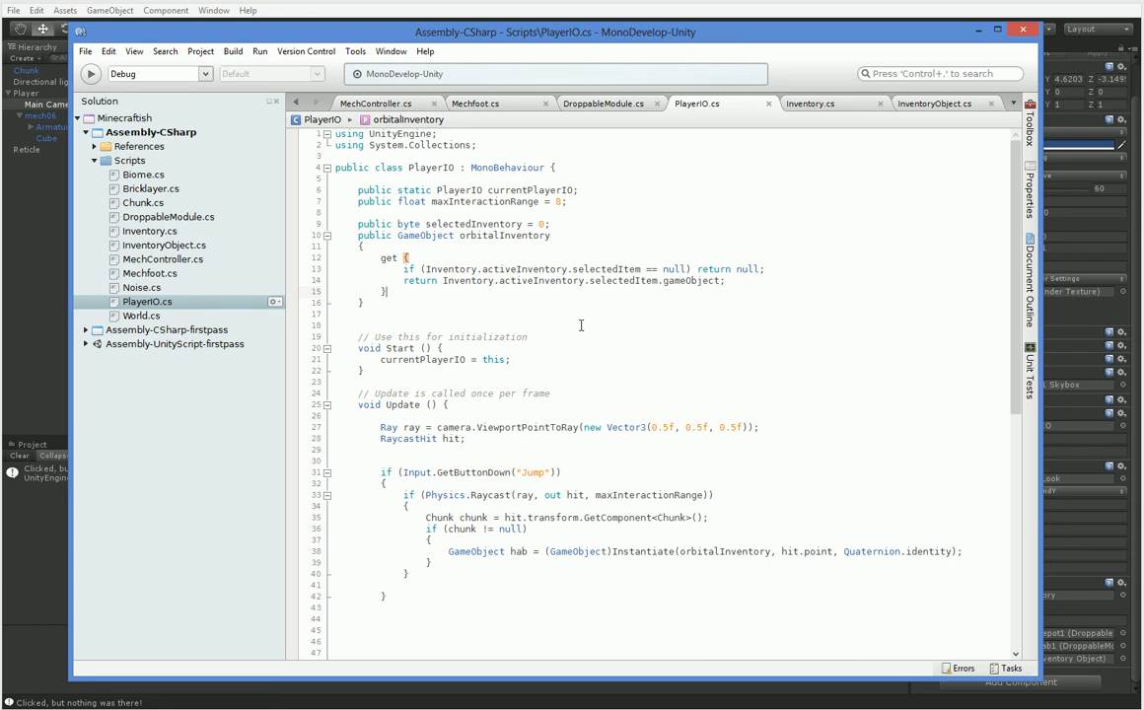
pyautogui.scroll(-3)
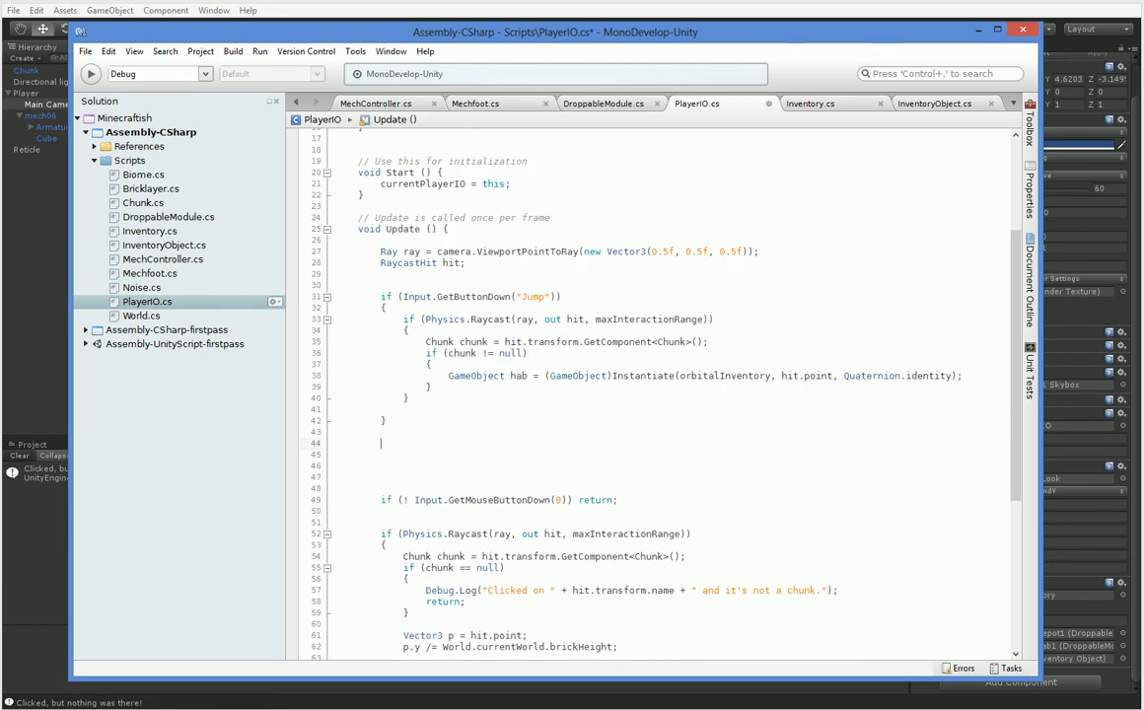
pyautogui.write('float mo')
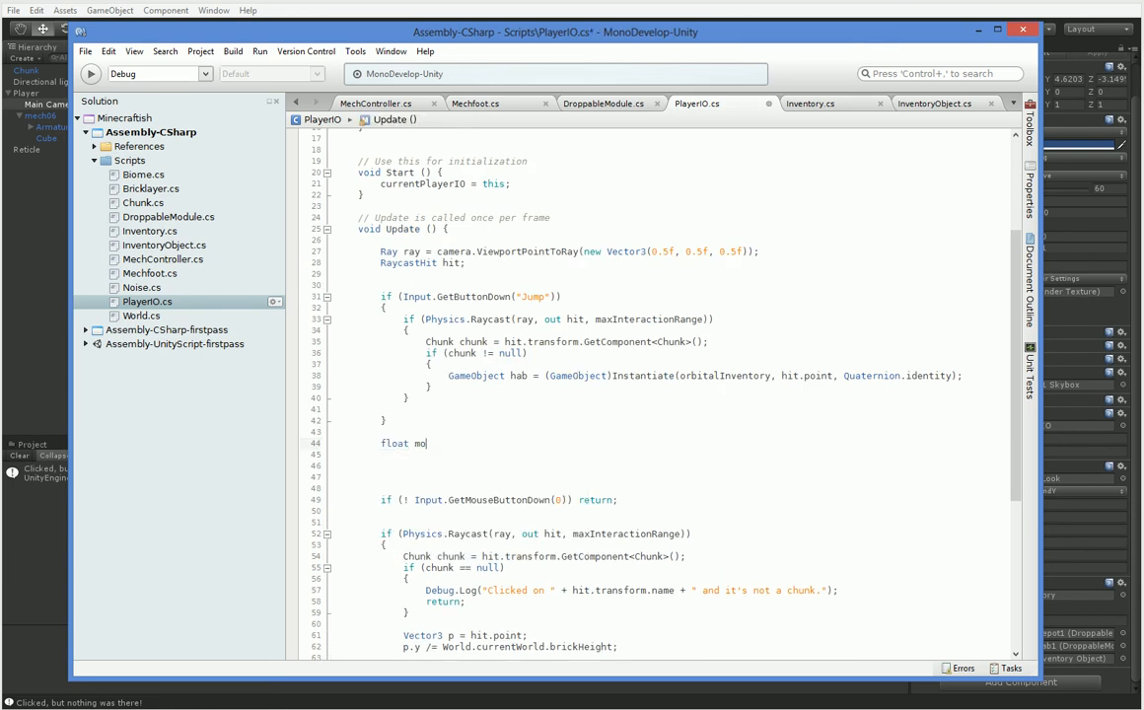
pyautogui.write('use')
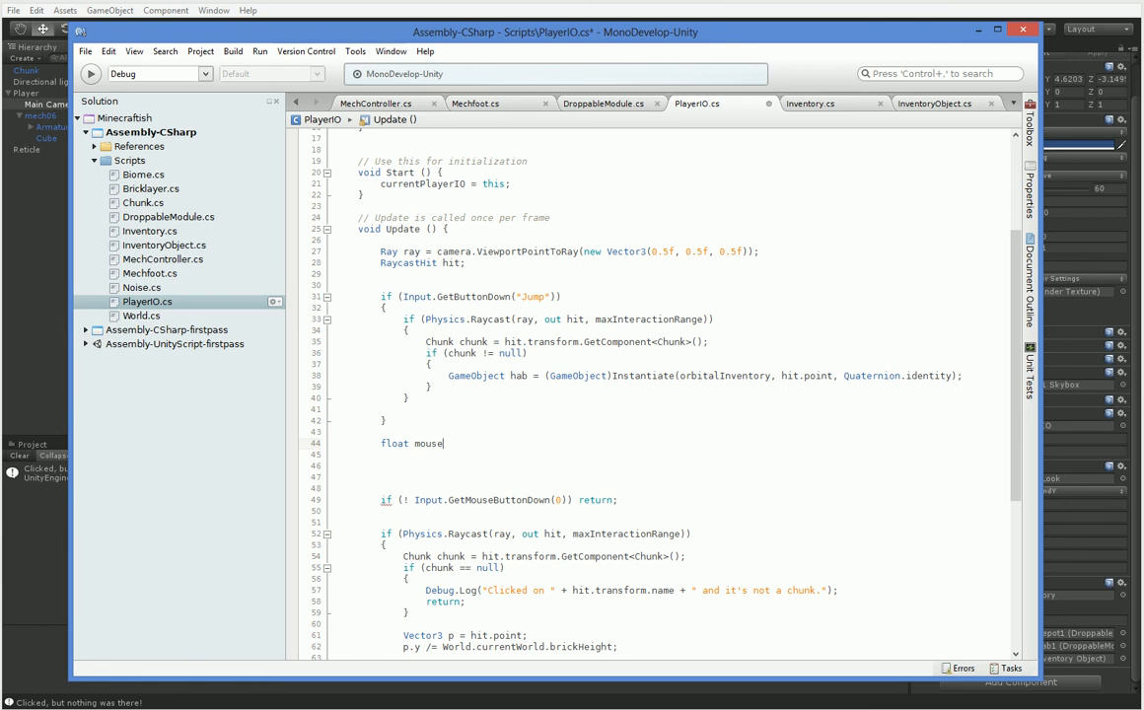
pyautogui.write('scrollWheel')
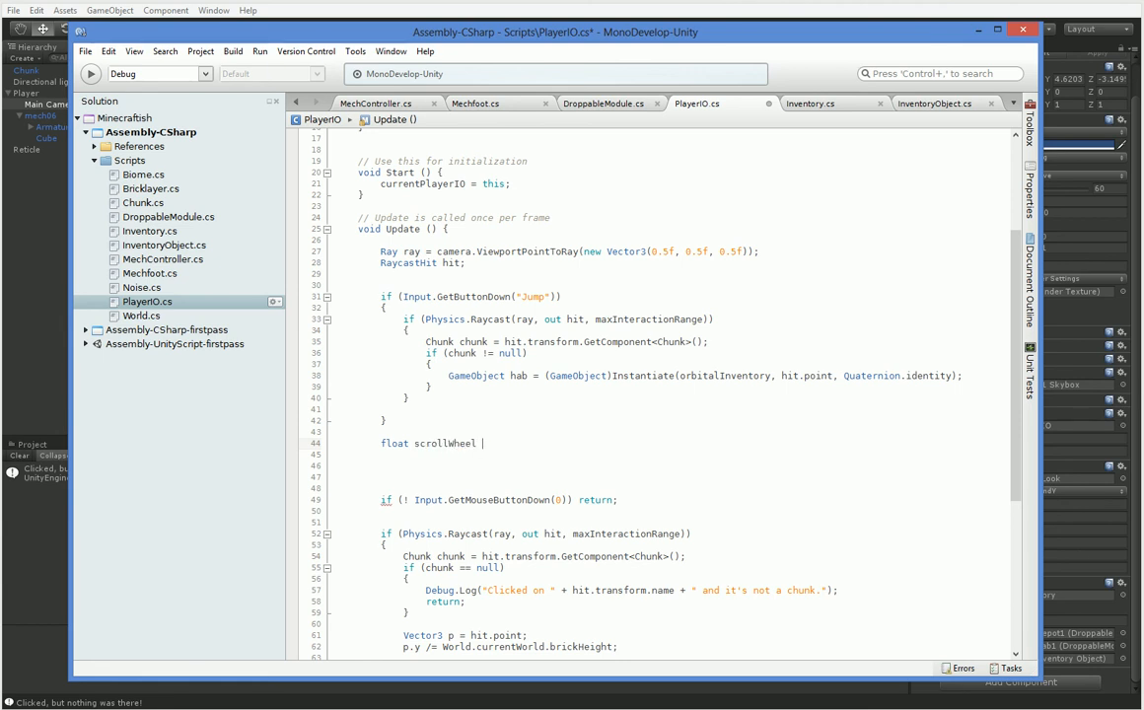
pyautogui.write('=')
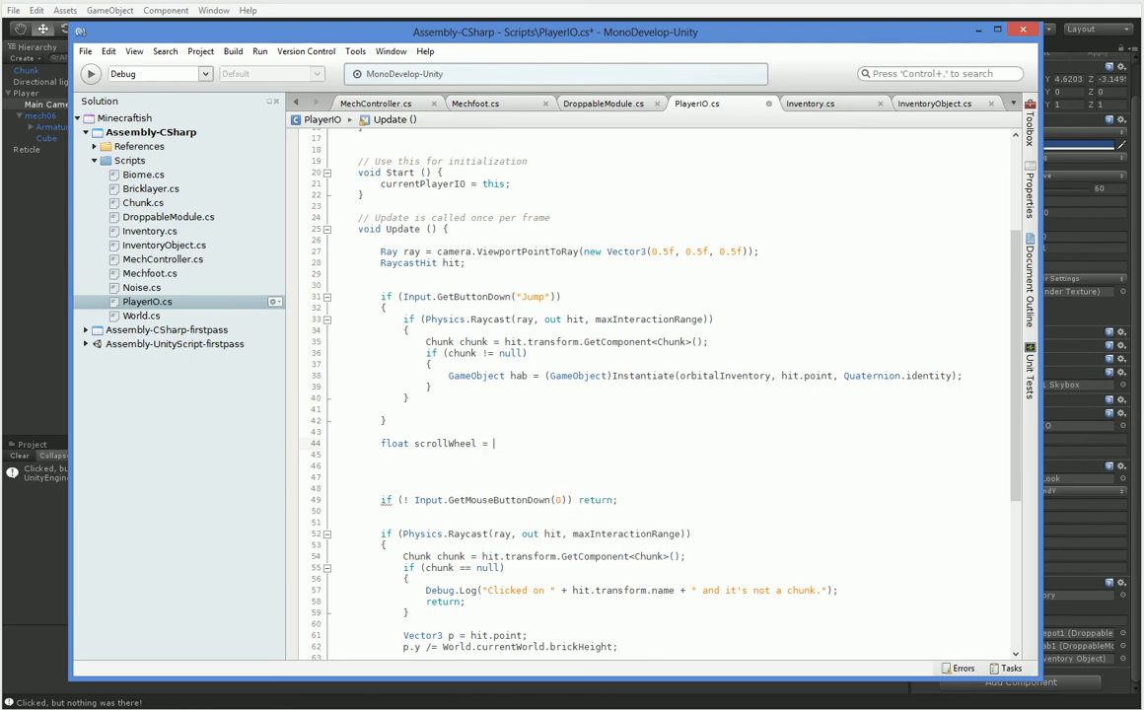
pyautogui.write('Input.GetAxis("')
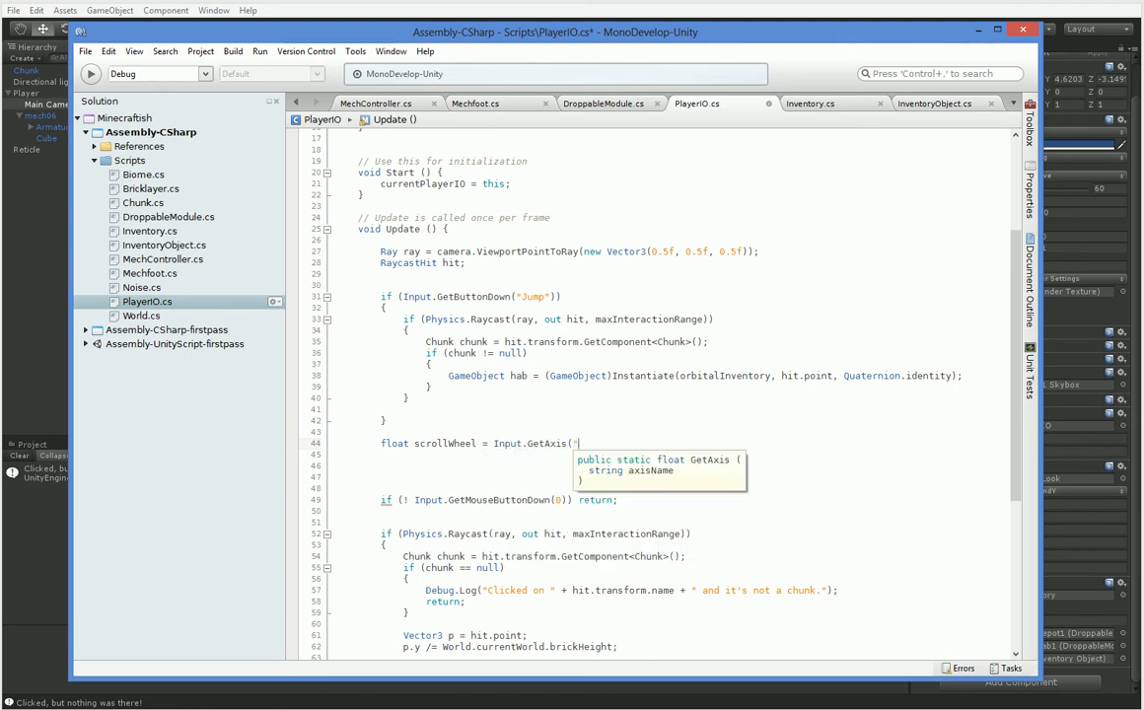
pyautogui.write('Mouse ScrollWheel"')
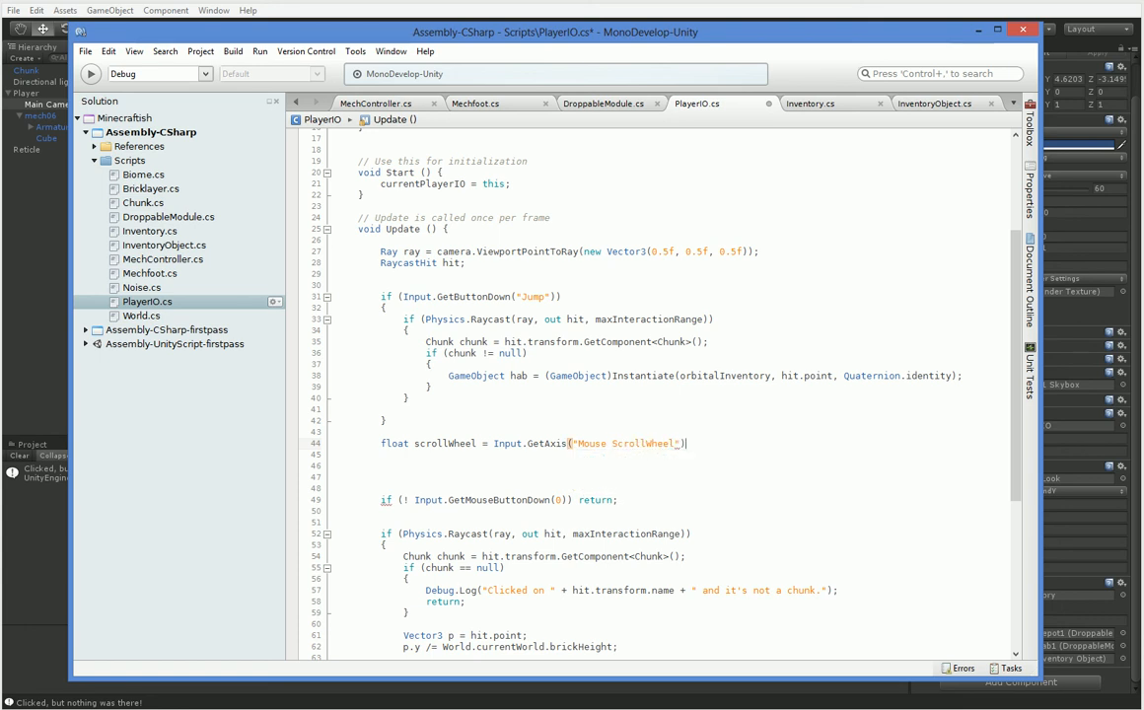
pyautogui.write(');')
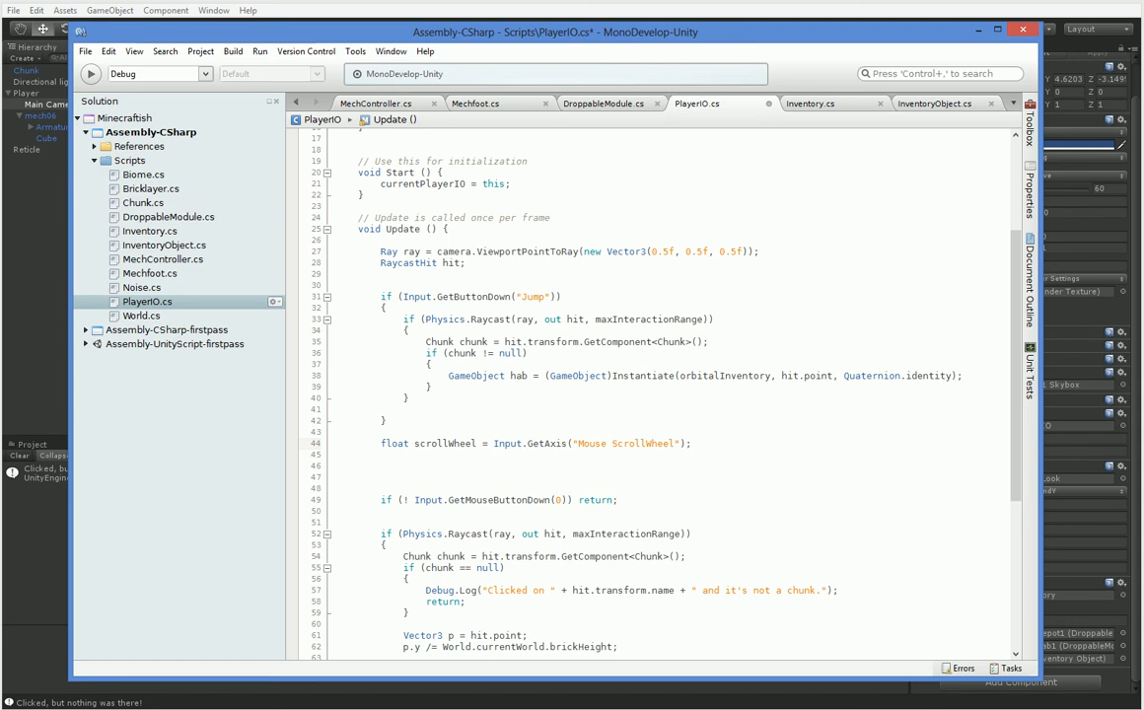
# Step: Write if (scrollWheel > 0) Inventory.SelectNext(); else if (scrollWheel < 0) with the Inventory call started
pyautogui.click(690, 442)
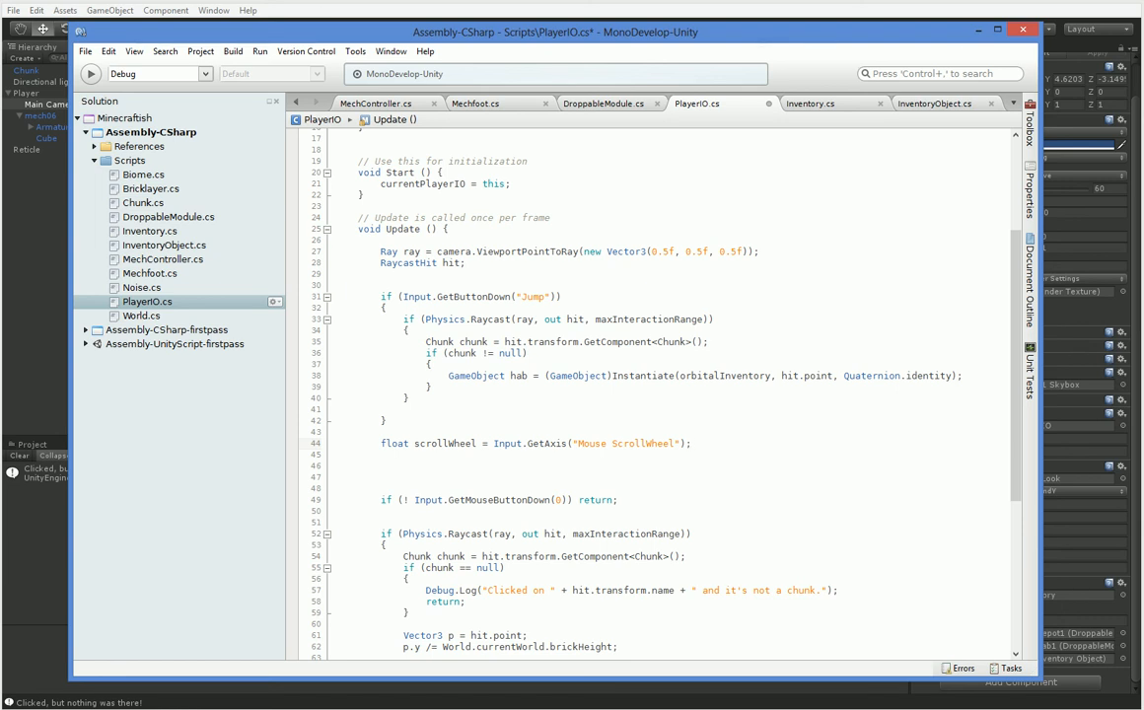
pyautogui.click(690, 442)
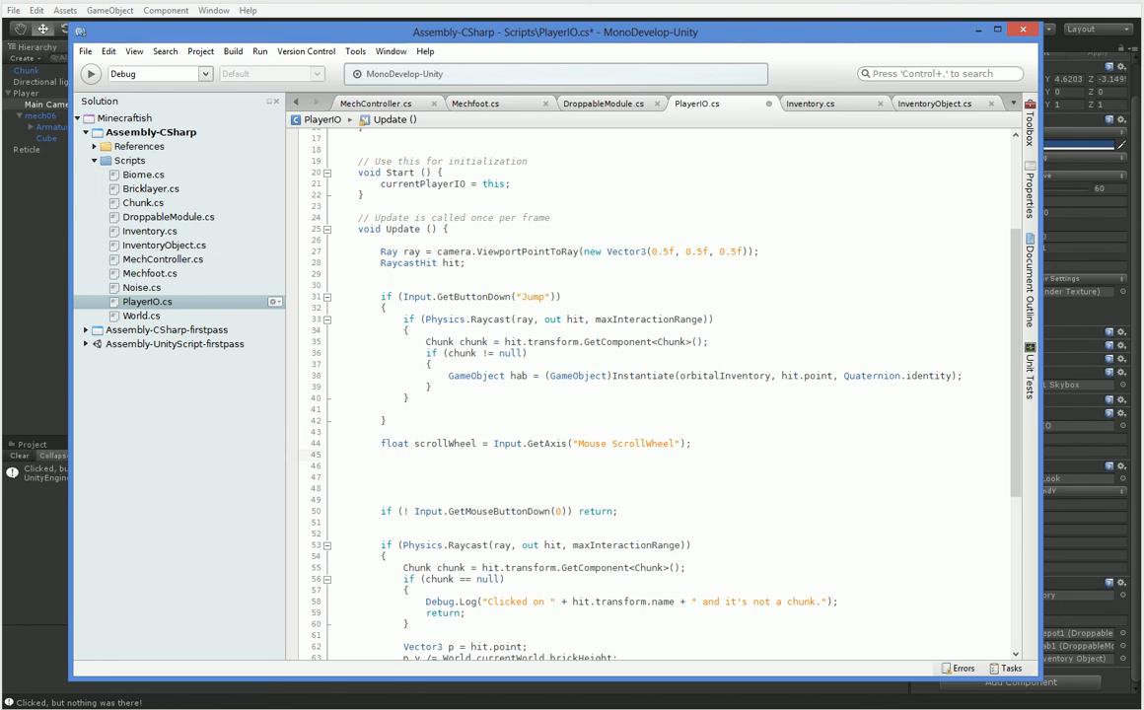
pyautogui.write('if (scrollWheel > 0')
pyautogui.write('Inventory.SelectNext;')
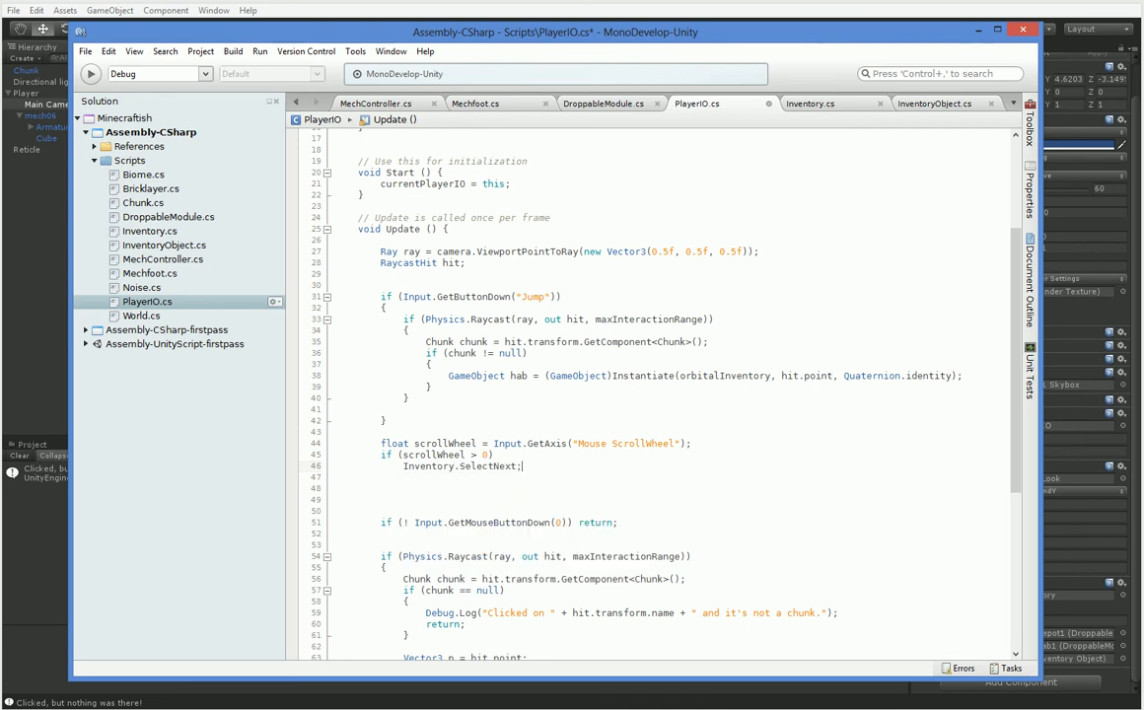
pyautogui.write('else if (scrollWheel <')
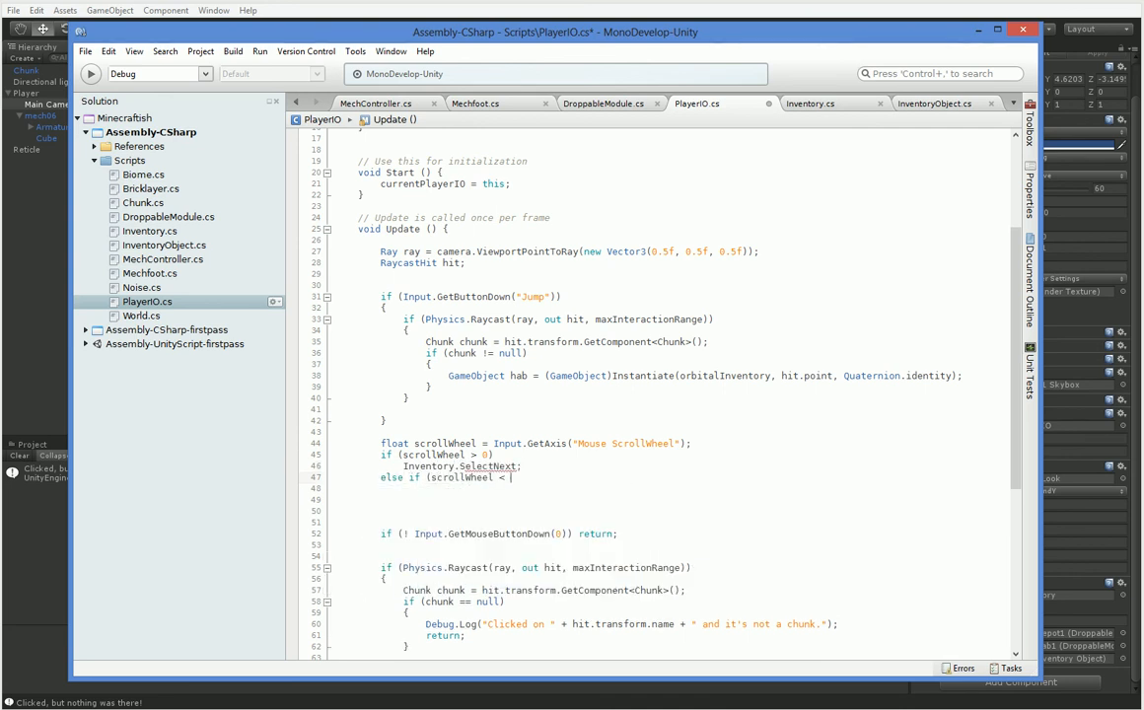
pyautogui.write('0)')
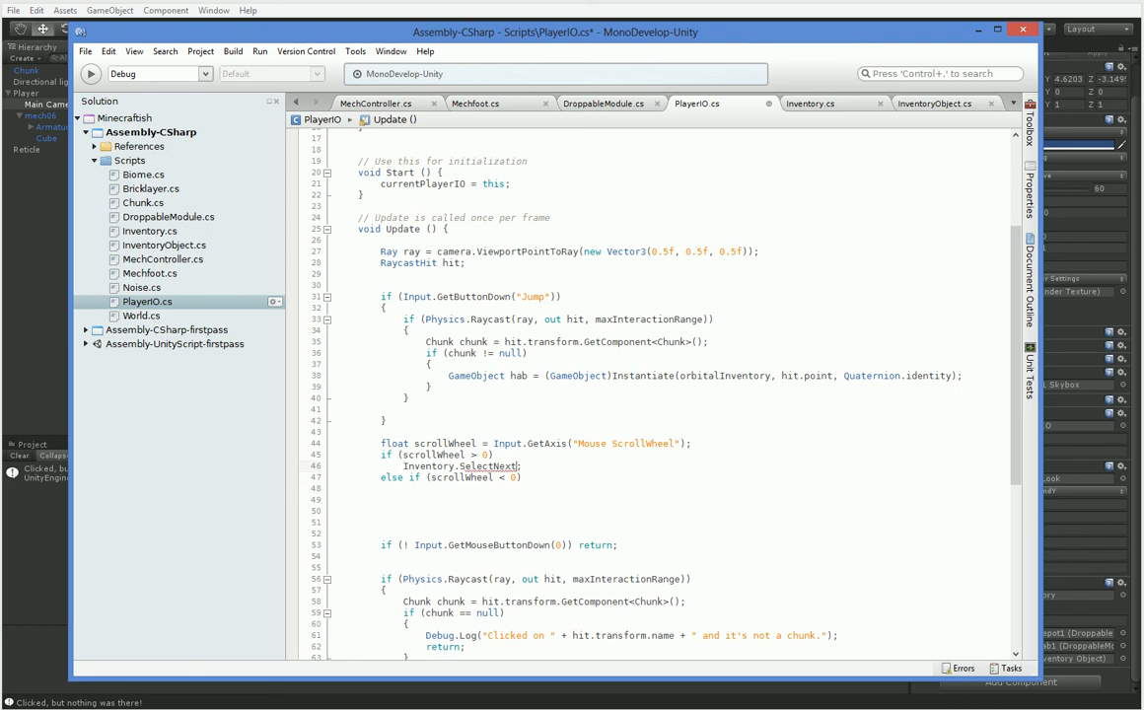
pyautogui.write('Iv')
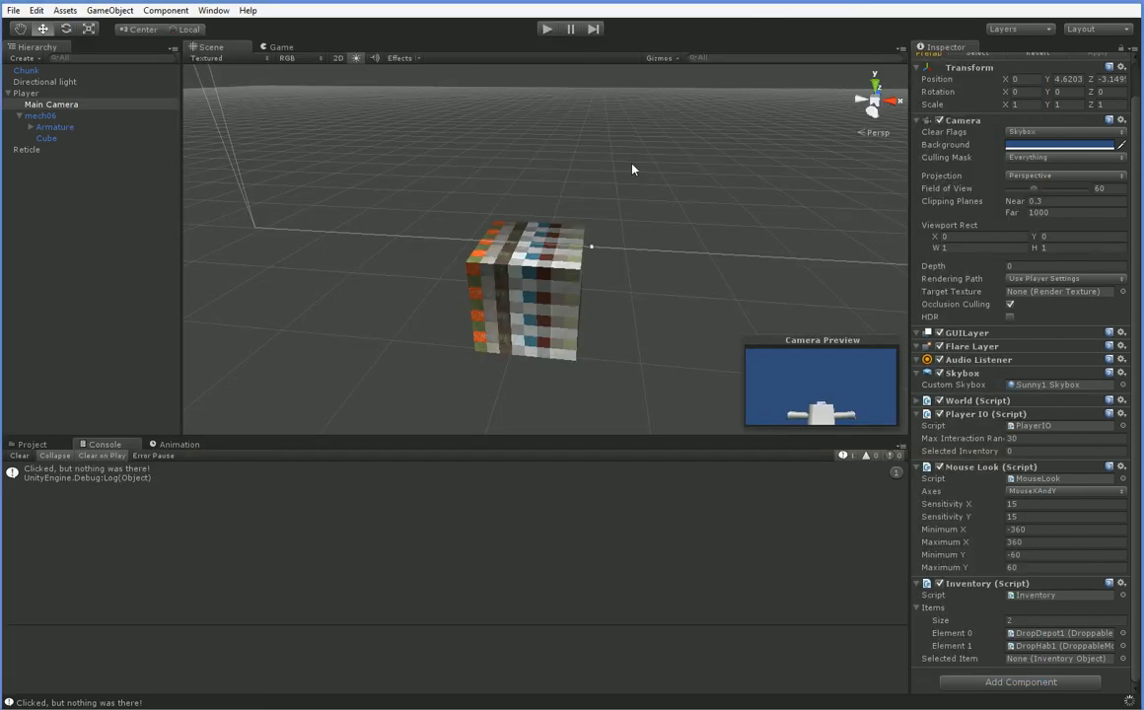
# Step: Let scripts recompile, run a play test scrolling through inventory items, then stop the game
pyautogui.click(547, 28)
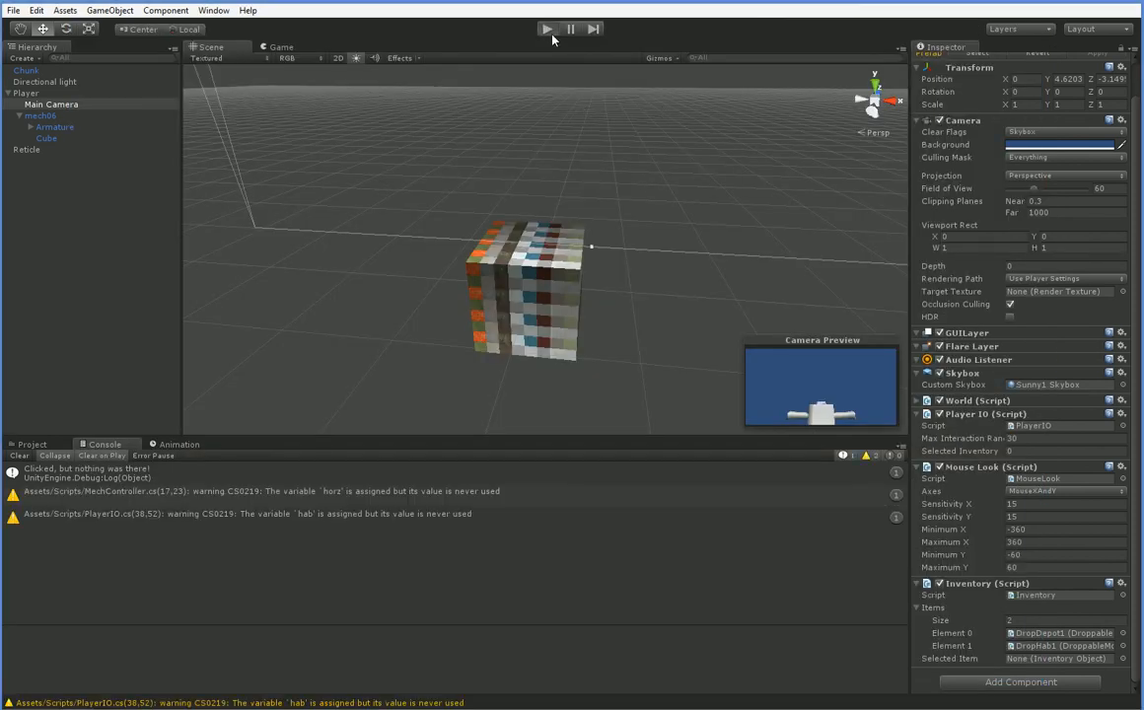
pyautogui.click(548, 27)
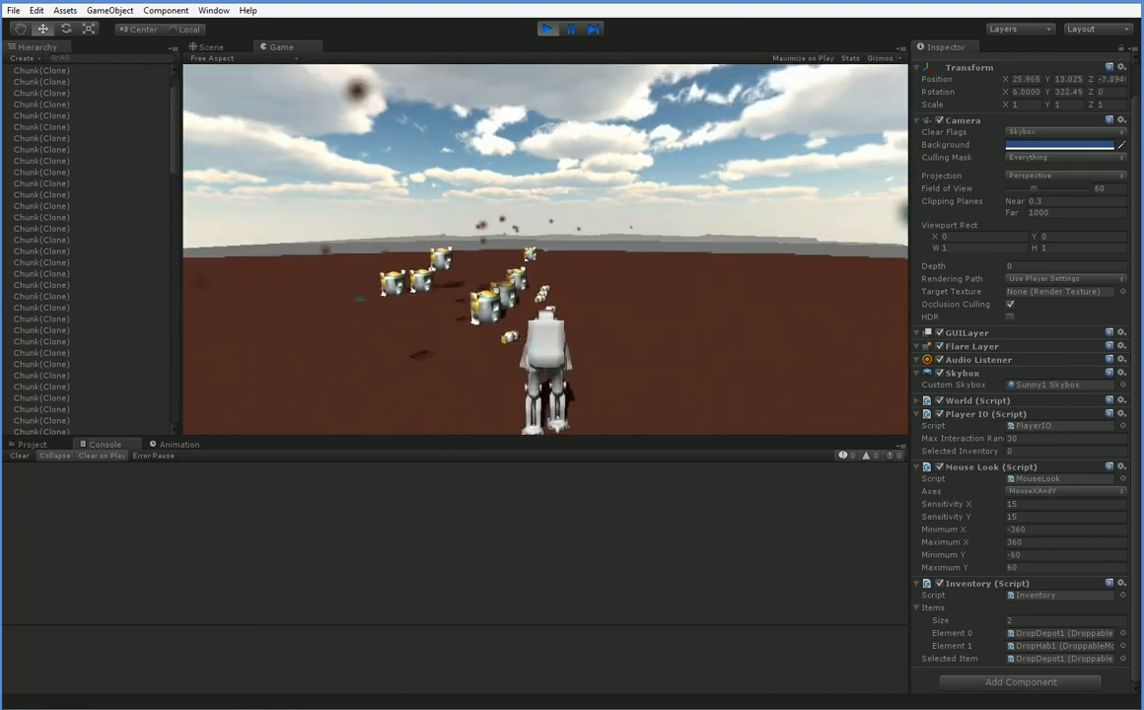
pyautogui.click(213, 47)
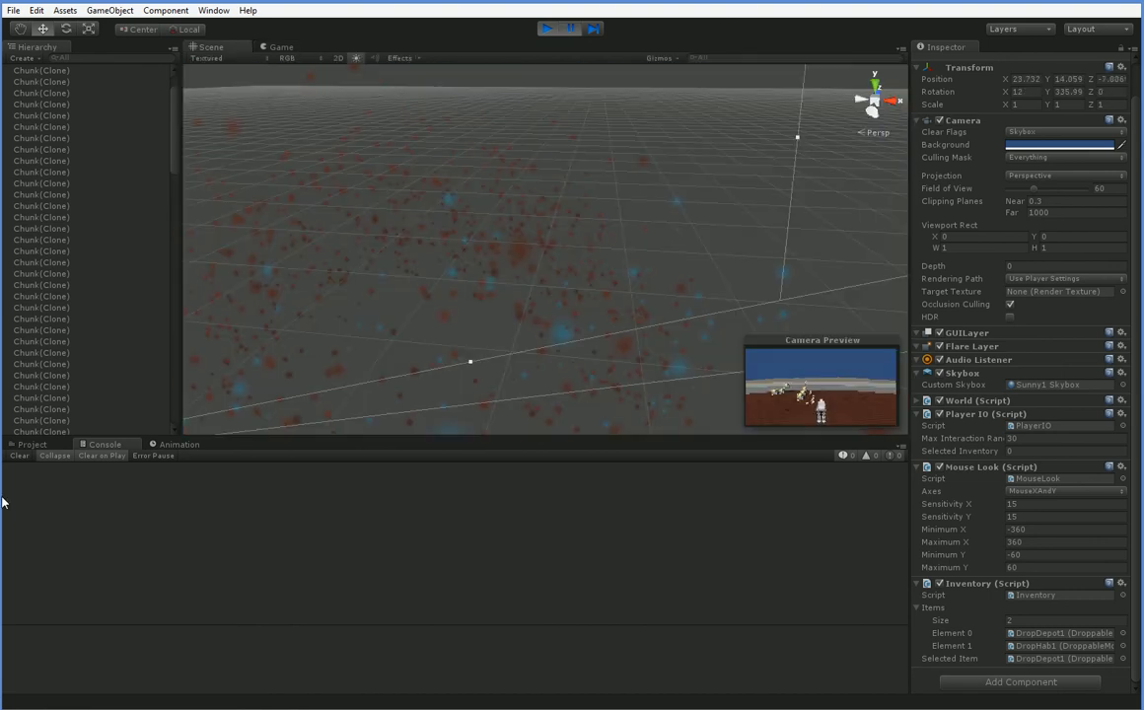